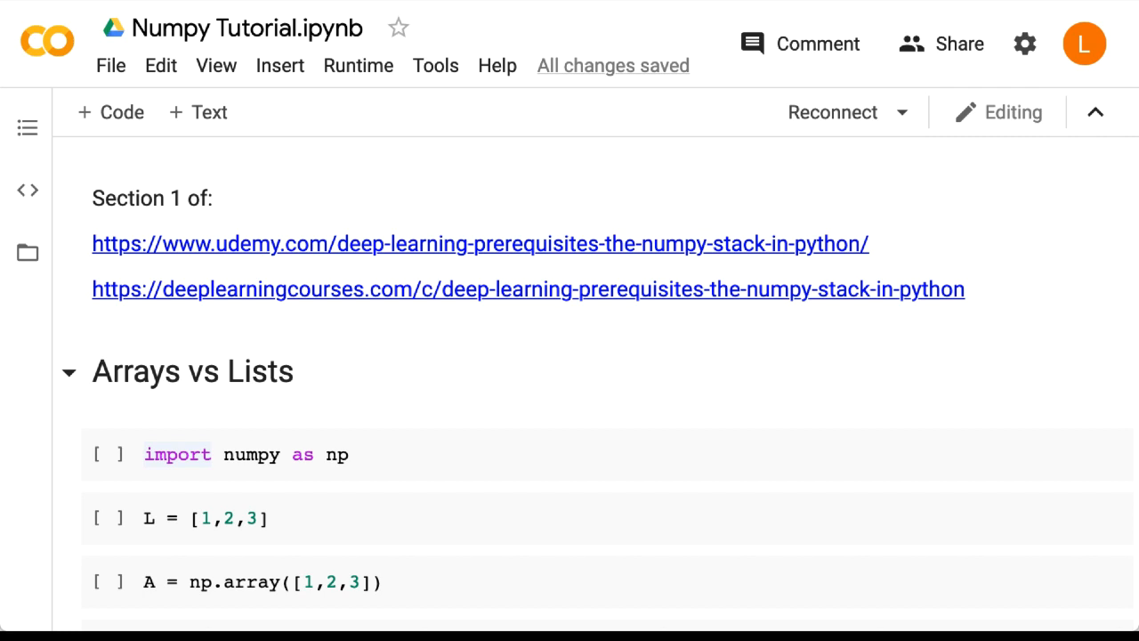
mouse_move(105, 167)
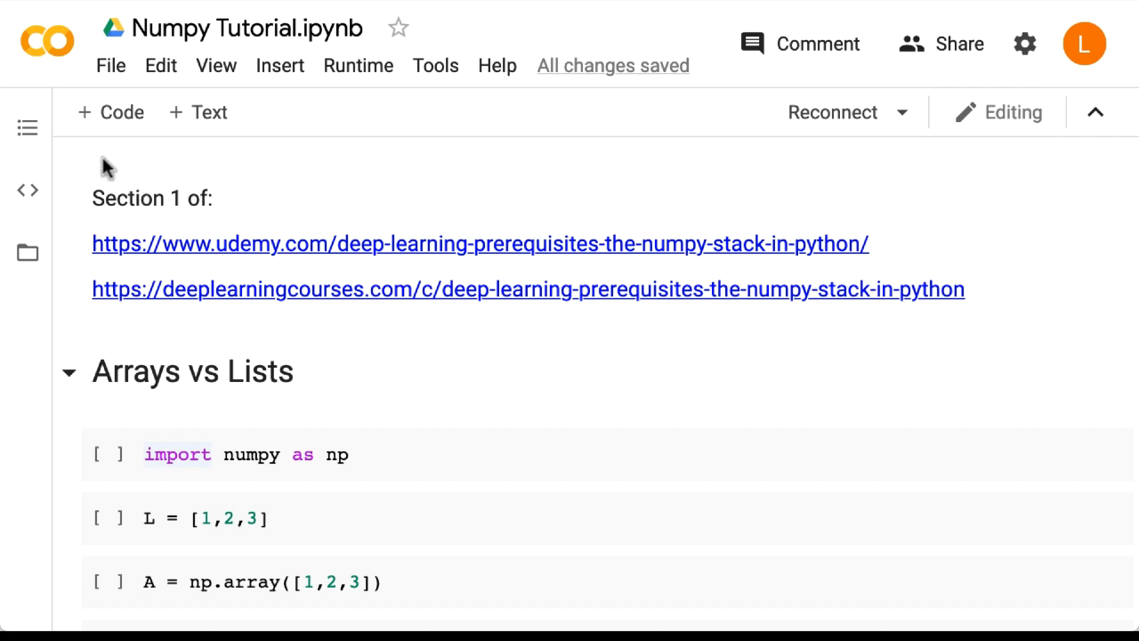
mouse_move(26, 128)
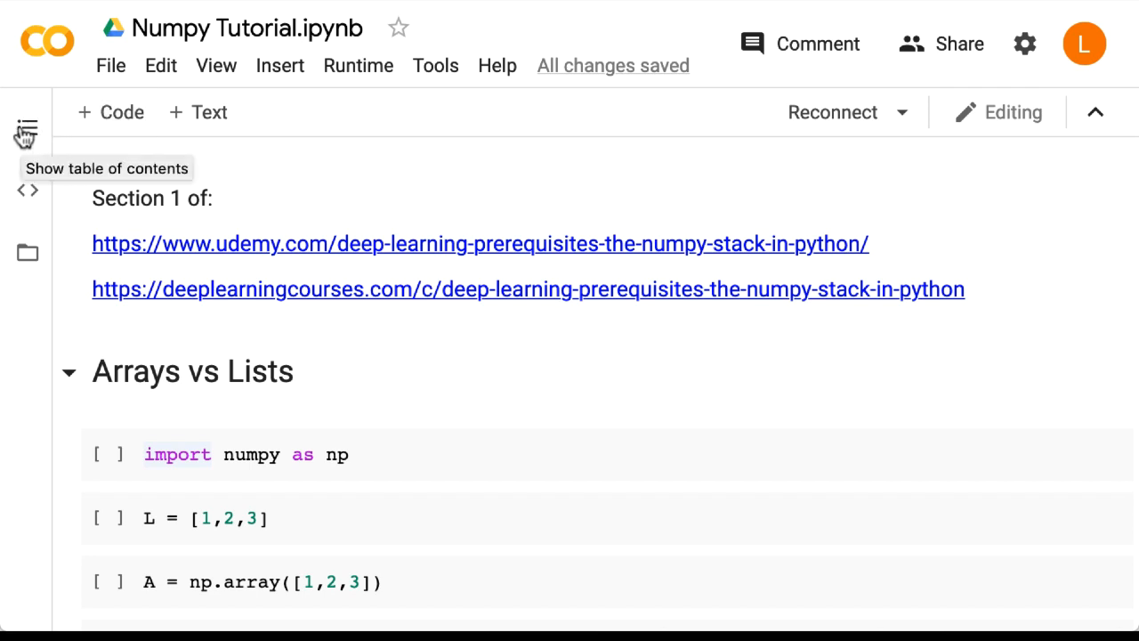
Step: Jump to The Dot Product section via the notebook's table of contents
left_click(25, 128)
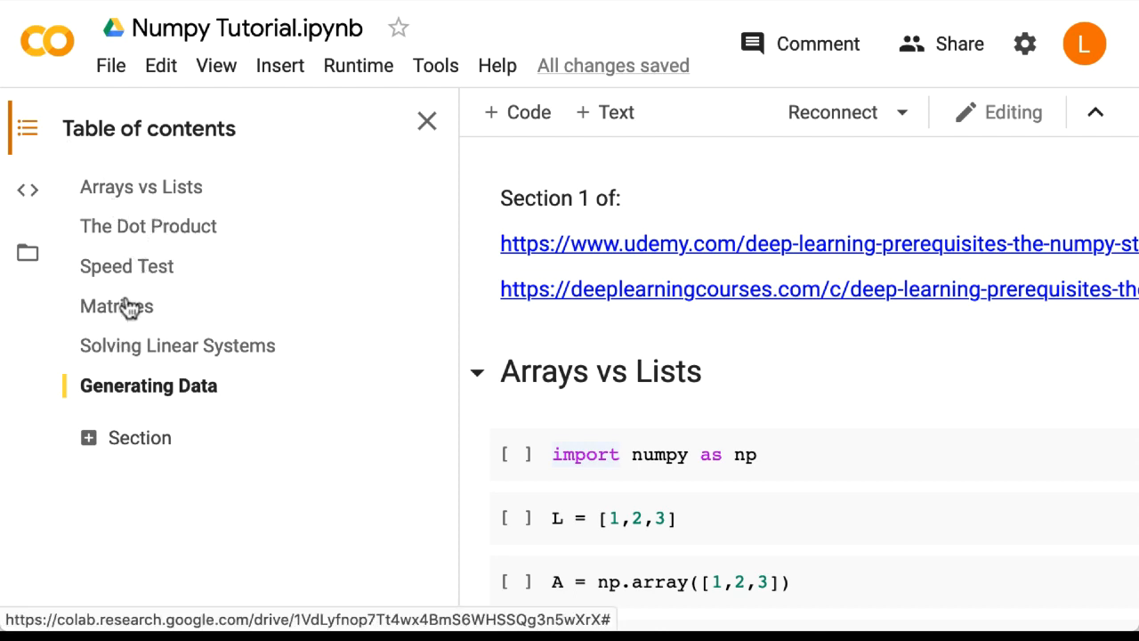
mouse_move(163, 235)
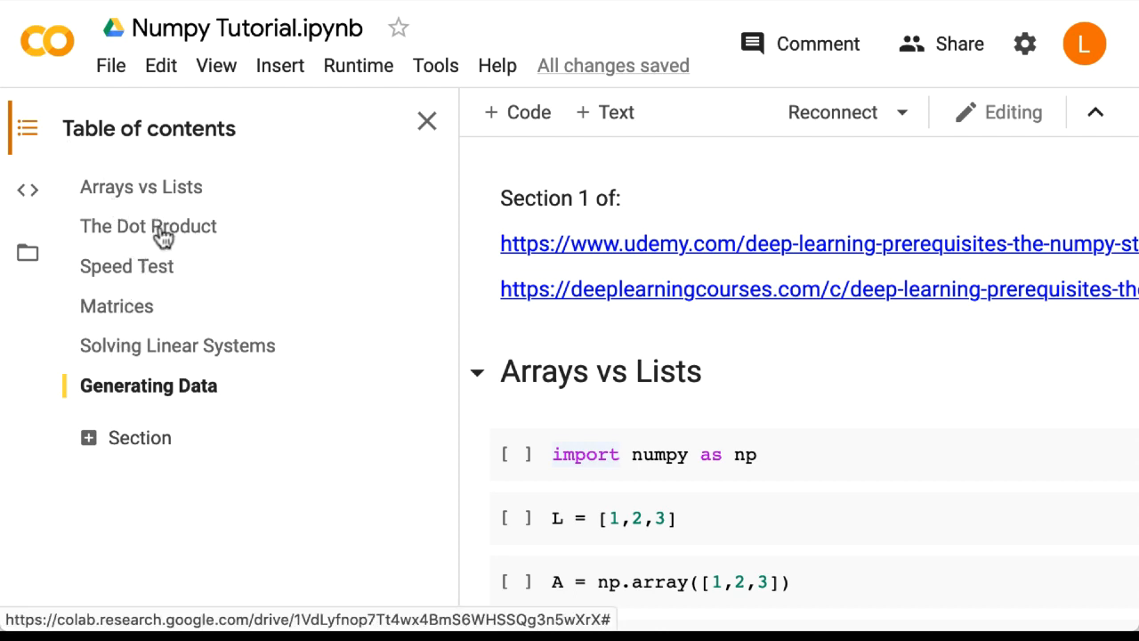
left_click(147, 226)
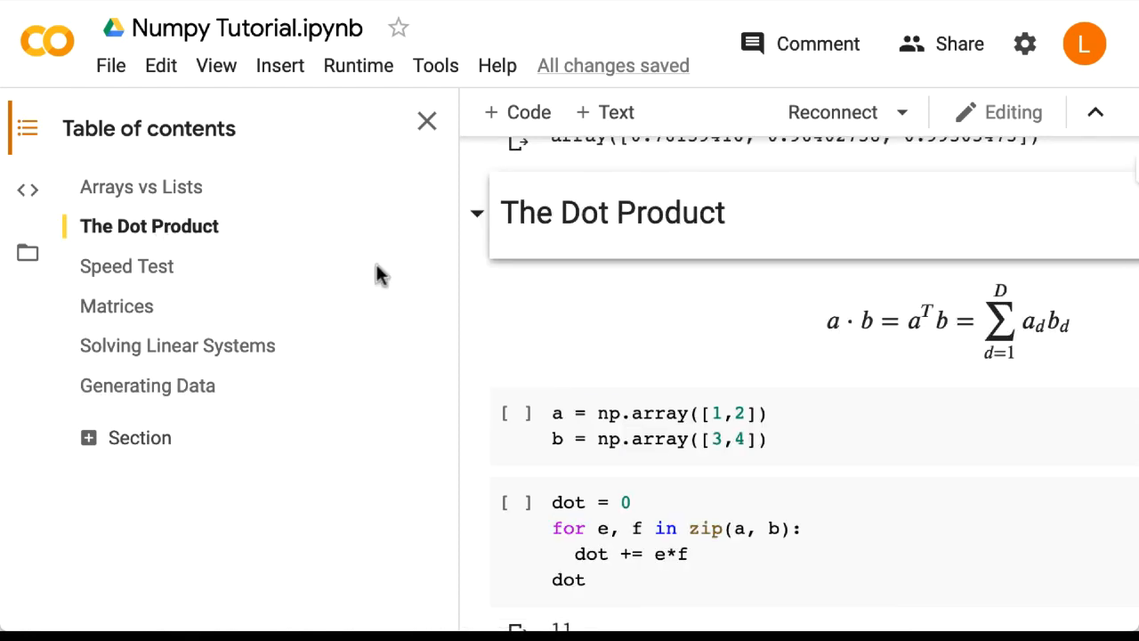
mouse_move(632, 320)
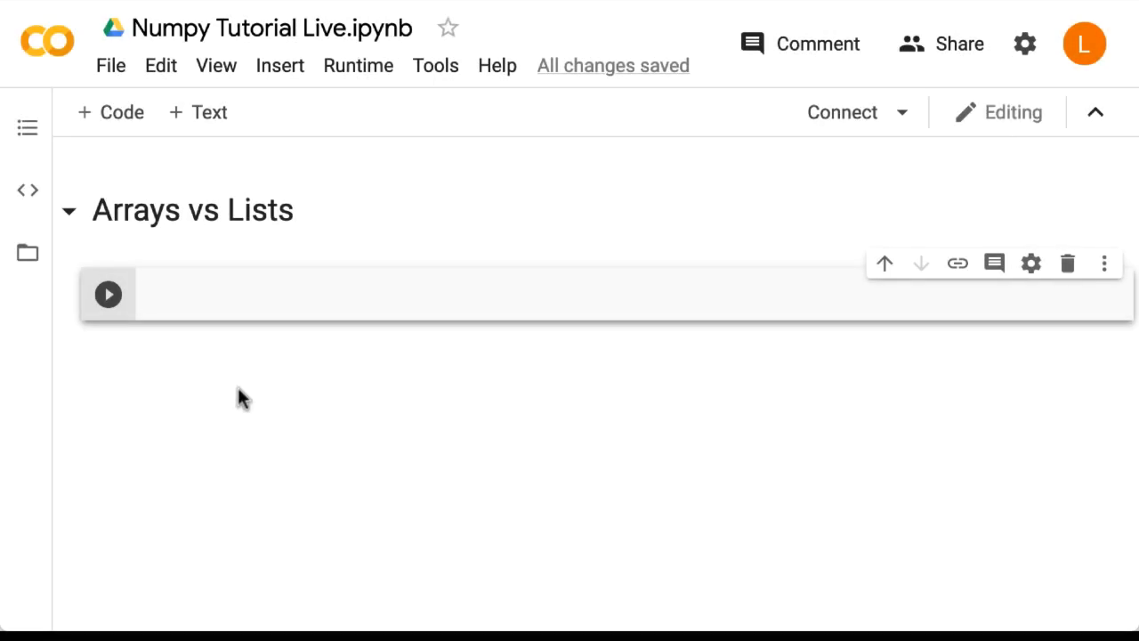
Step: Run 'import numpy as np' in the first code cell
type("impor")
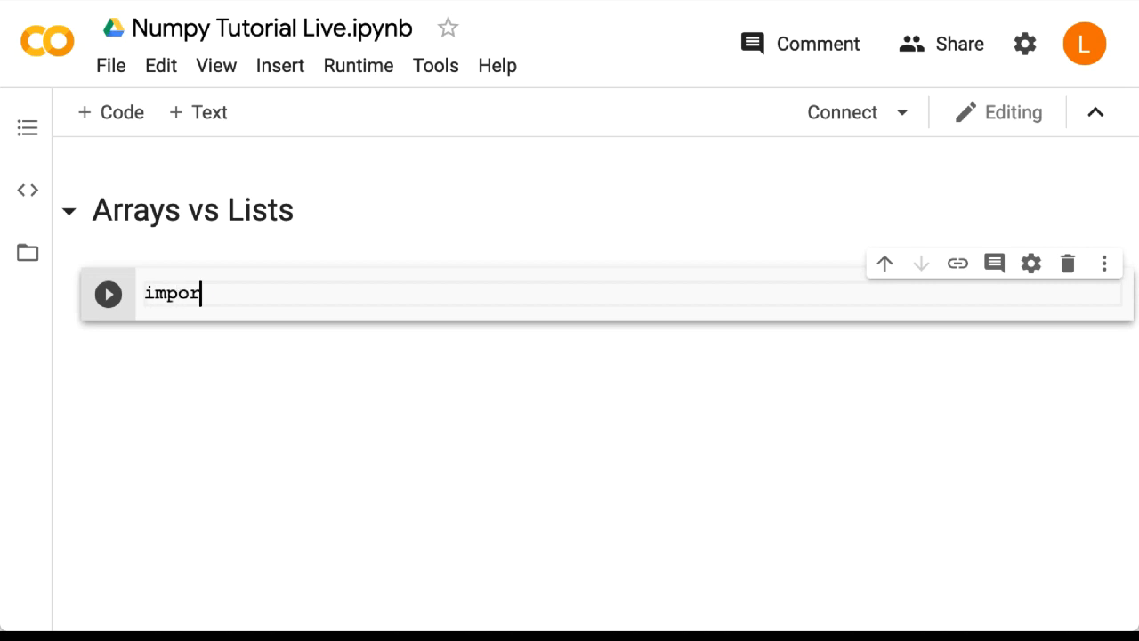
type("t numpy as np")
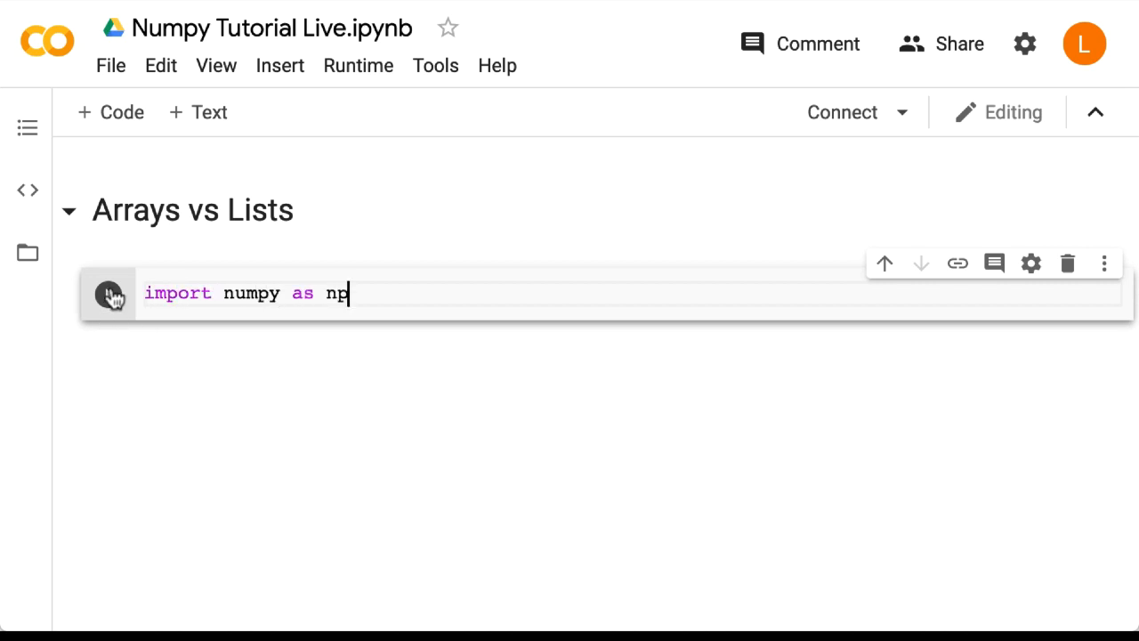
left_click(106, 294)
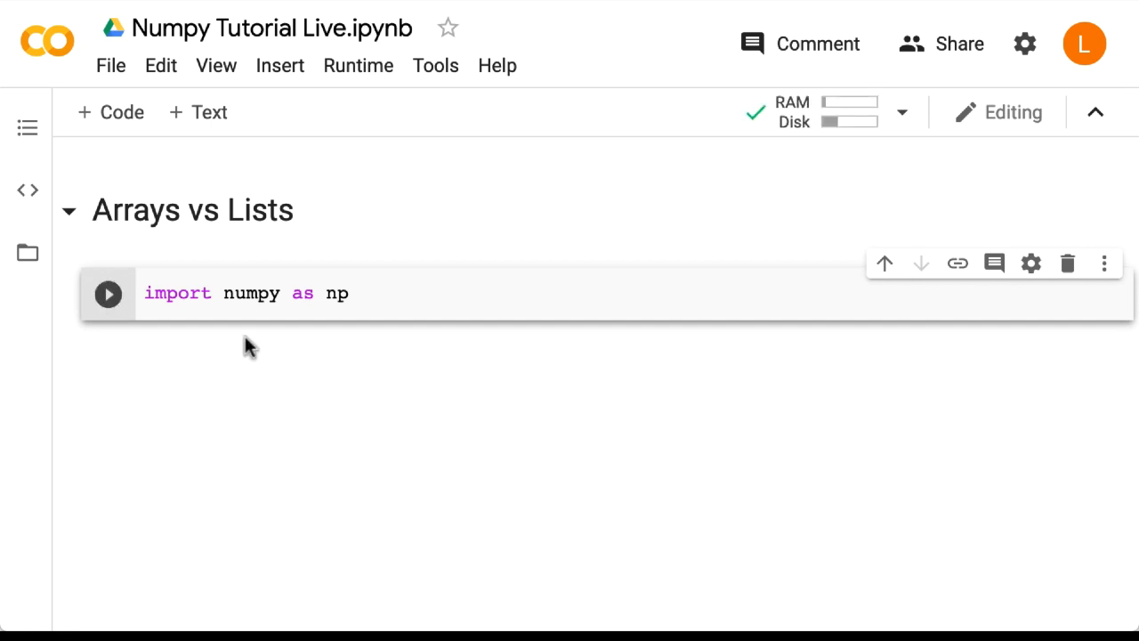
mouse_move(121, 112)
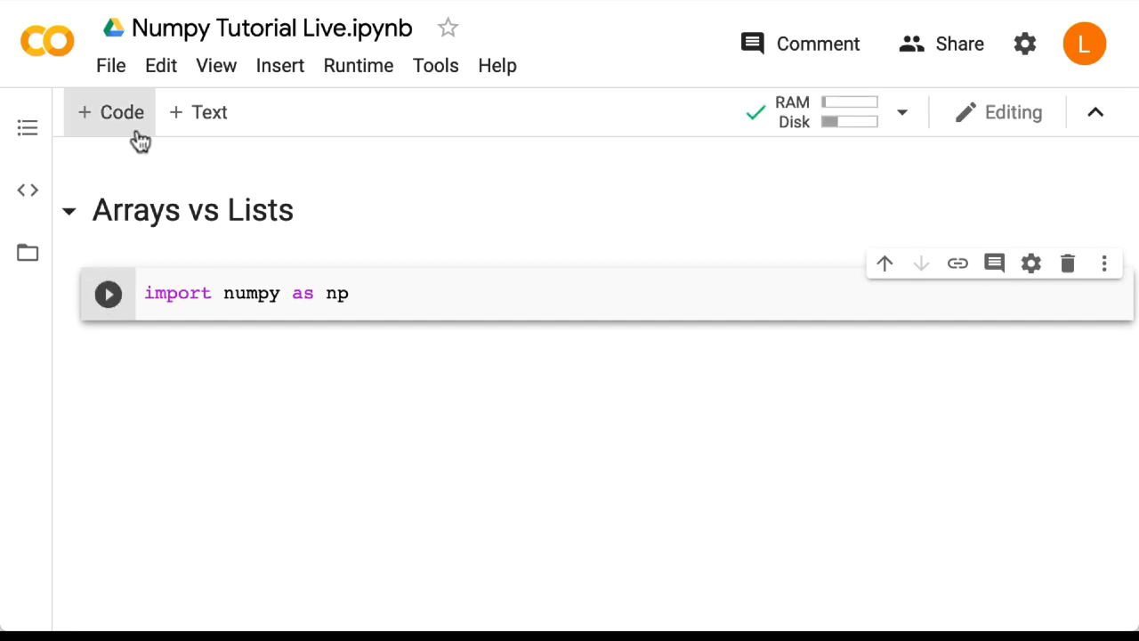
mouse_move(106, 112)
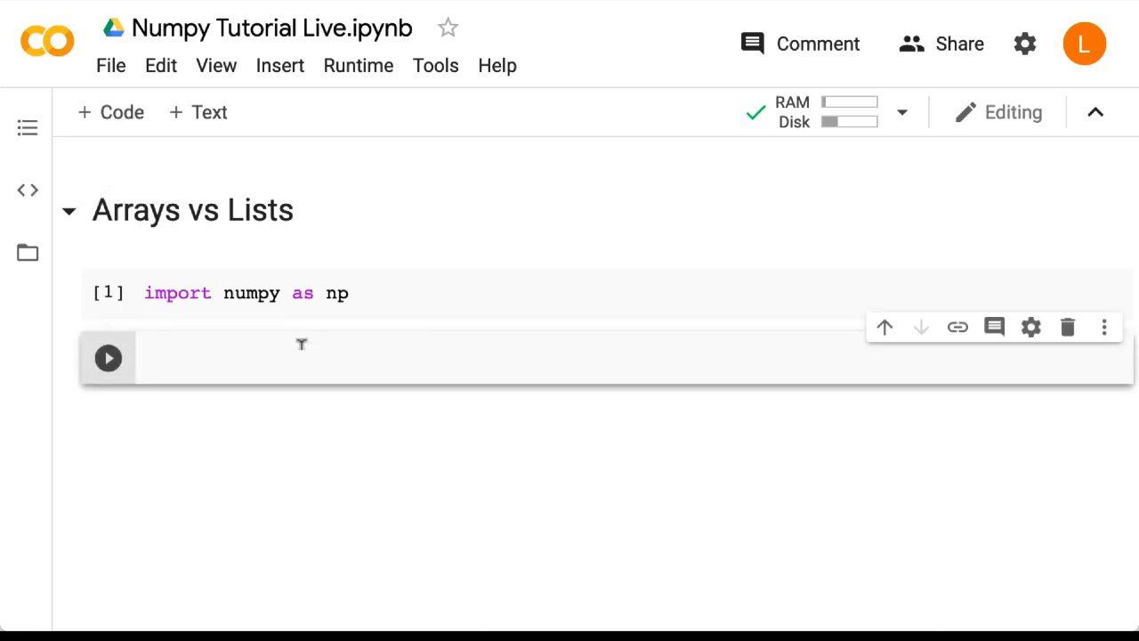
Step: Create list L = [1,2,3] and array A = np.array([1,2,3]) in separate cells and run them
type("L =")
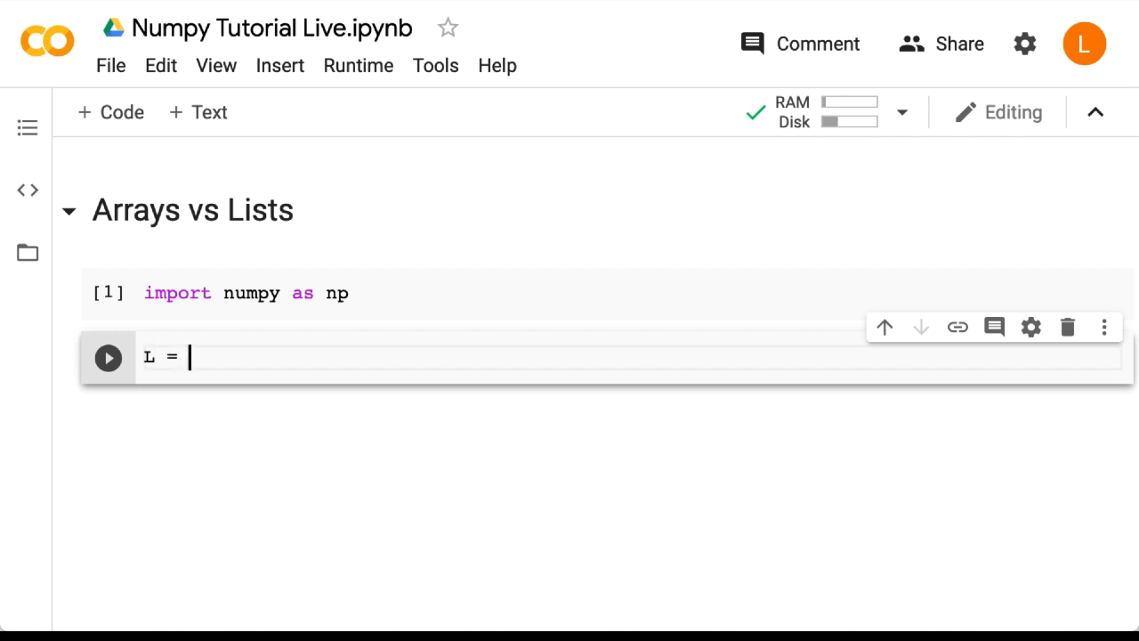
type("[1,2,3]")
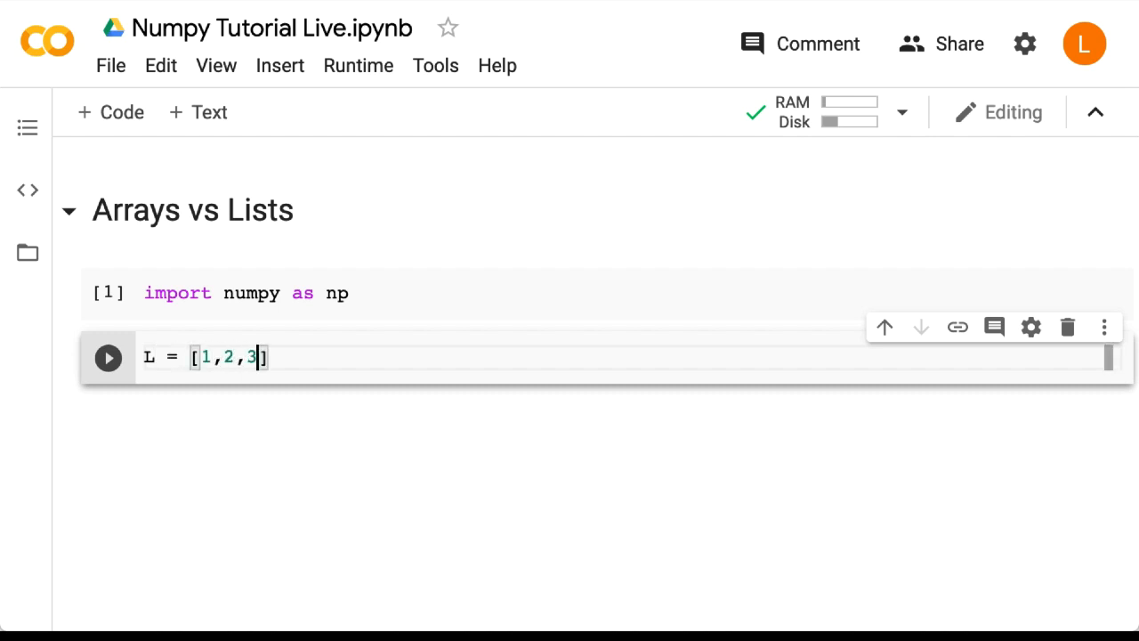
mouse_move(146, 356)
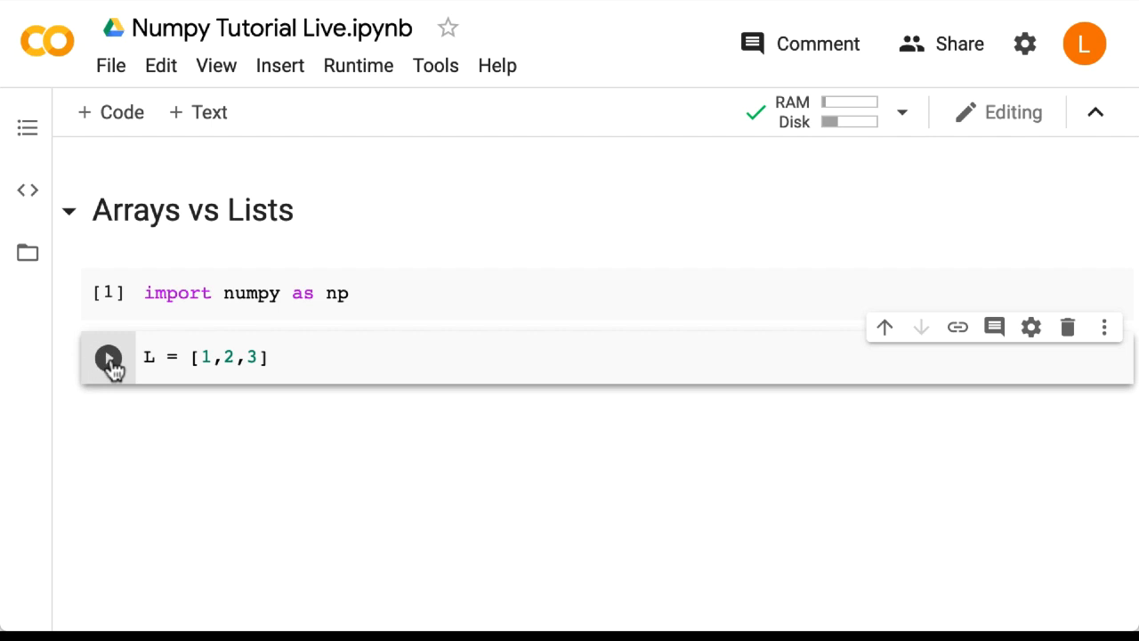
mouse_move(111, 110)
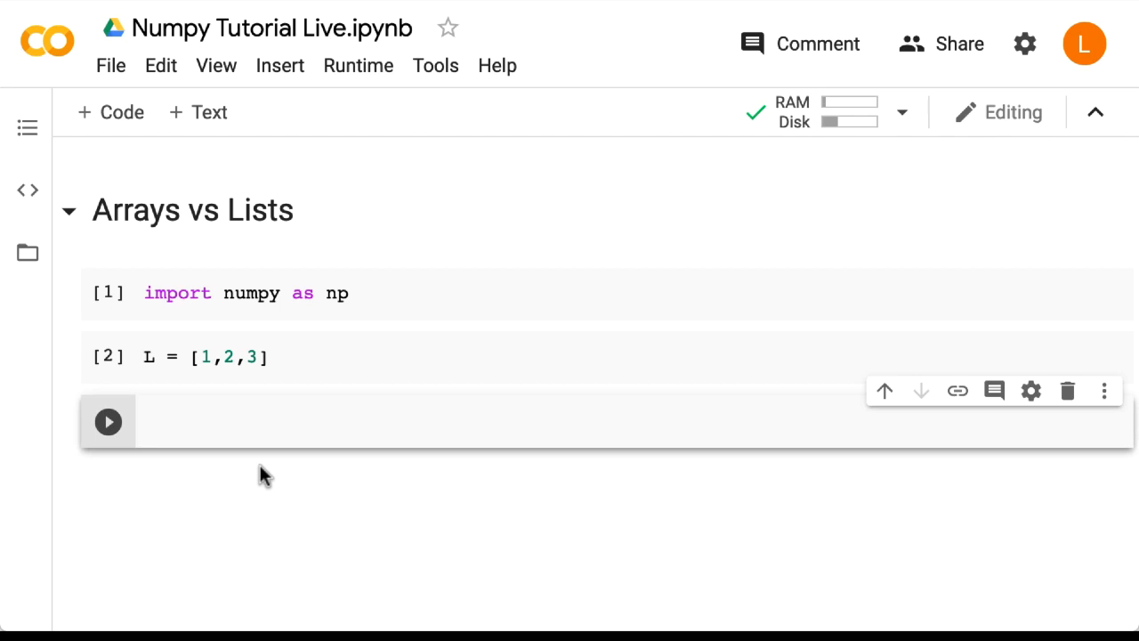
type("A =")
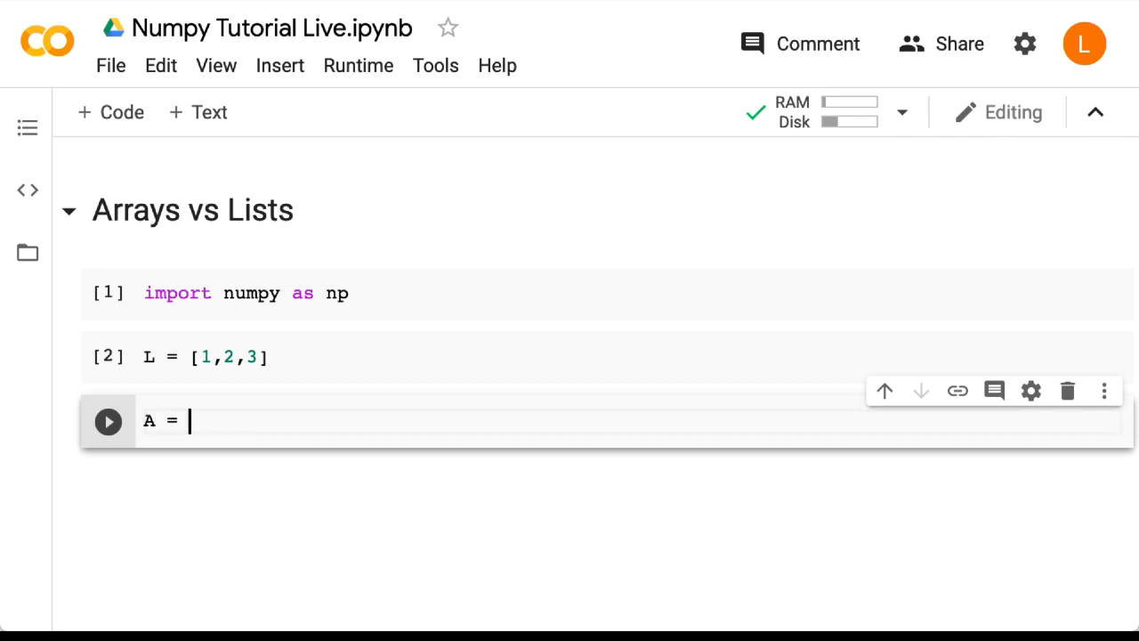
type("np.array(")
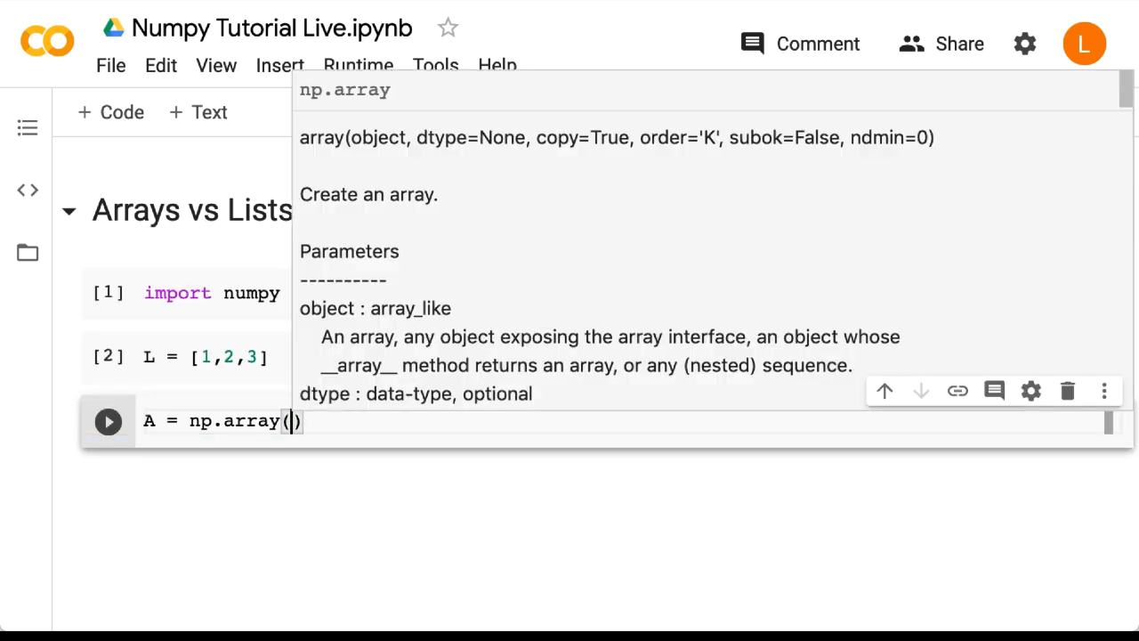
type("[1,2,3")
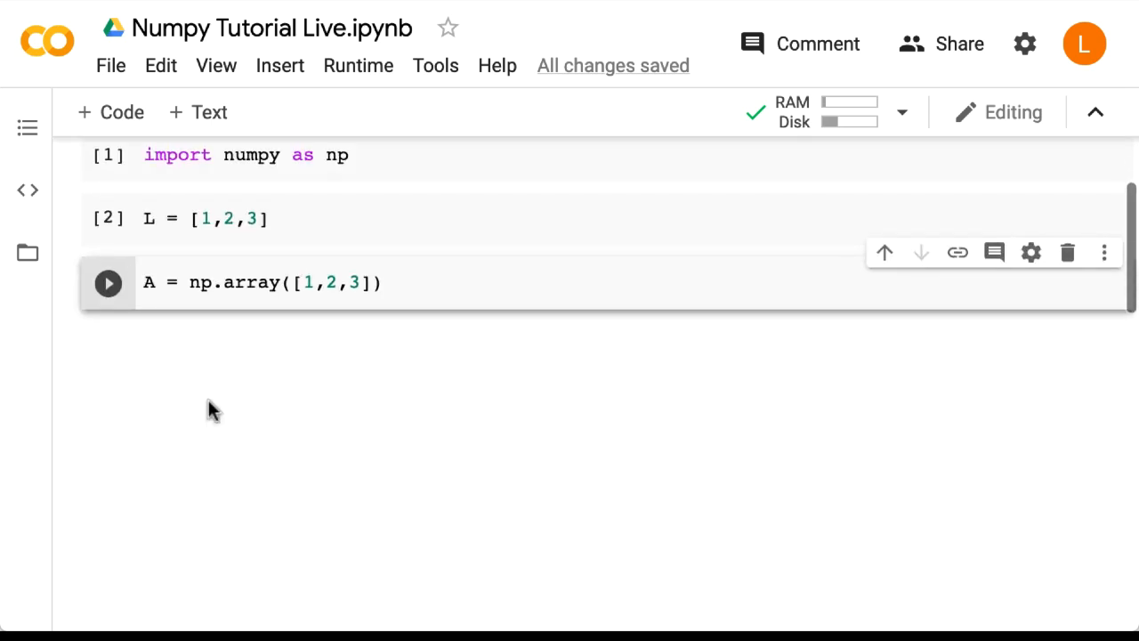
left_click(107, 281)
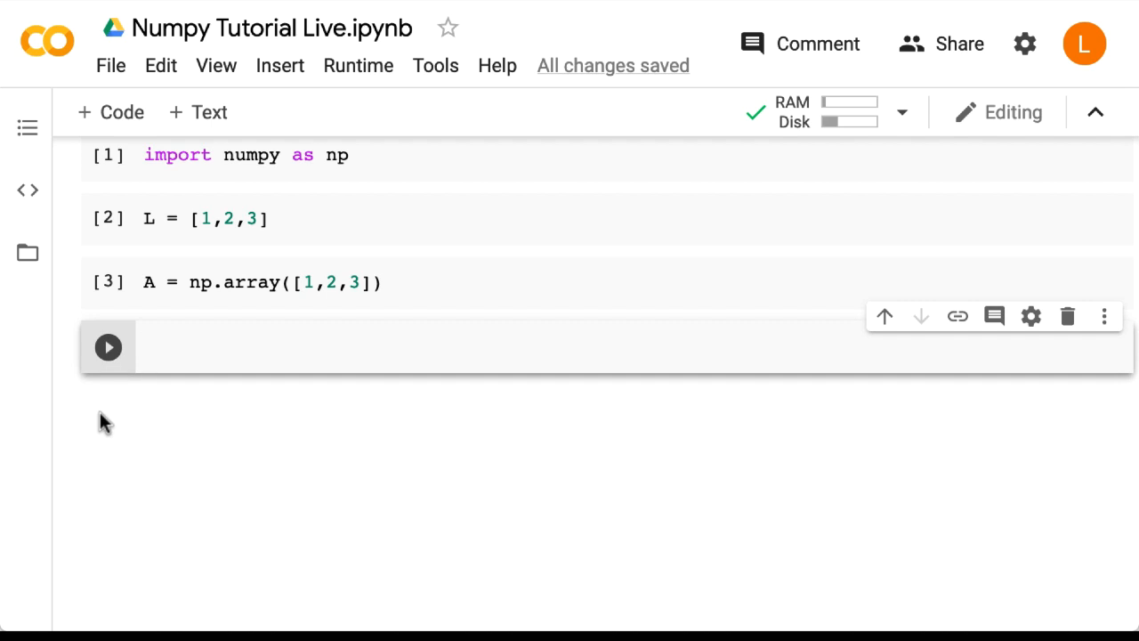
Step: Run a for loop over L printing each element, outputting 1, 2, 3
type("for e in L:")
type("p")
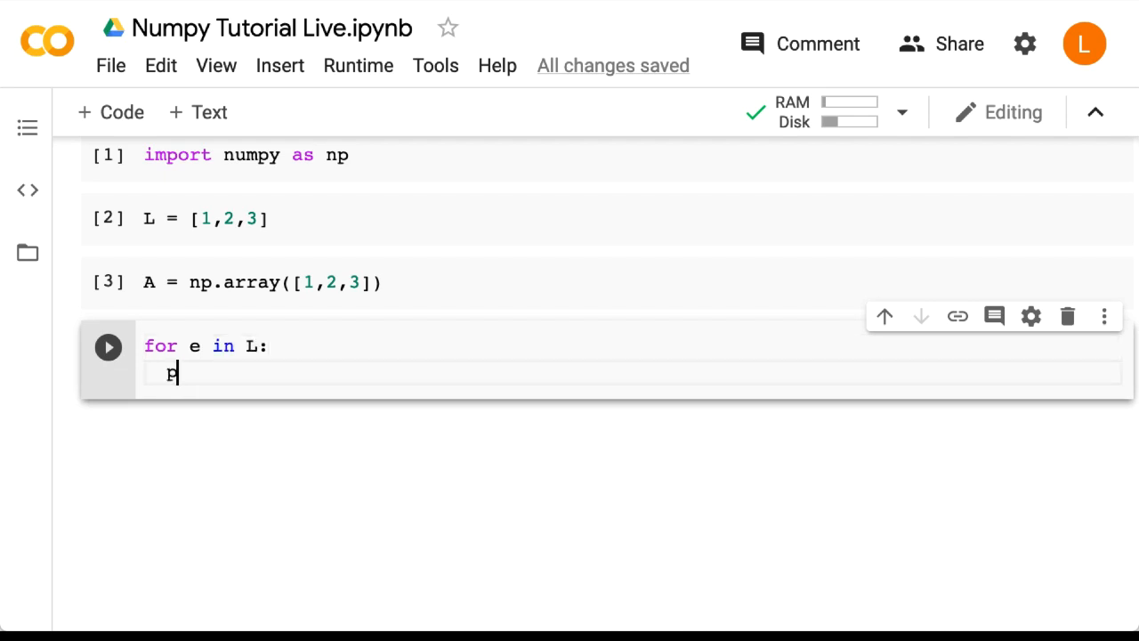
type("rint(e)")
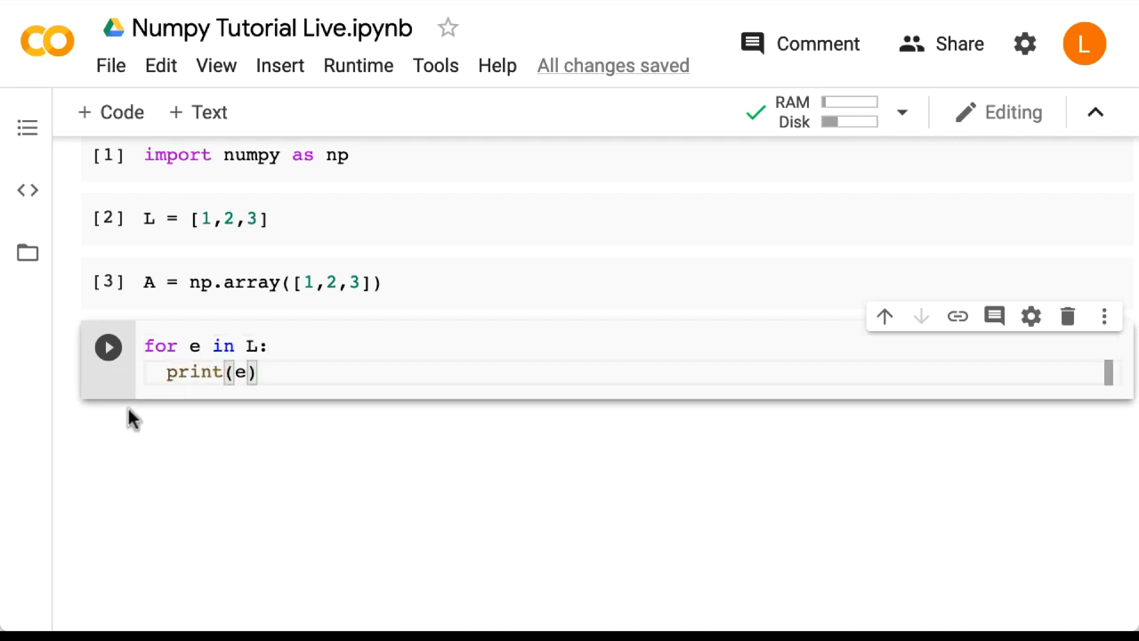
left_click(107, 345)
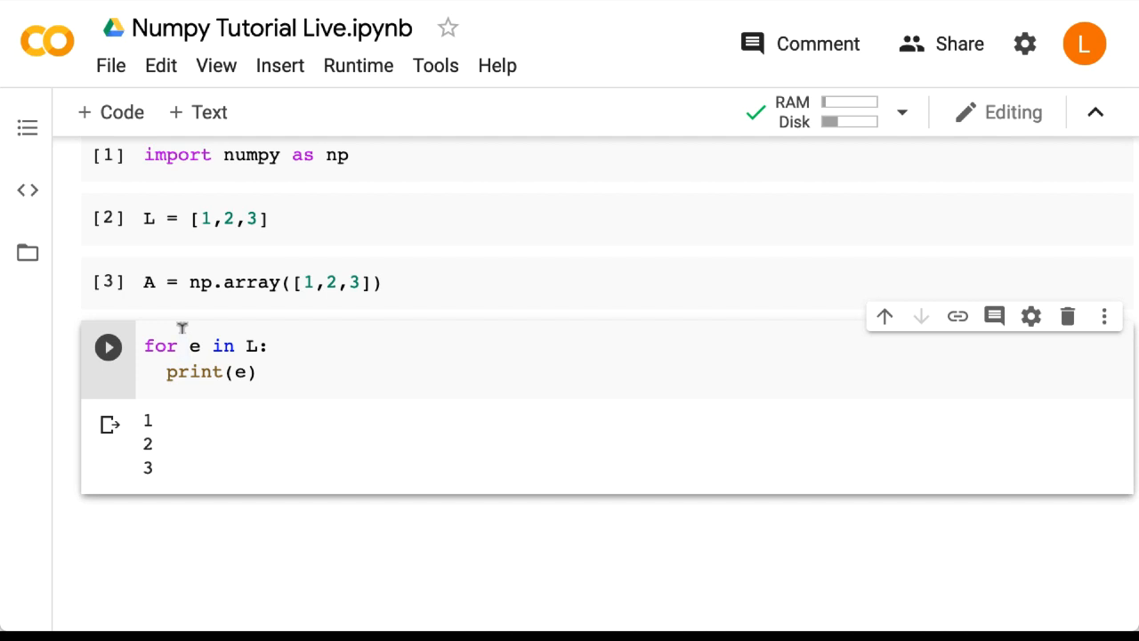
scroll("down", 3)
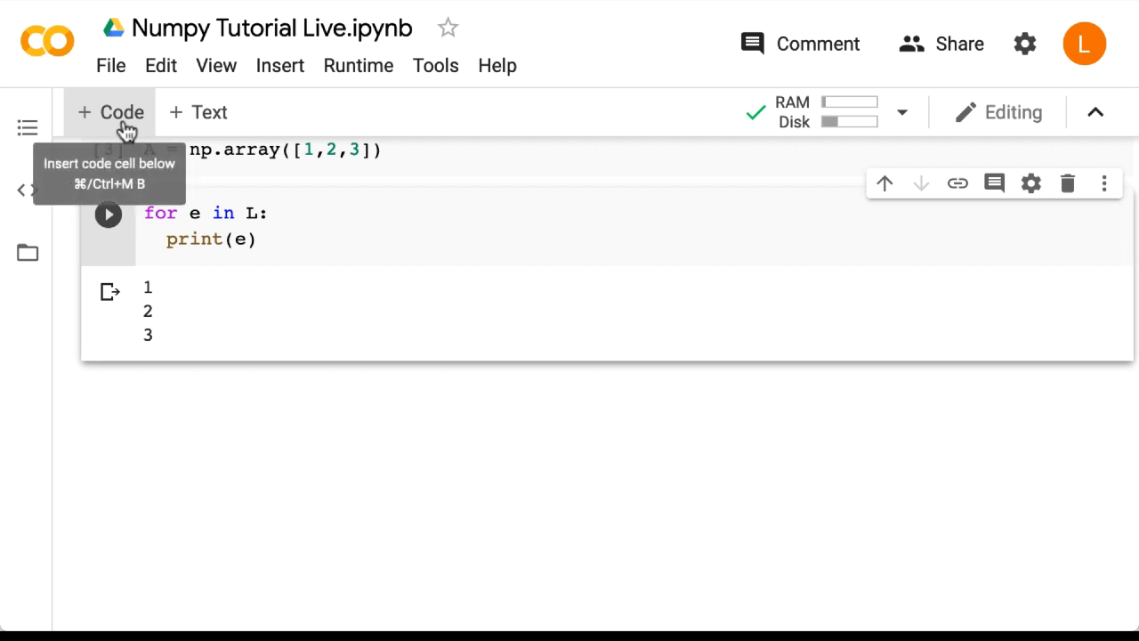
Step: Run the same for loop over array A, also printing 1, 2, 3
left_click(110, 112)
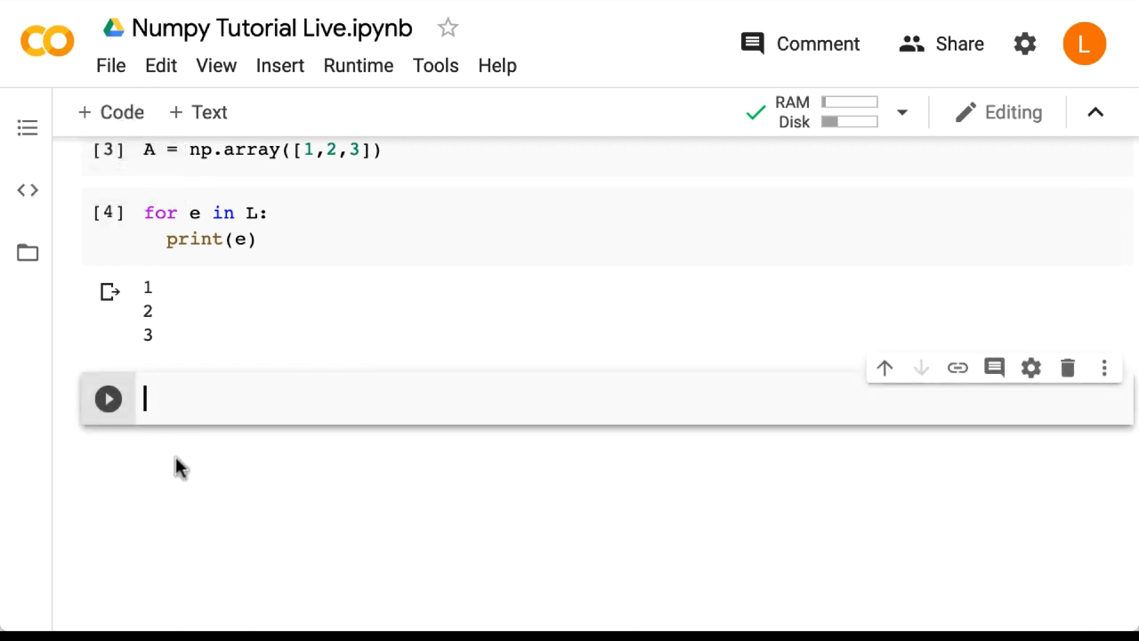
type("for e in A:")
type("print(e)")
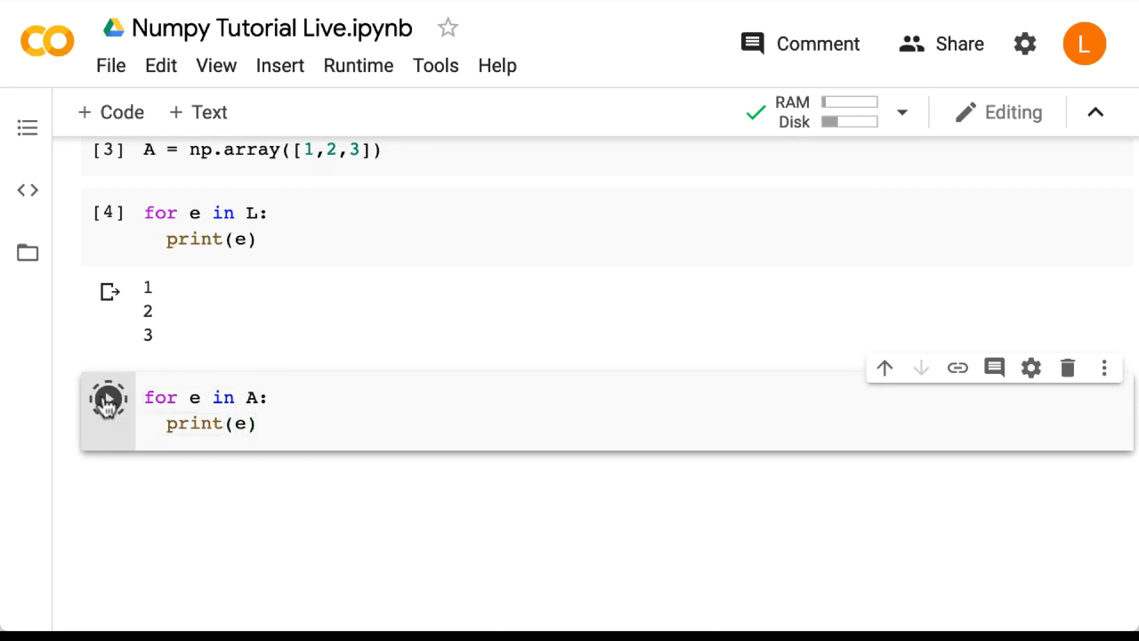
left_click(107, 398)
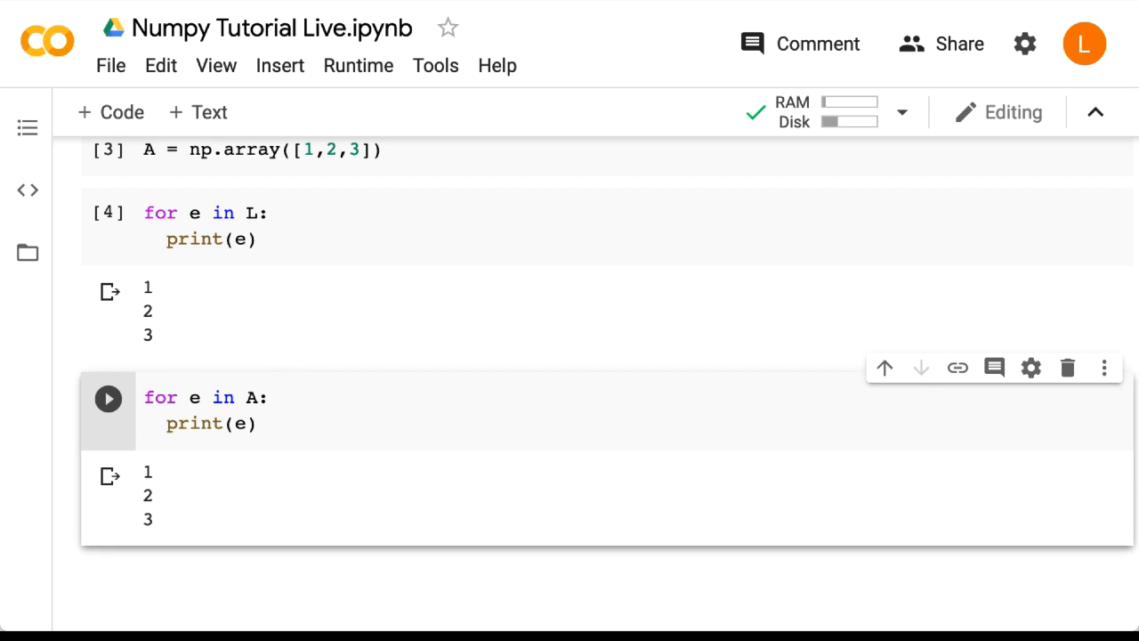
mouse_move(158, 368)
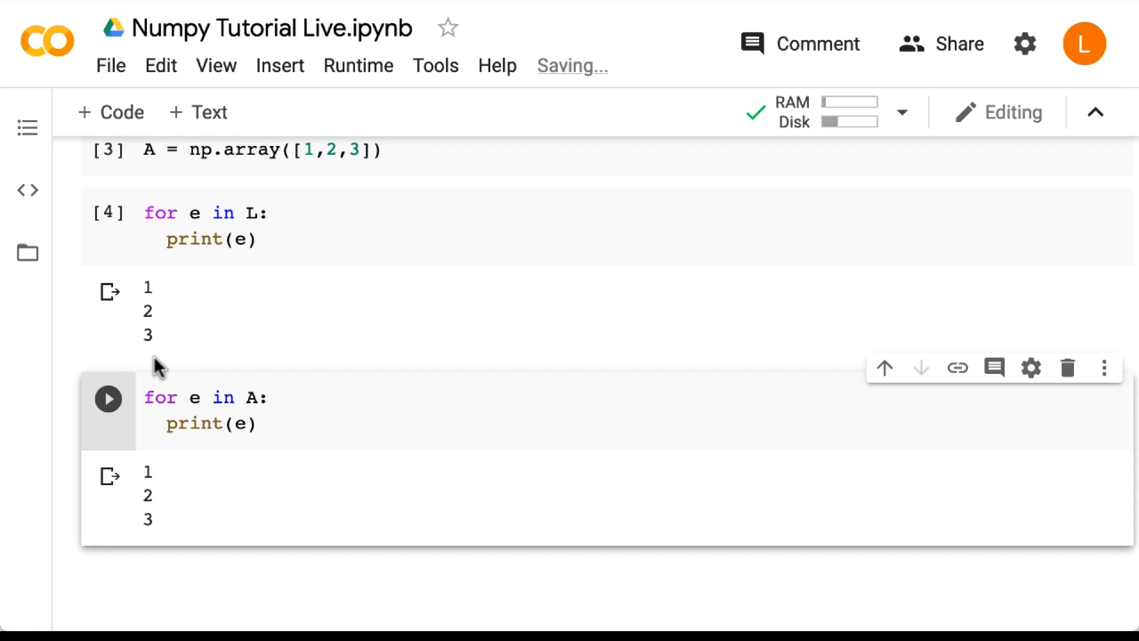
mouse_move(69, 224)
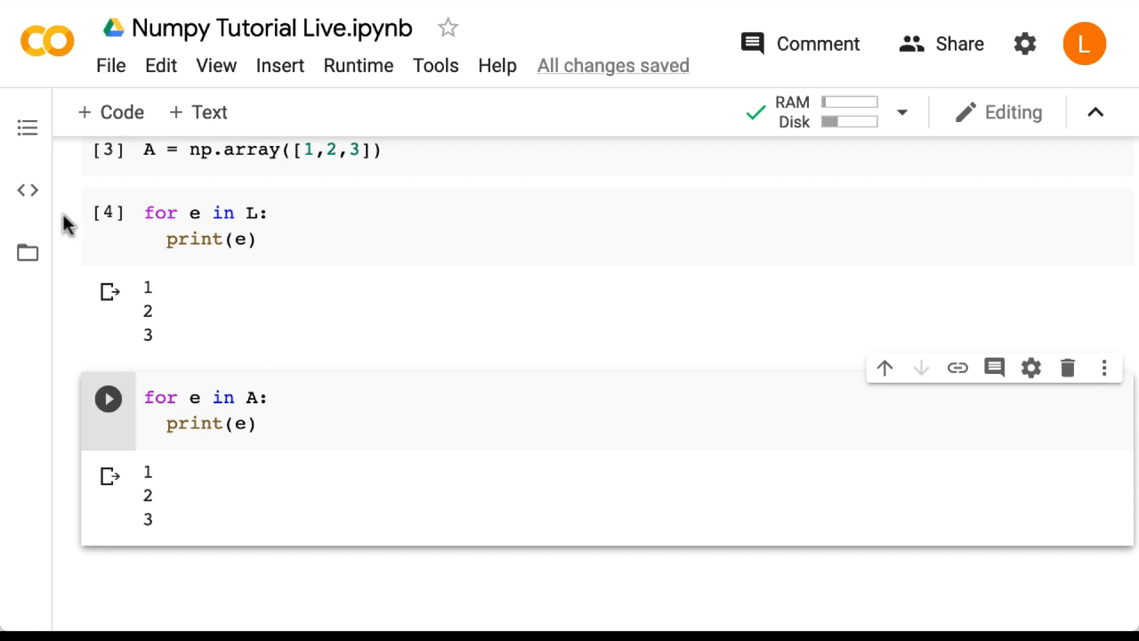
left_click(107, 399)
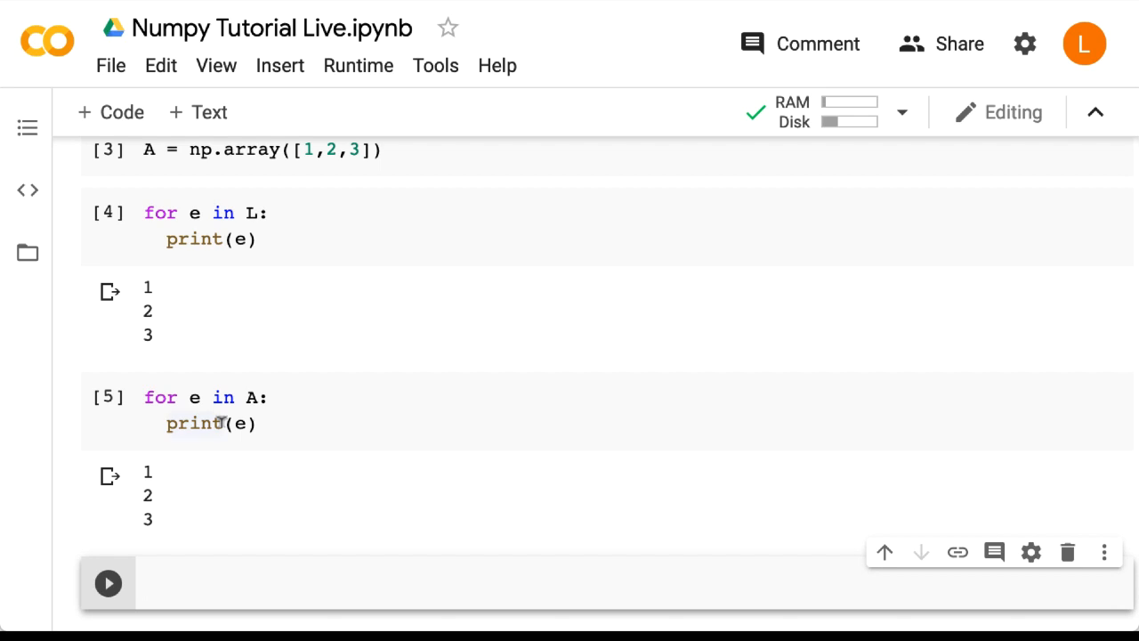
Step: Display L as [1, 2, 3, 4], then run A.append(4) to show its AttributeError
type("L")
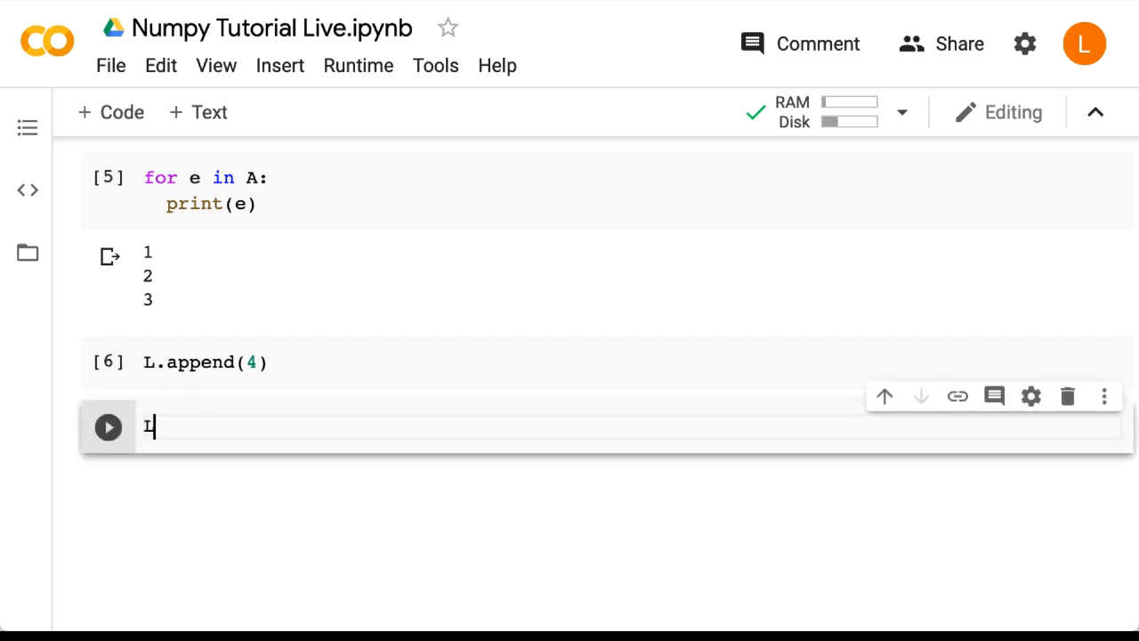
left_click(107, 427)
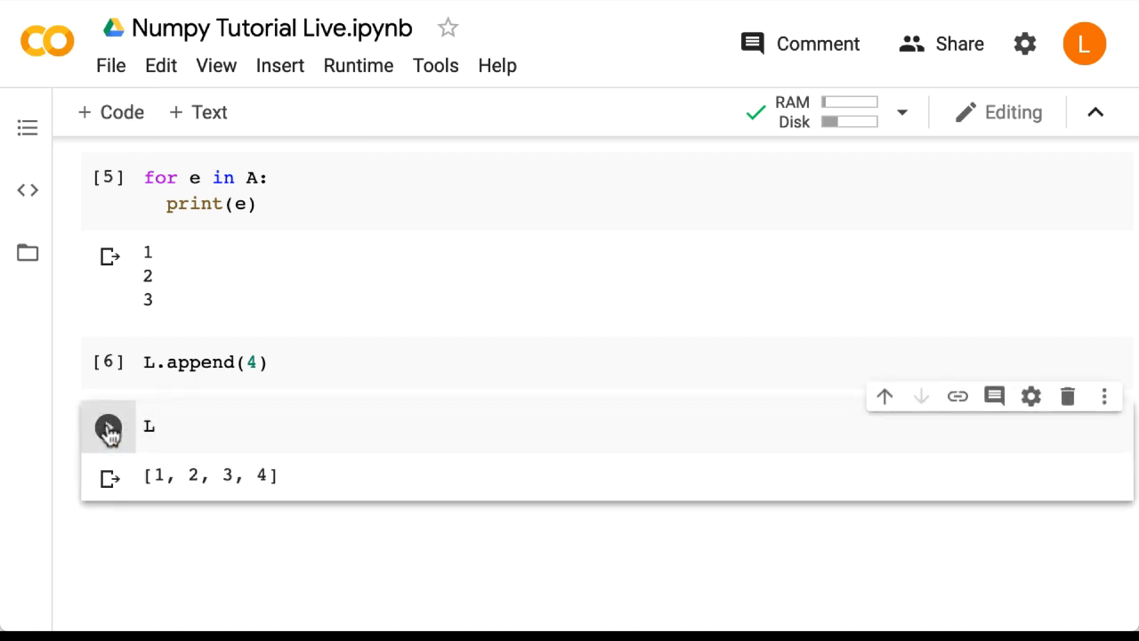
mouse_move(128, 442)
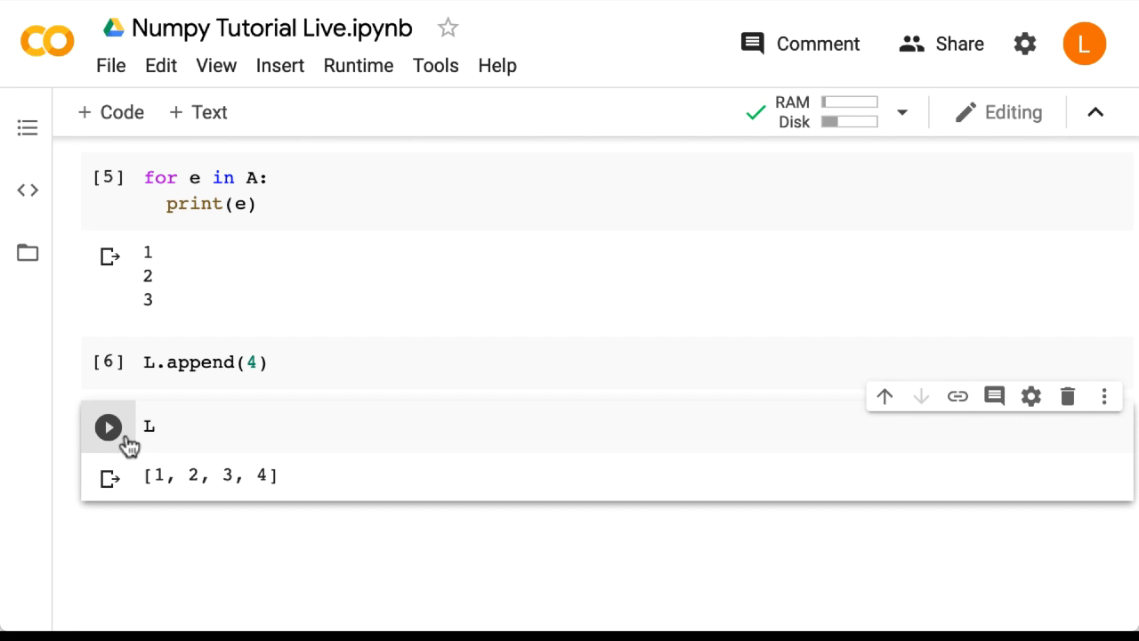
mouse_move(239, 413)
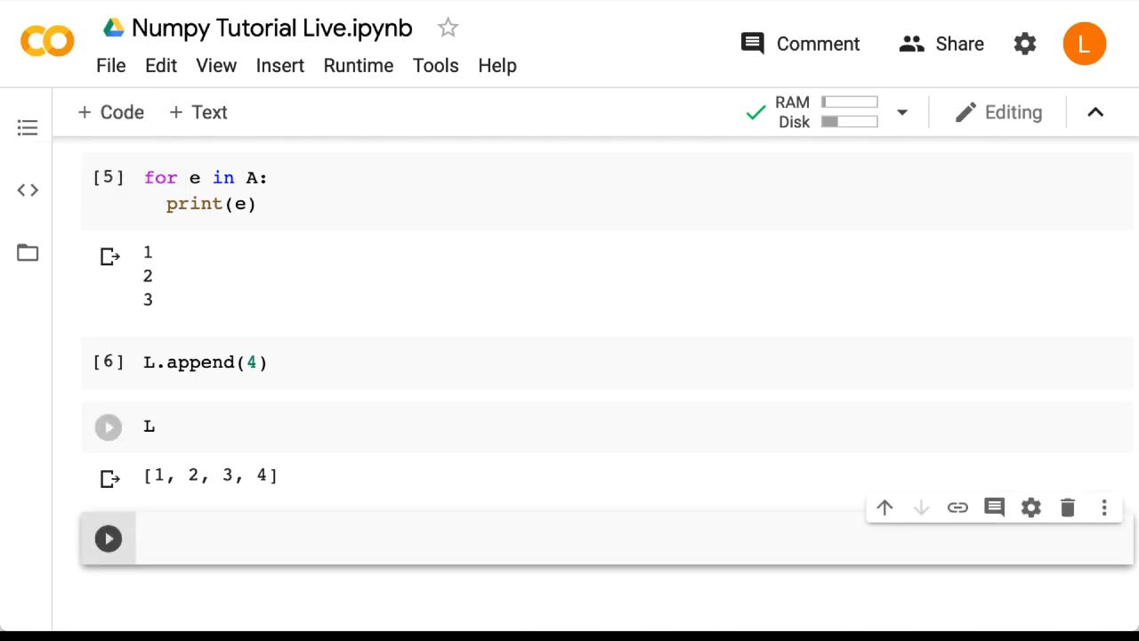
type("A.append(4)")
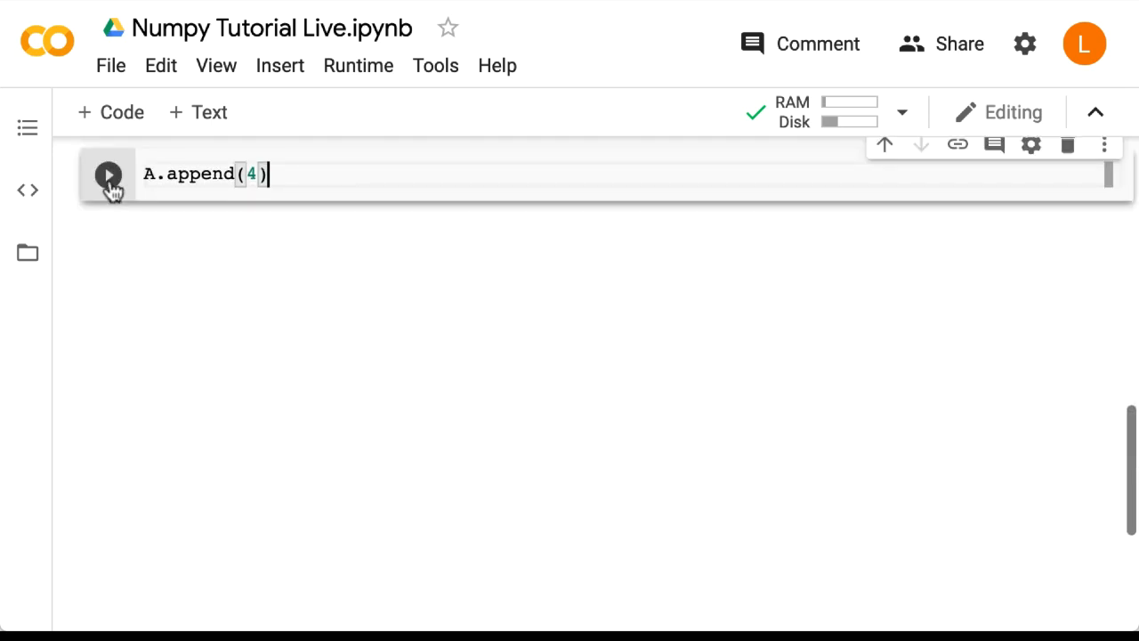
left_click(107, 175)
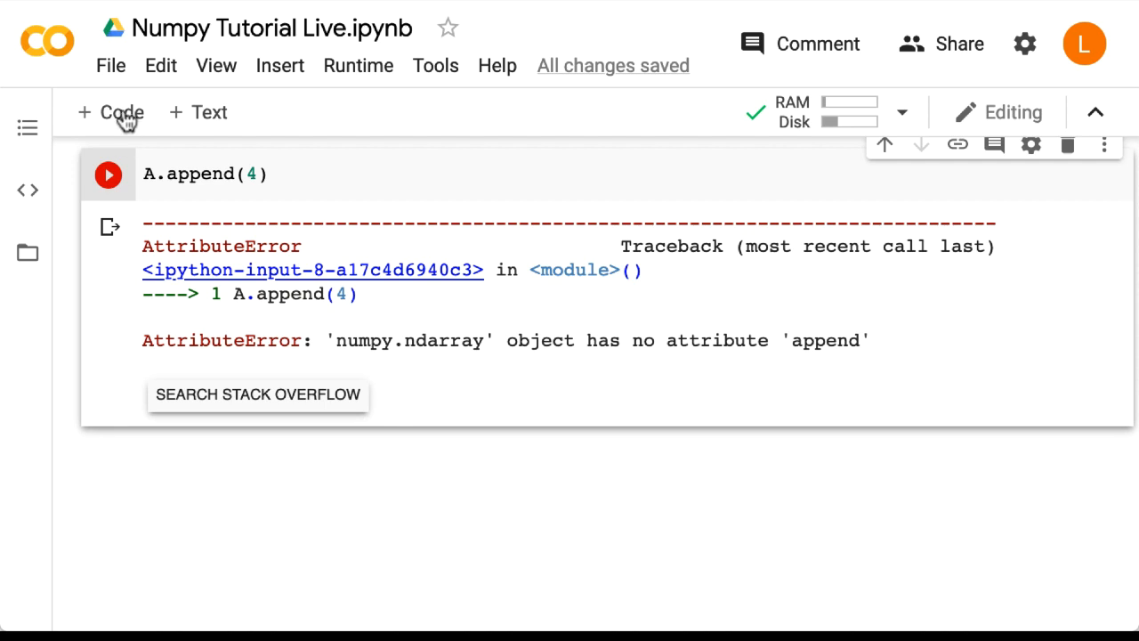
mouse_move(111, 112)
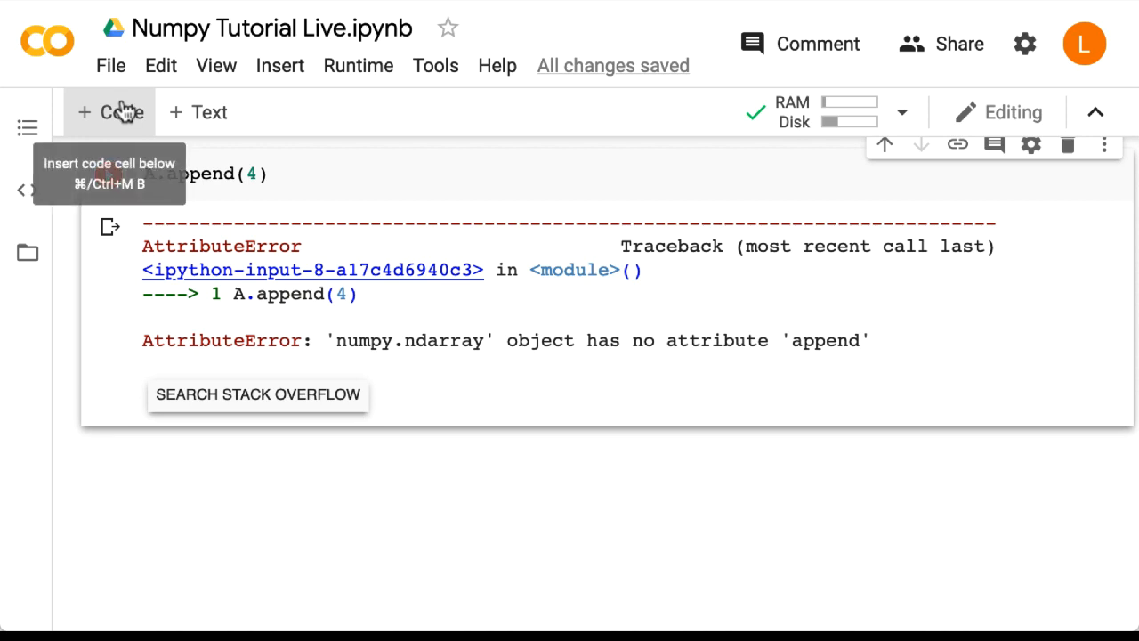
Step: Evaluate L + [5] in a new cell, returning [1, 2, 3, 4, 5]
left_click(110, 113)
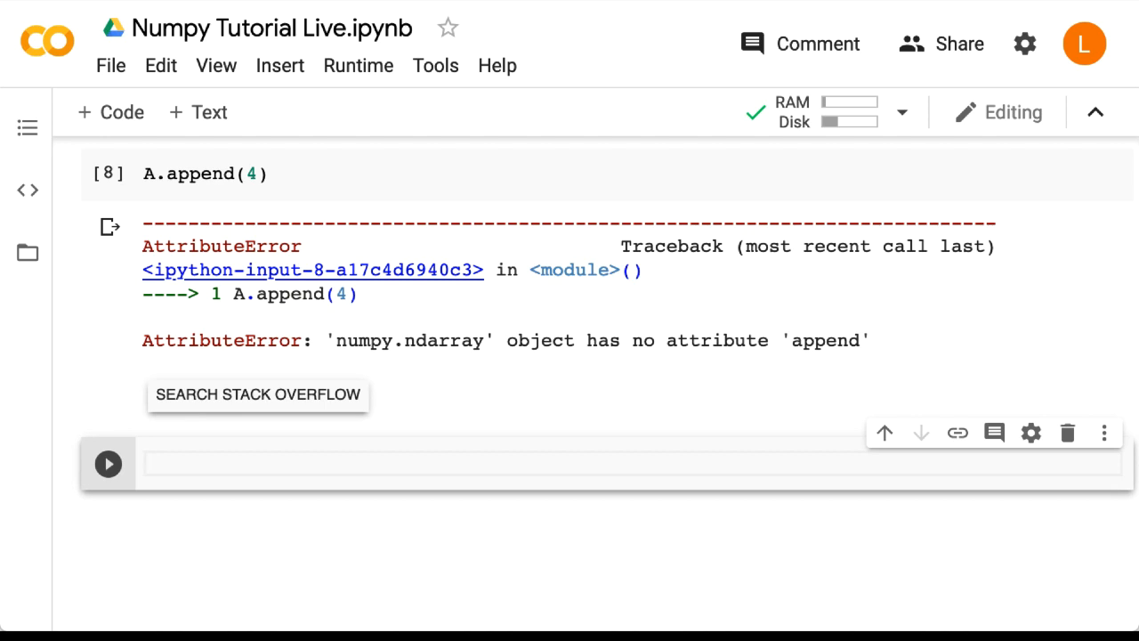
type("L + [5")
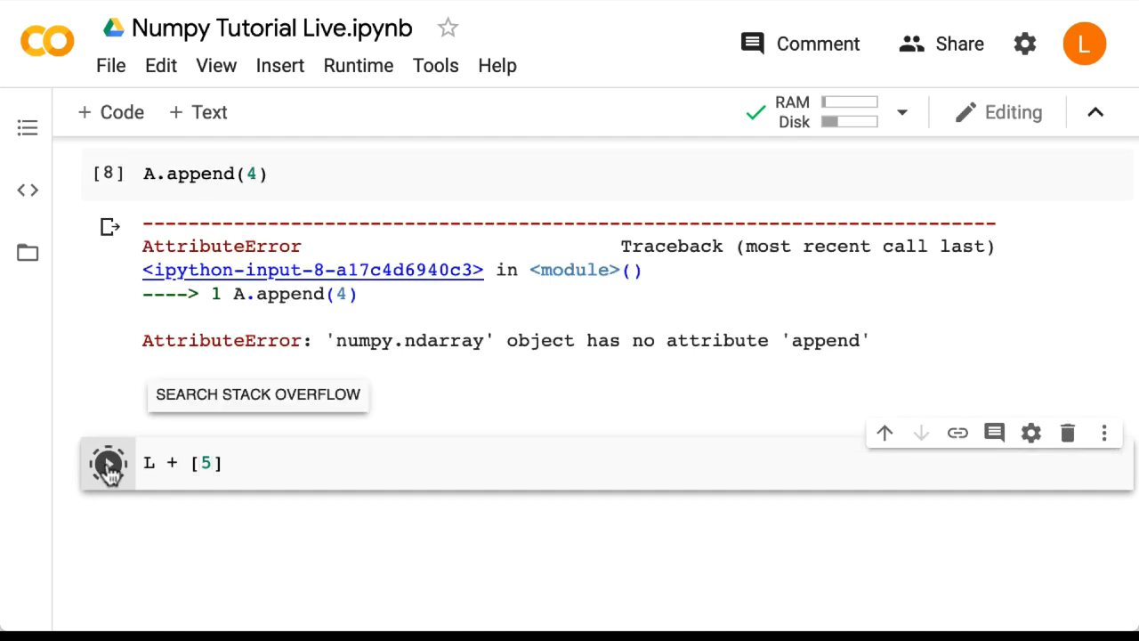
left_click(106, 462)
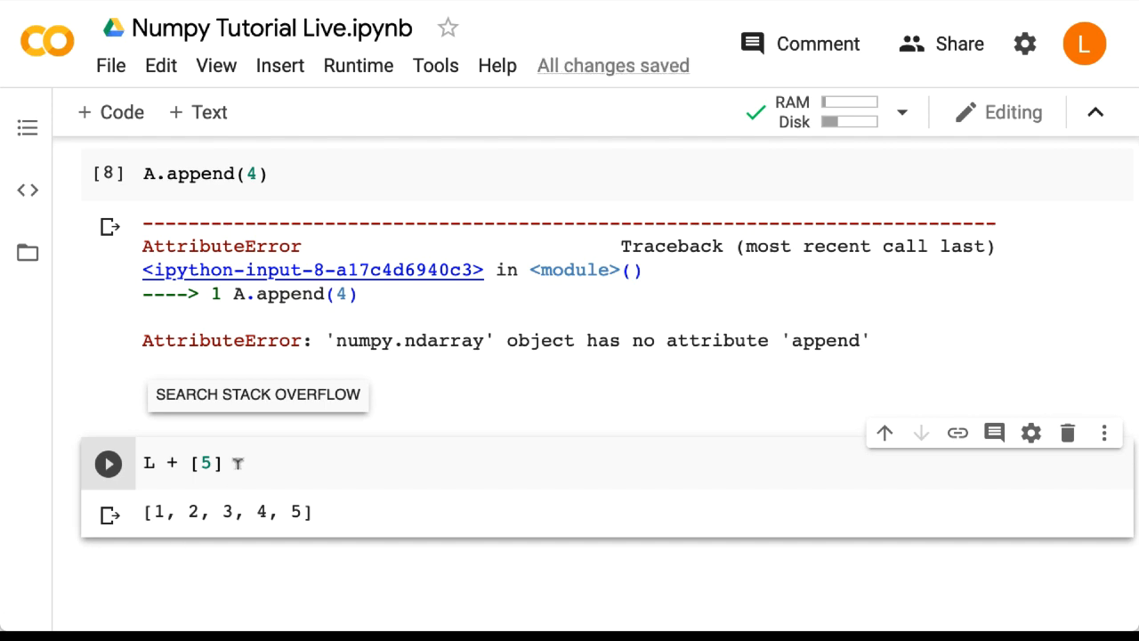
left_click(204, 463)
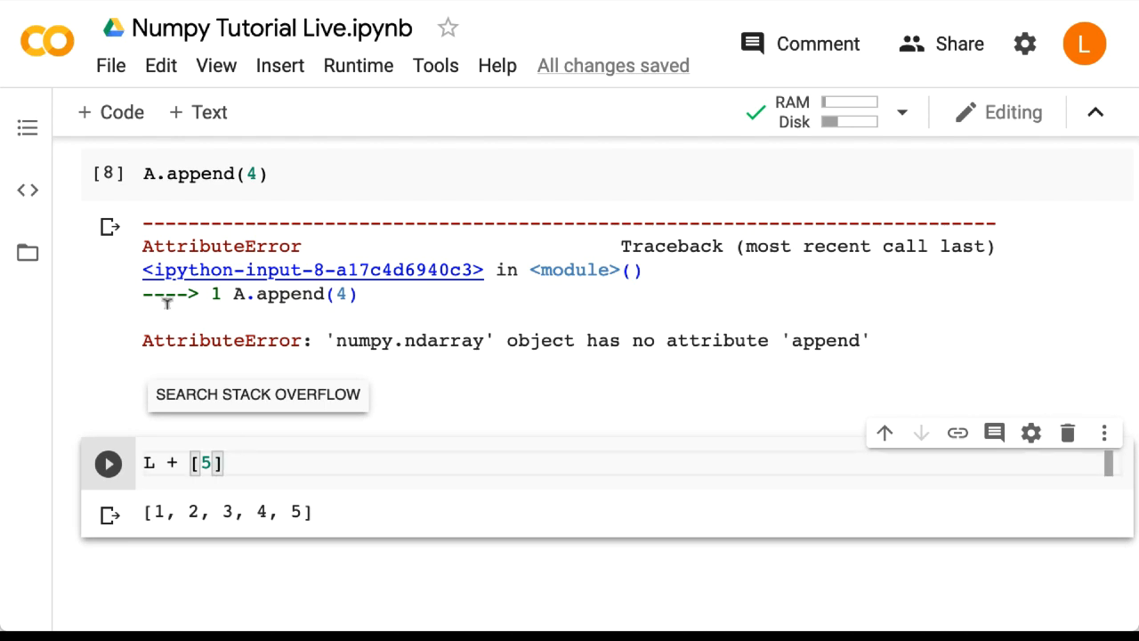
left_click(107, 463)
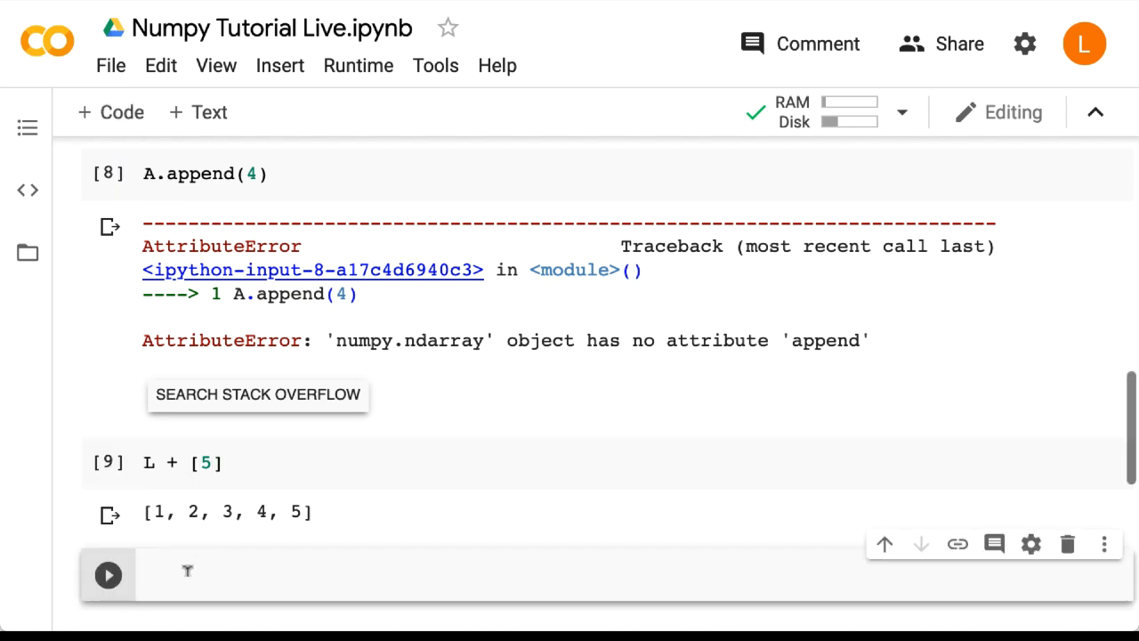
Step: Evaluate A + np.array([4]), returning array([5, 6, 7])
type("A + np.ara")
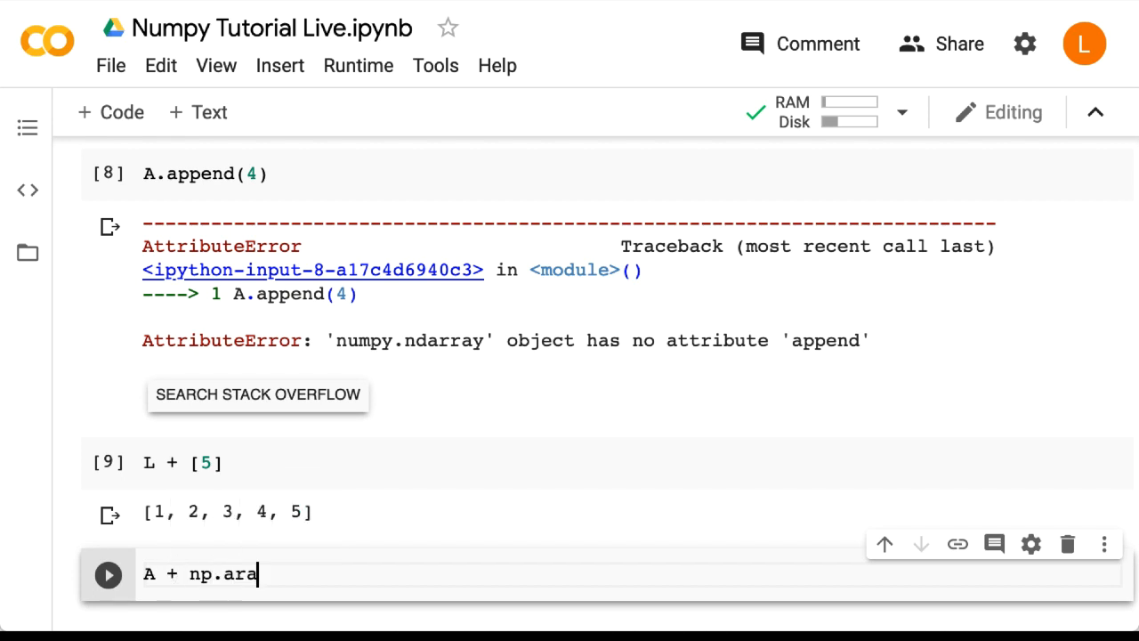
type("y(")
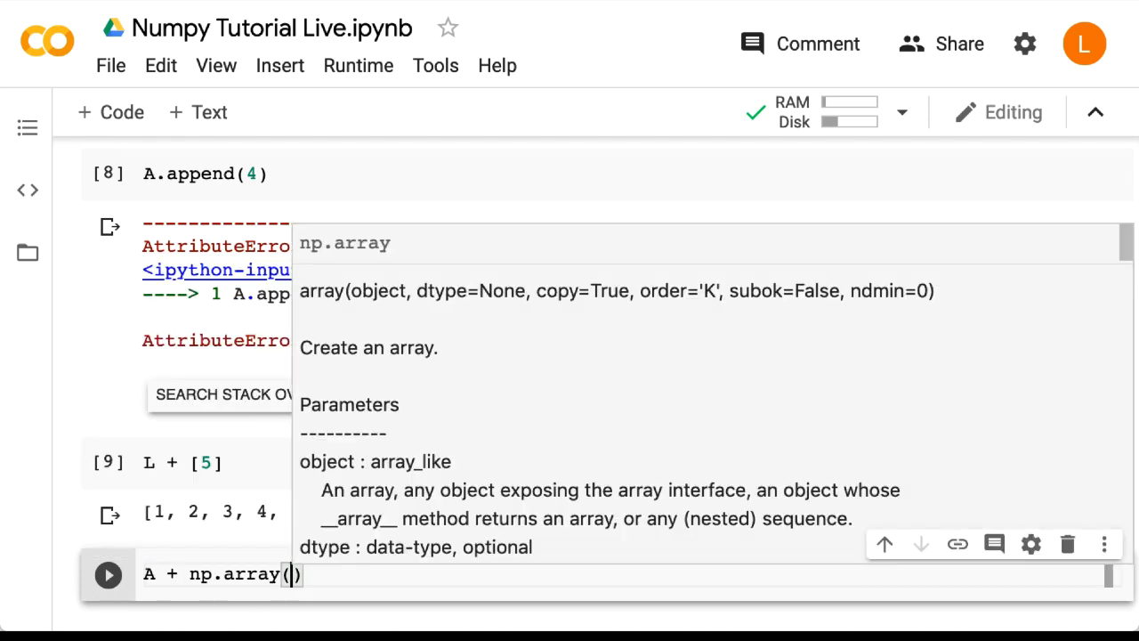
type("[4]")
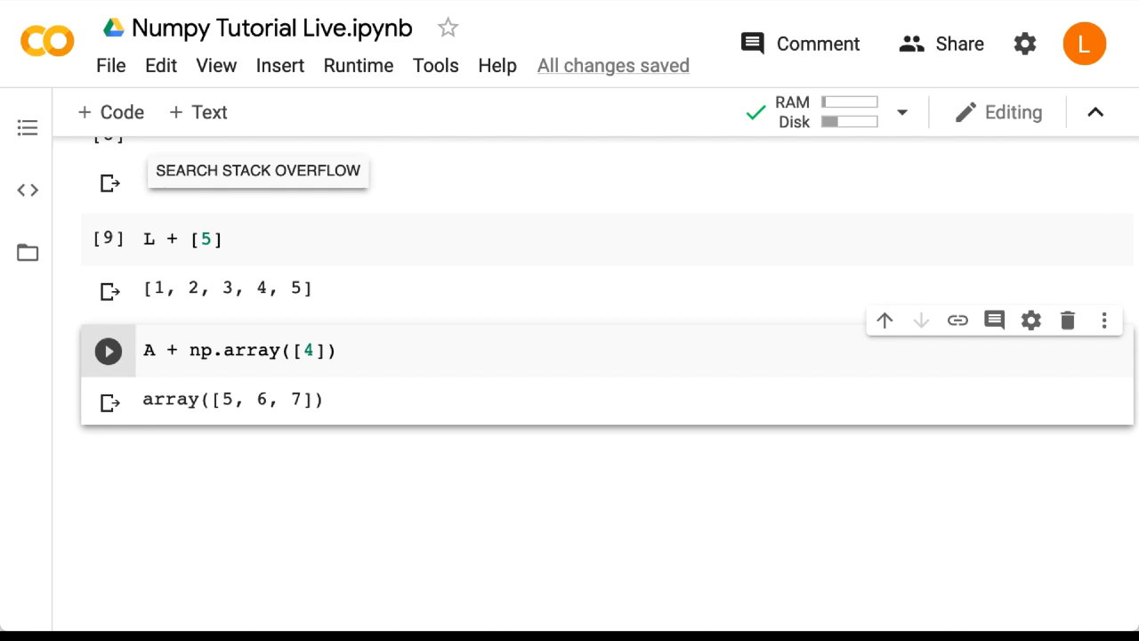
left_click(342, 349)
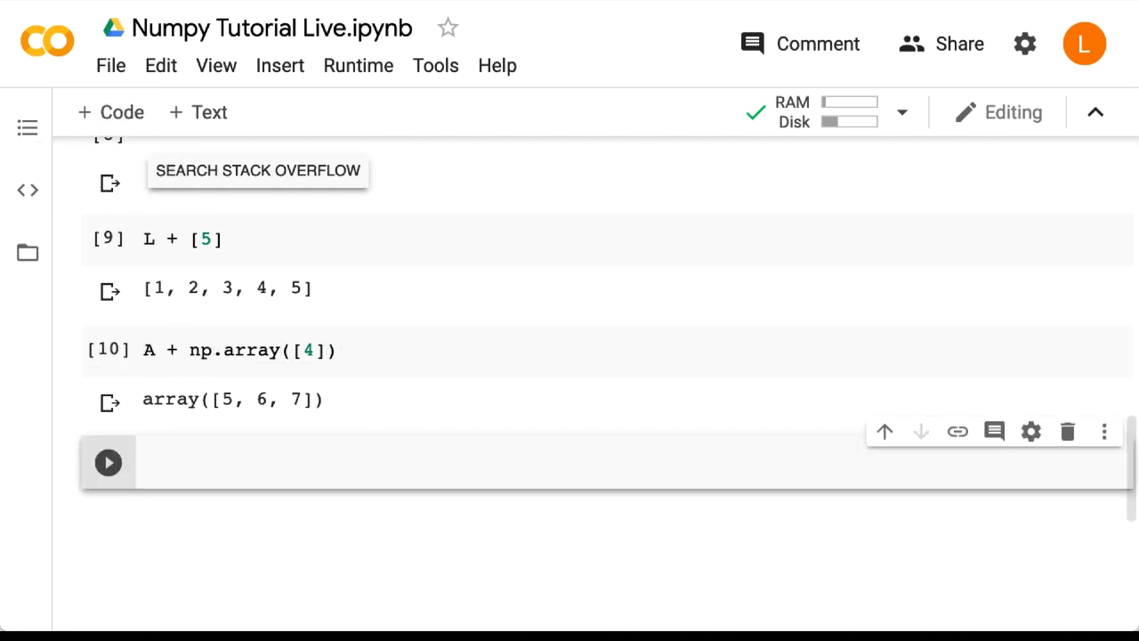
Step: Evaluate A + np.array([4,5,6]), giving the element-wise sum array([5, 7, 9])
type("A +")
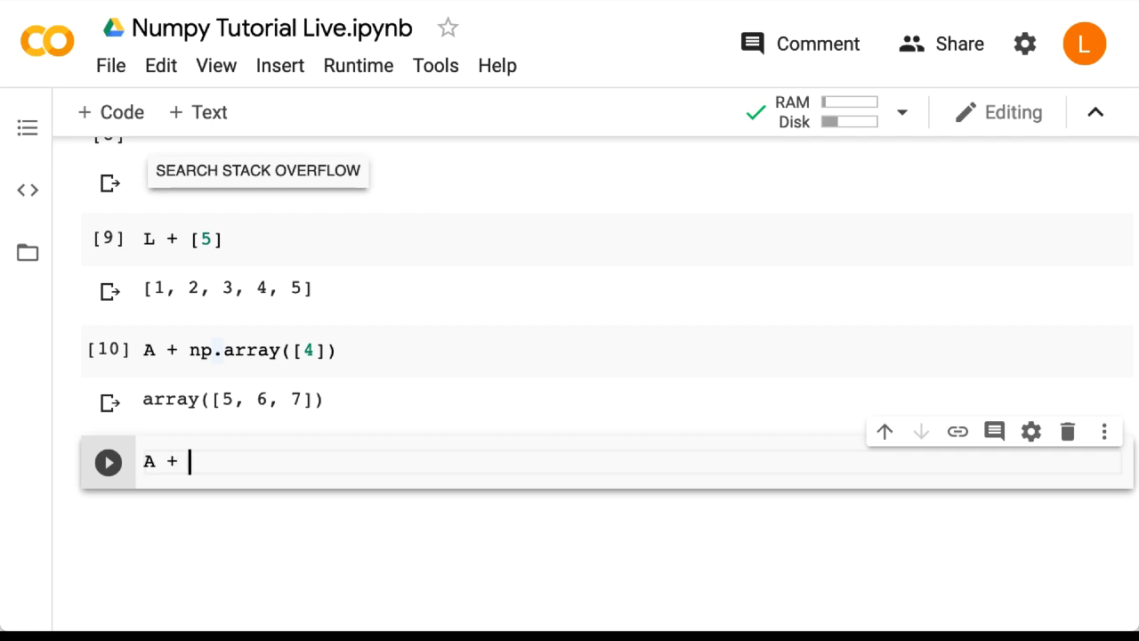
type("np.array()")
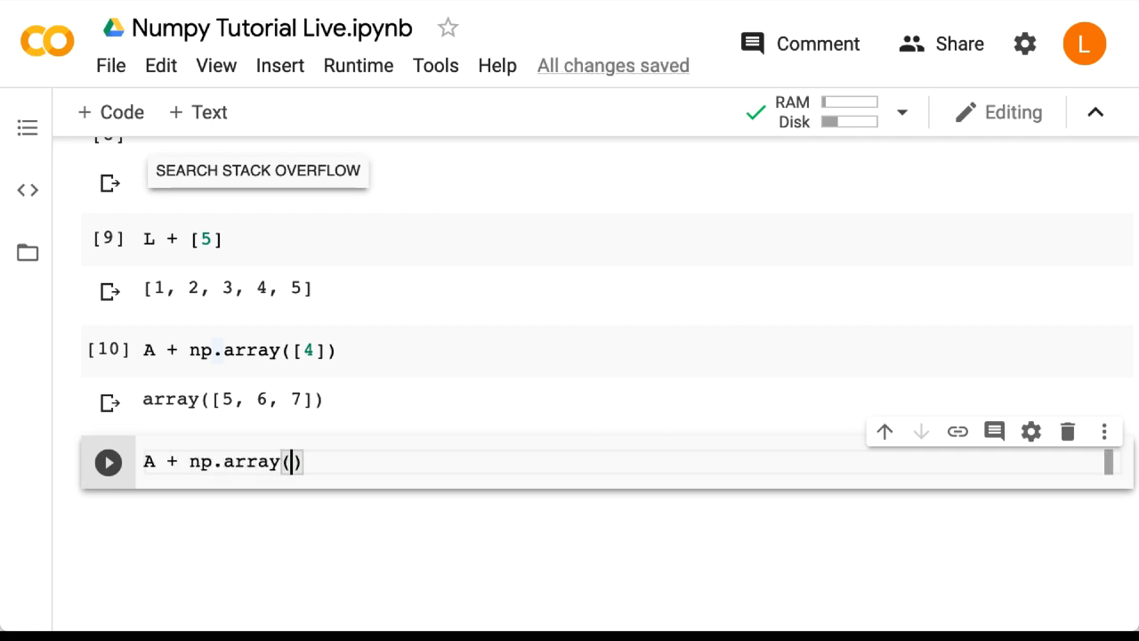
type("4,5,6]")
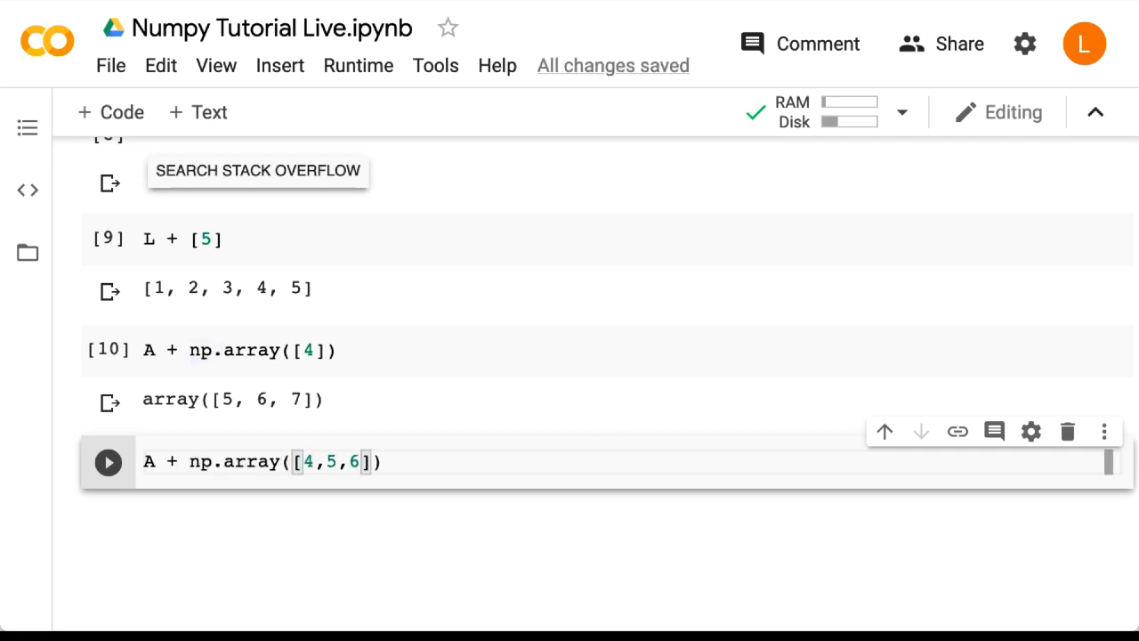
left_click(107, 463)
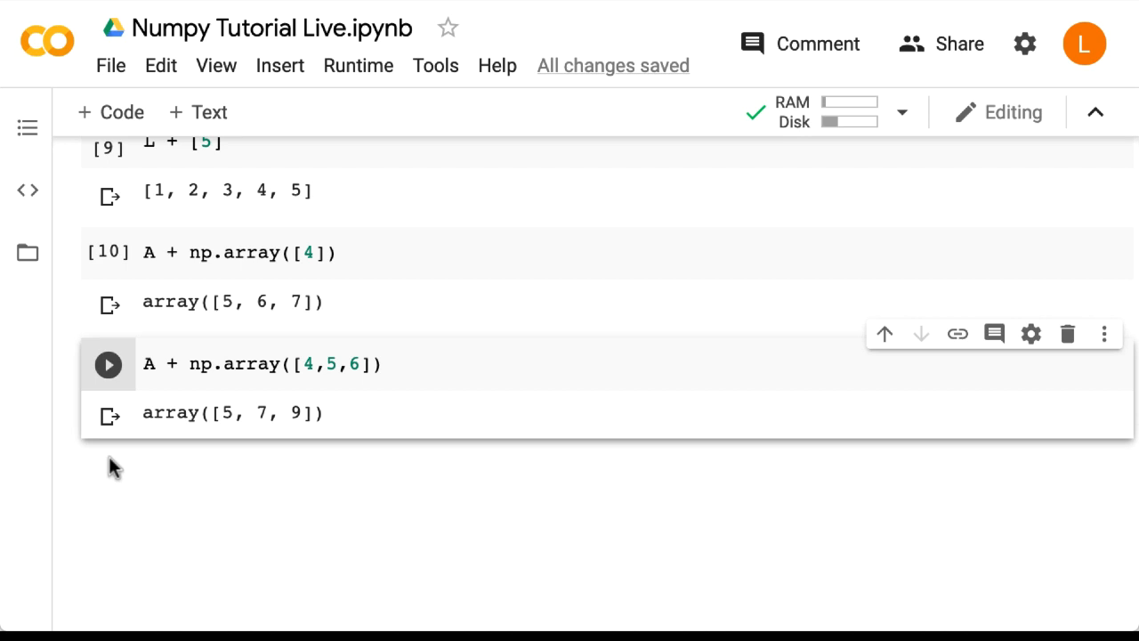
scroll("down", 3)
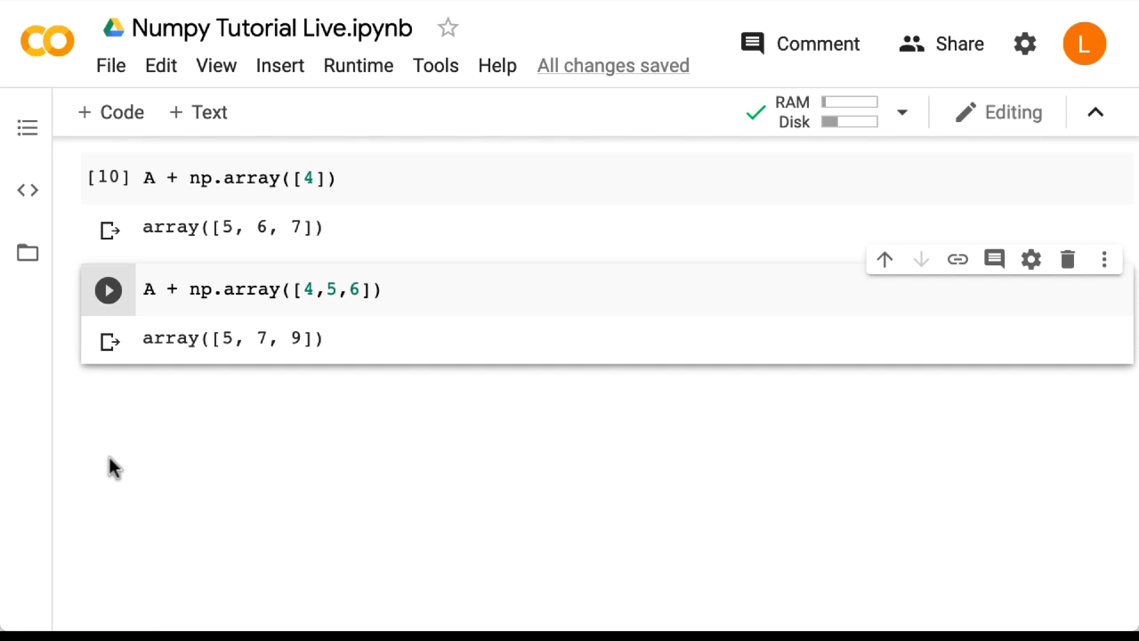
mouse_move(185, 169)
type("A + np.array([4,5])")
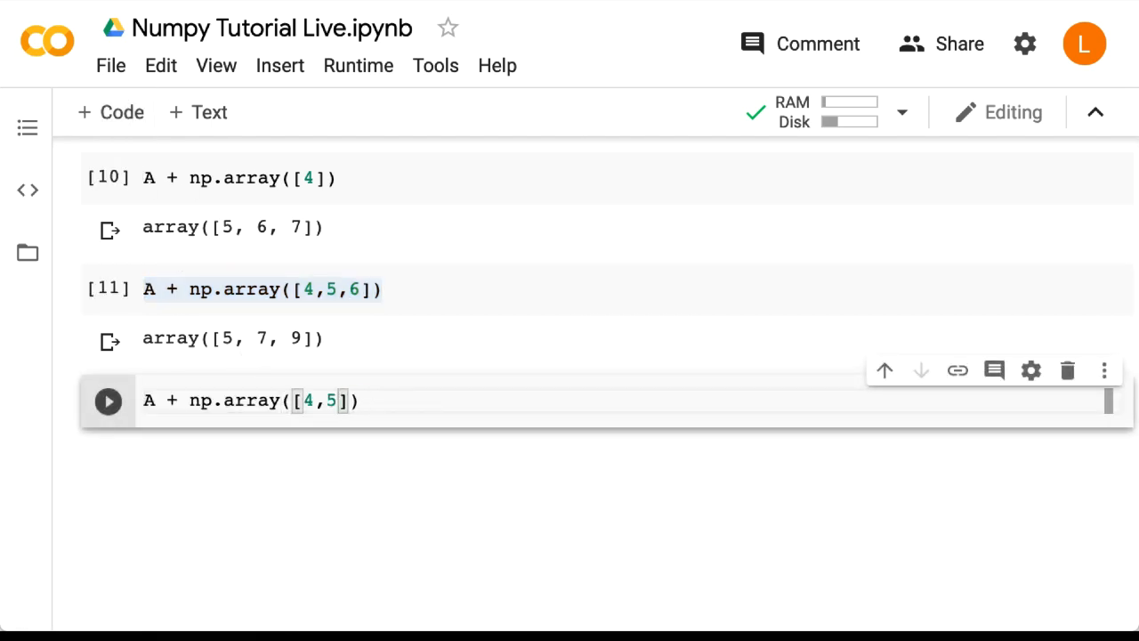
Step: Run A + np.array([4,5]) and read the broadcasting ValueError for shapes (3,) and (2,)
left_click(107, 401)
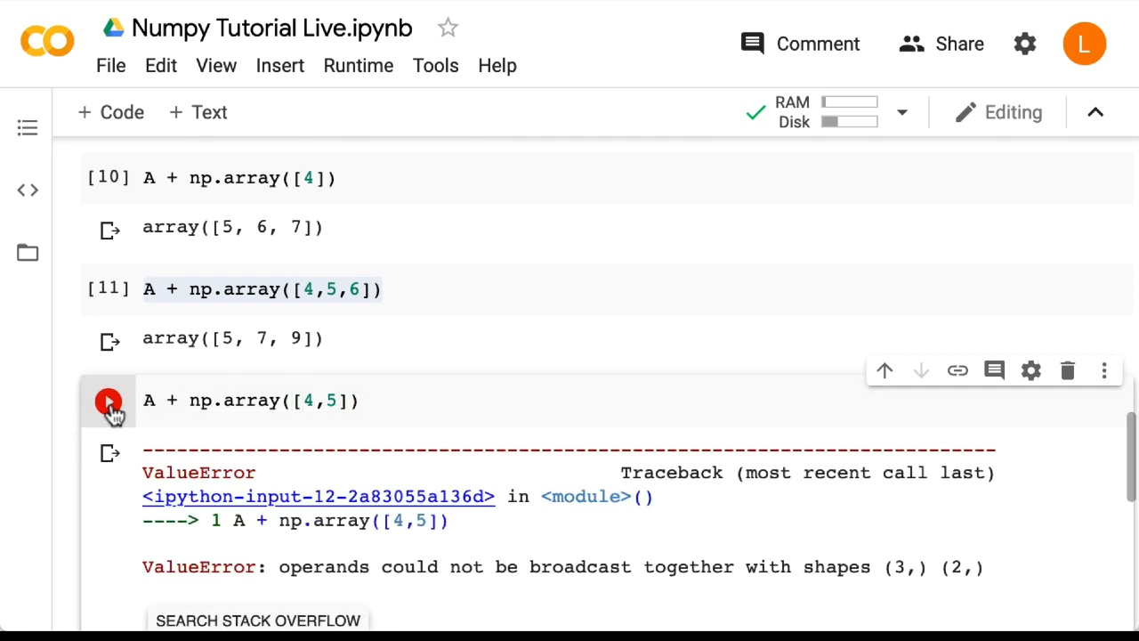
scroll("down", 3)
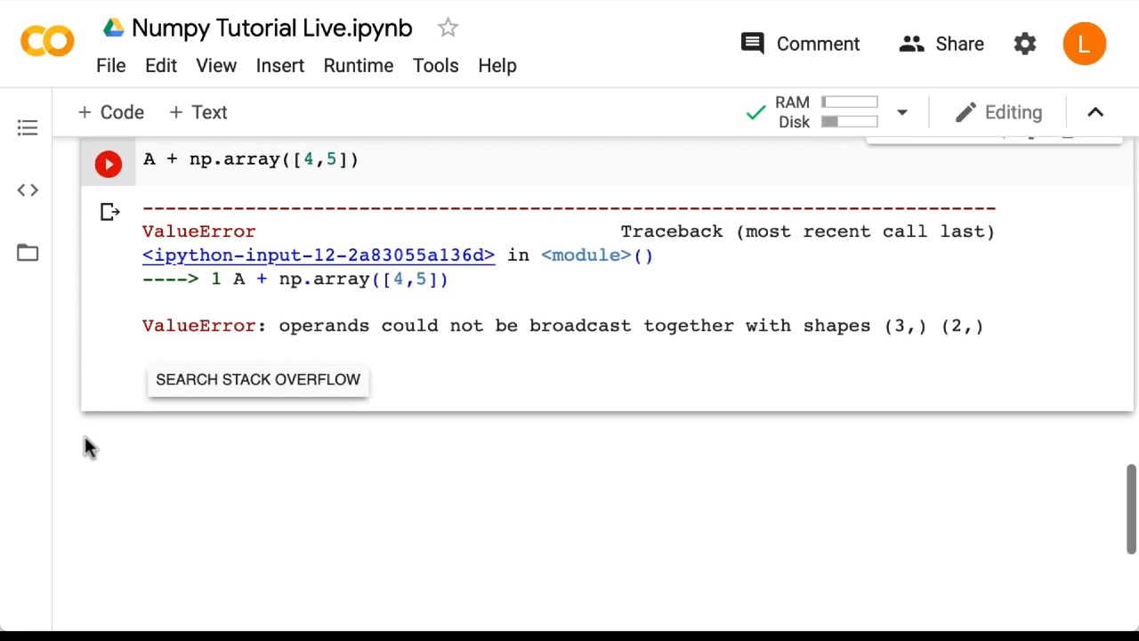
scroll("down", 3)
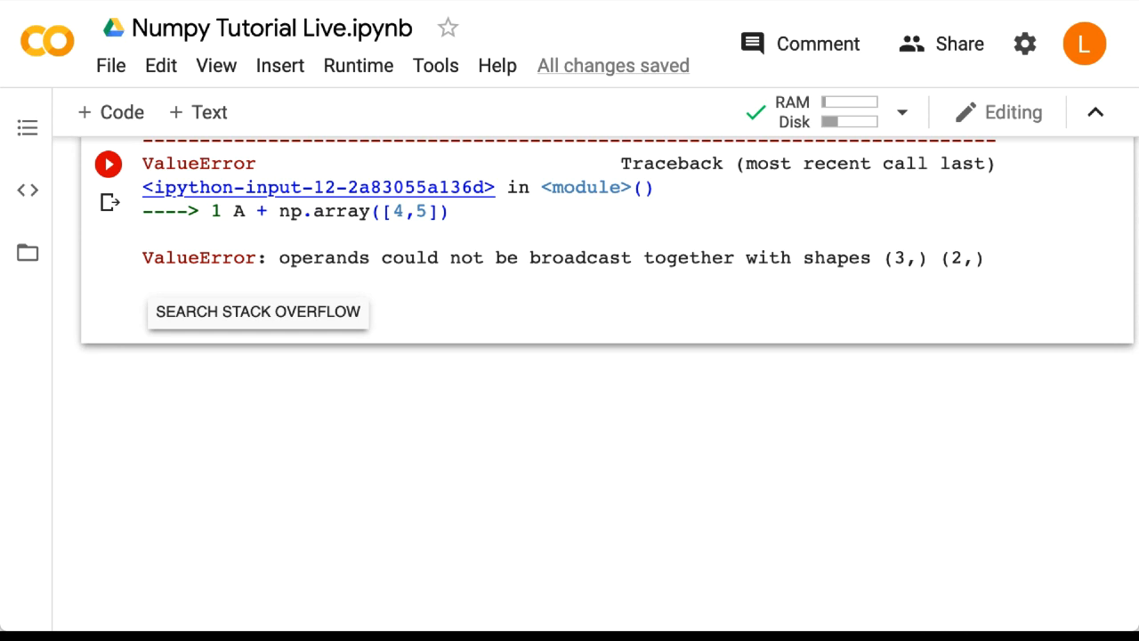
Step: Evaluate 2 * A as array([2, 4, 6]) and 2 * L as the repeated list
left_click(110, 112)
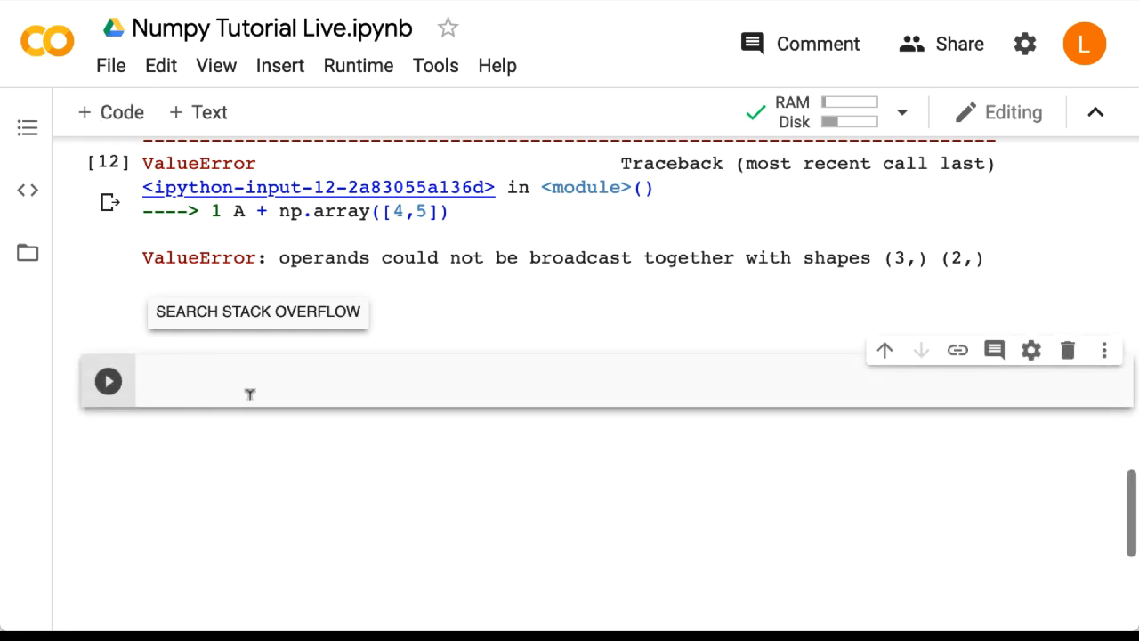
type("2 * A")
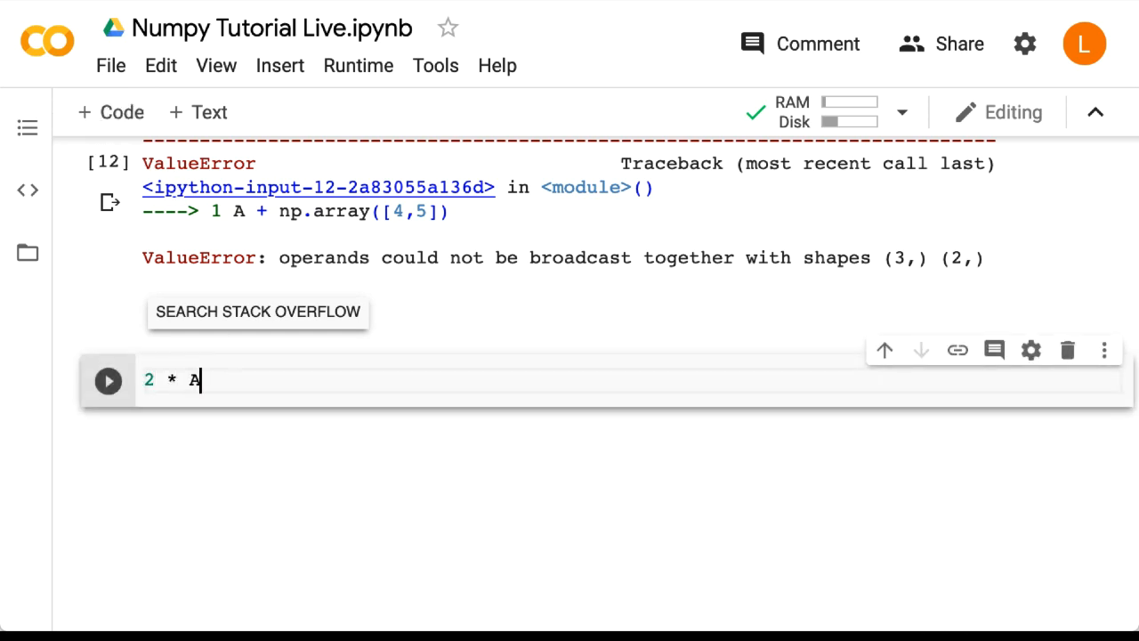
left_click(107, 381)
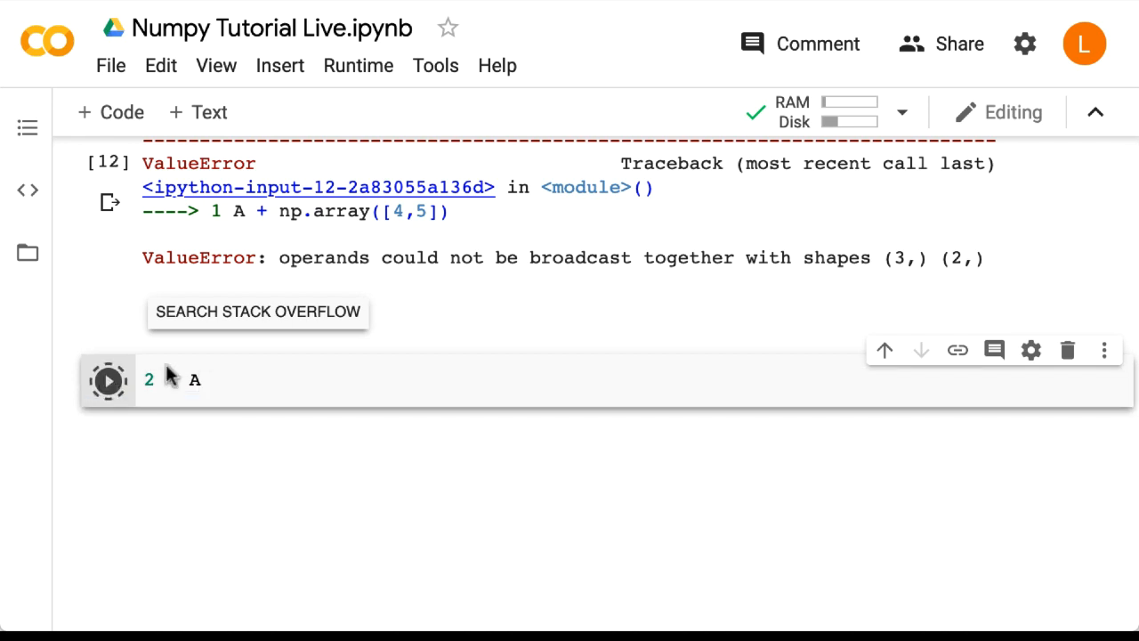
left_click(107, 381)
type("2 * L")
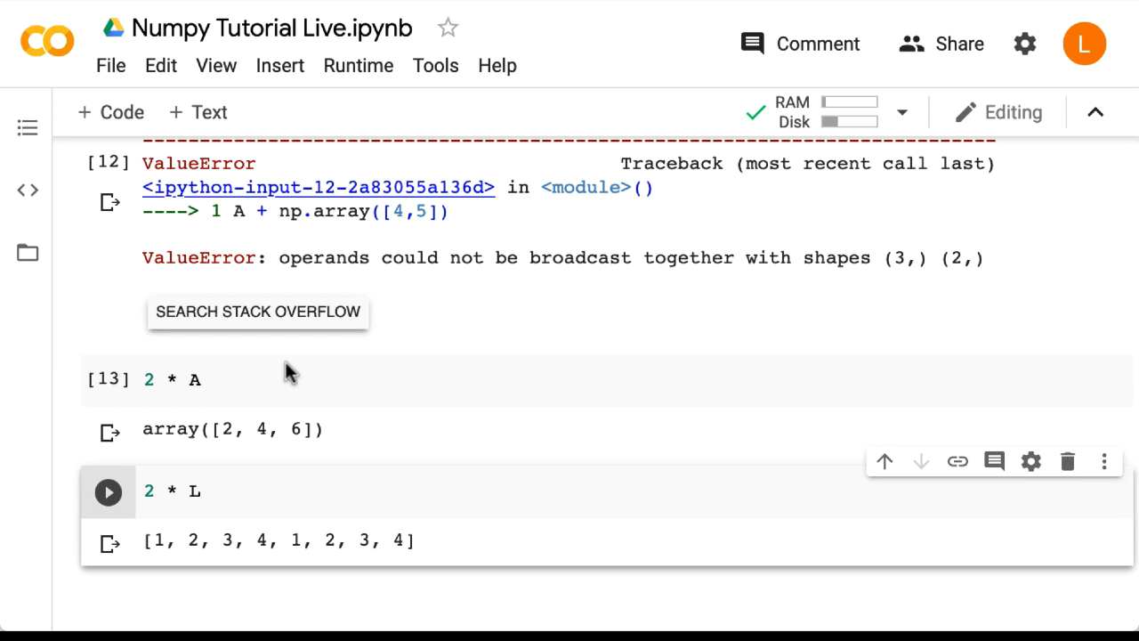
scroll("down", 3)
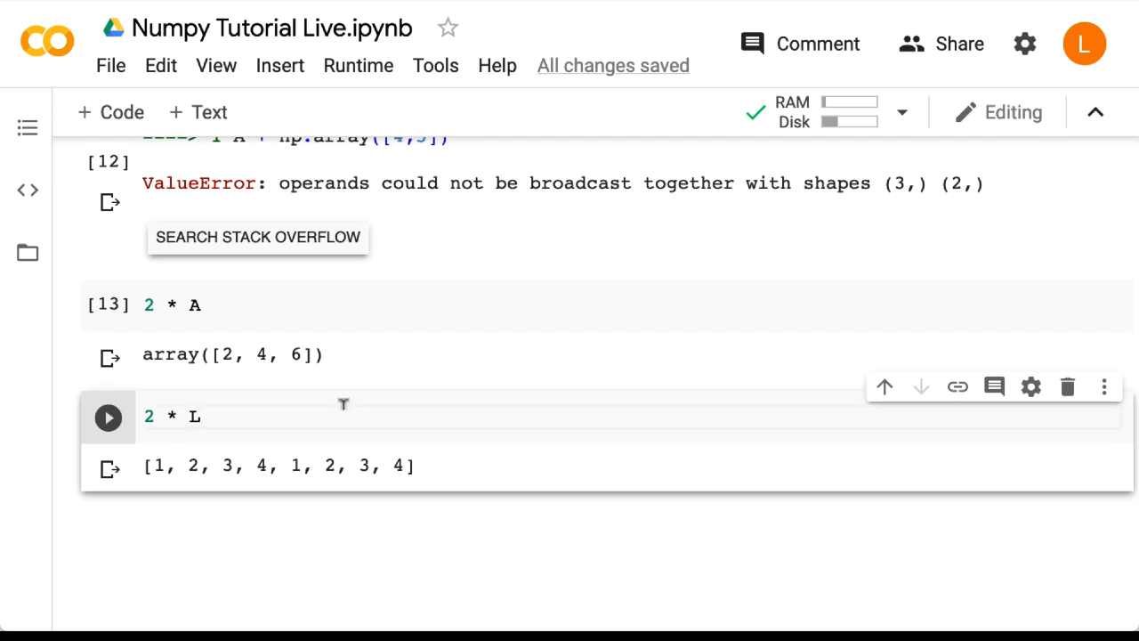
mouse_move(110, 111)
type("L +")
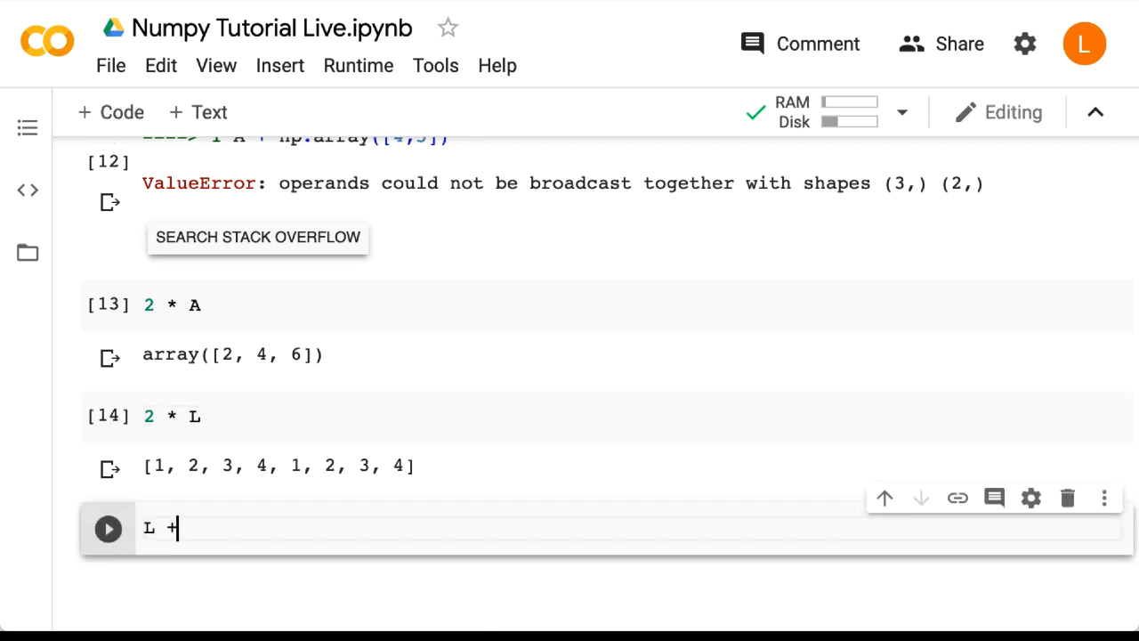
Step: Evaluate L + L, concatenating into [1, 2, 3, 4, 1, 2, 3, 4]
type("L")
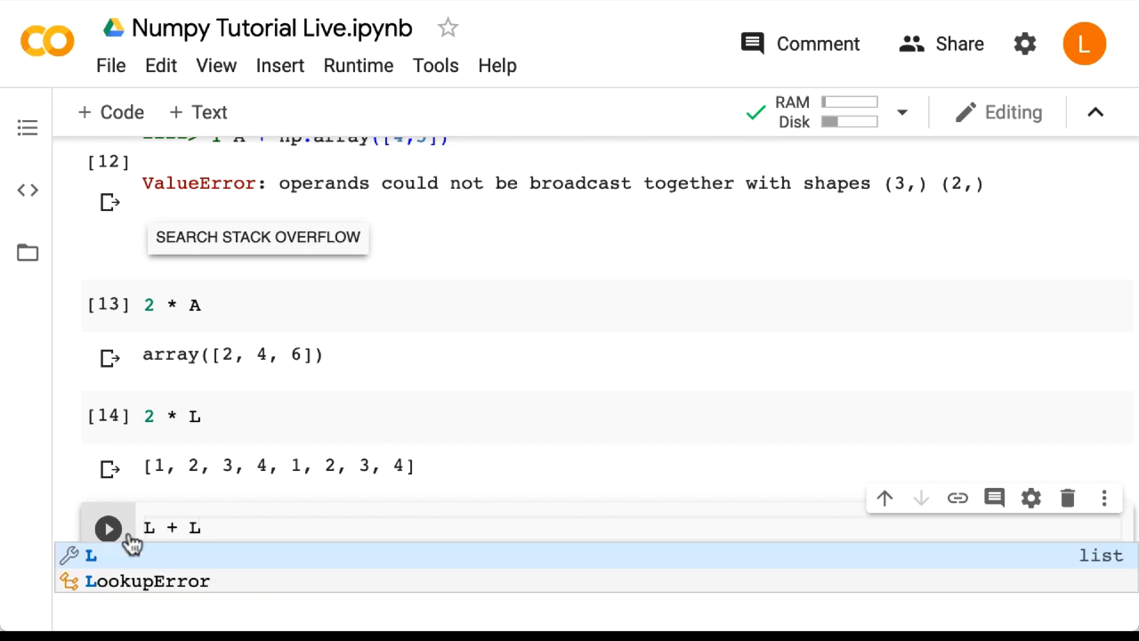
left_click(106, 528)
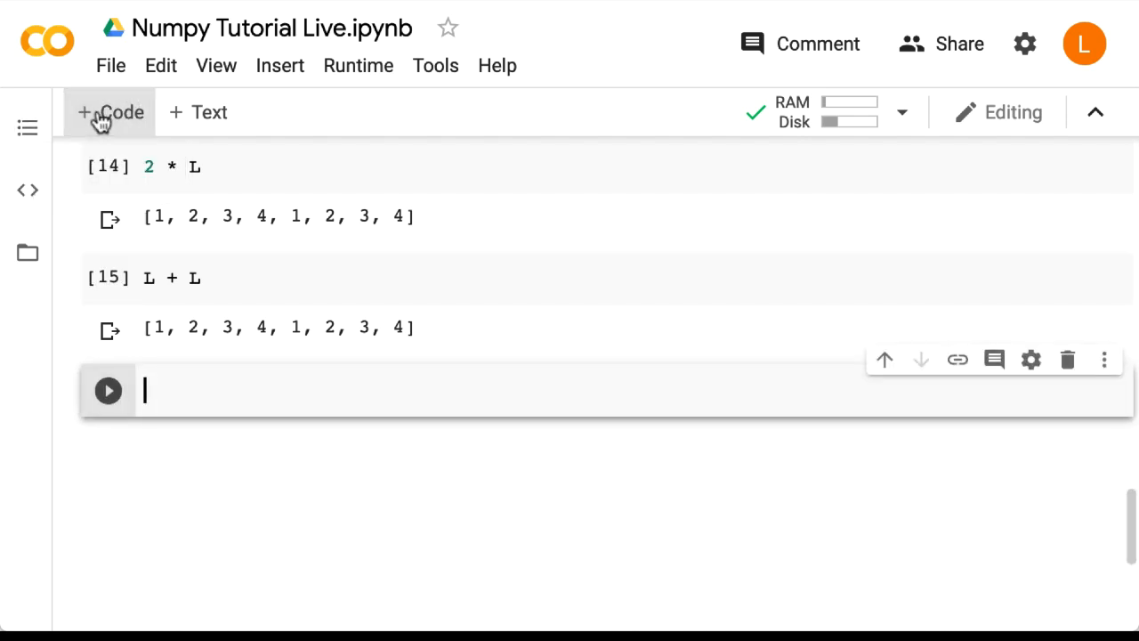
Step: Write a loop appending e + 3 for each e in L into an empty list L2
type("L")
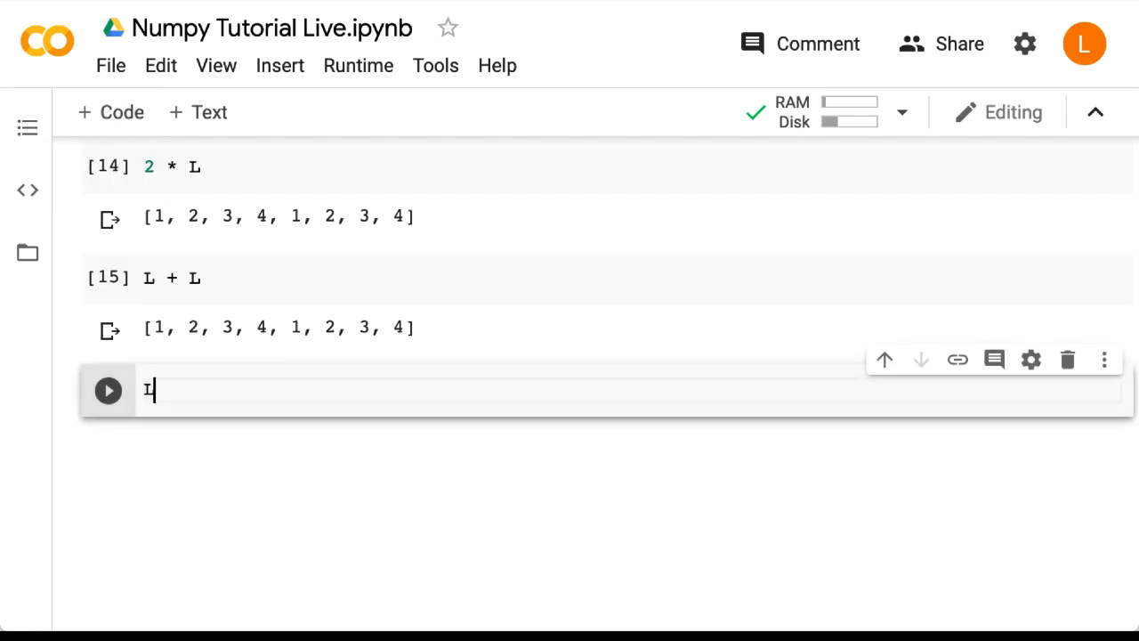
type("2 = []")
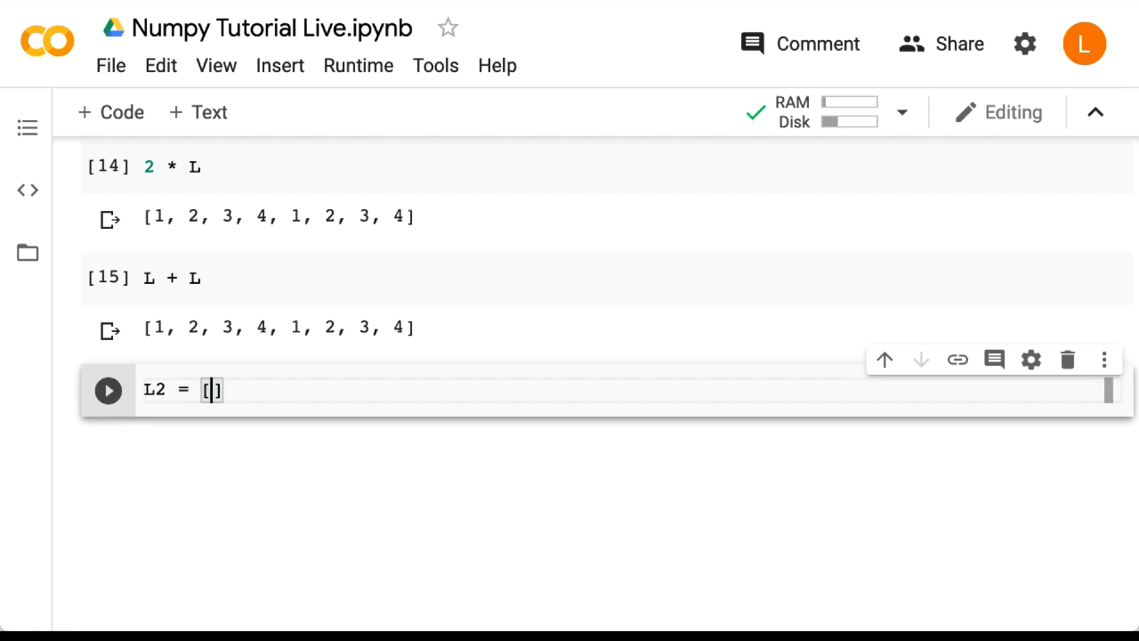
key("enter")
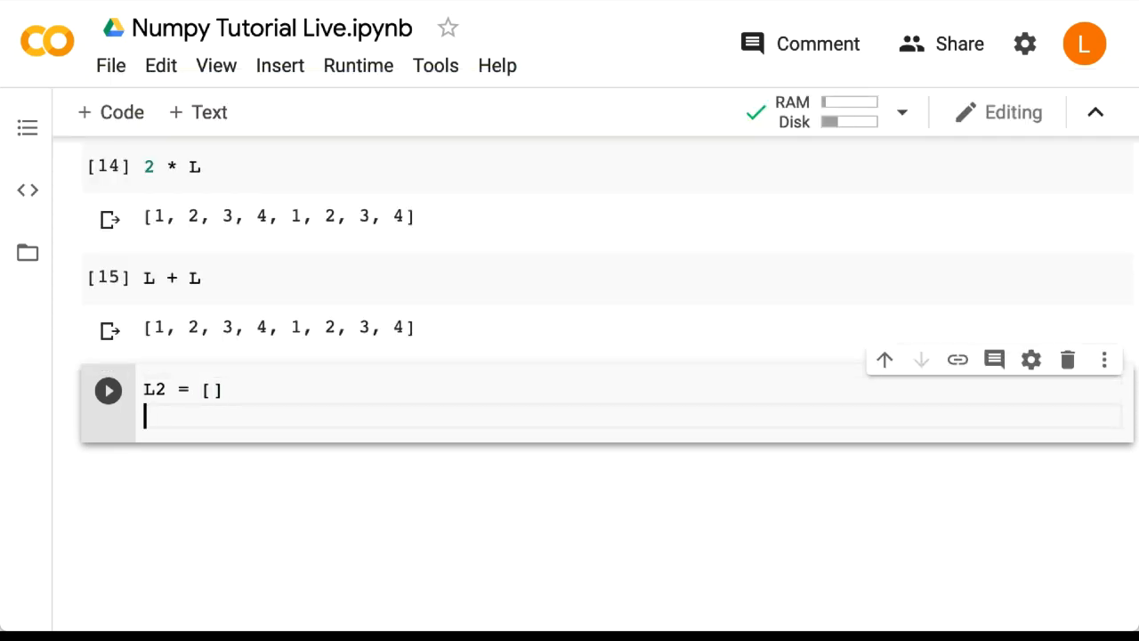
type("for e")
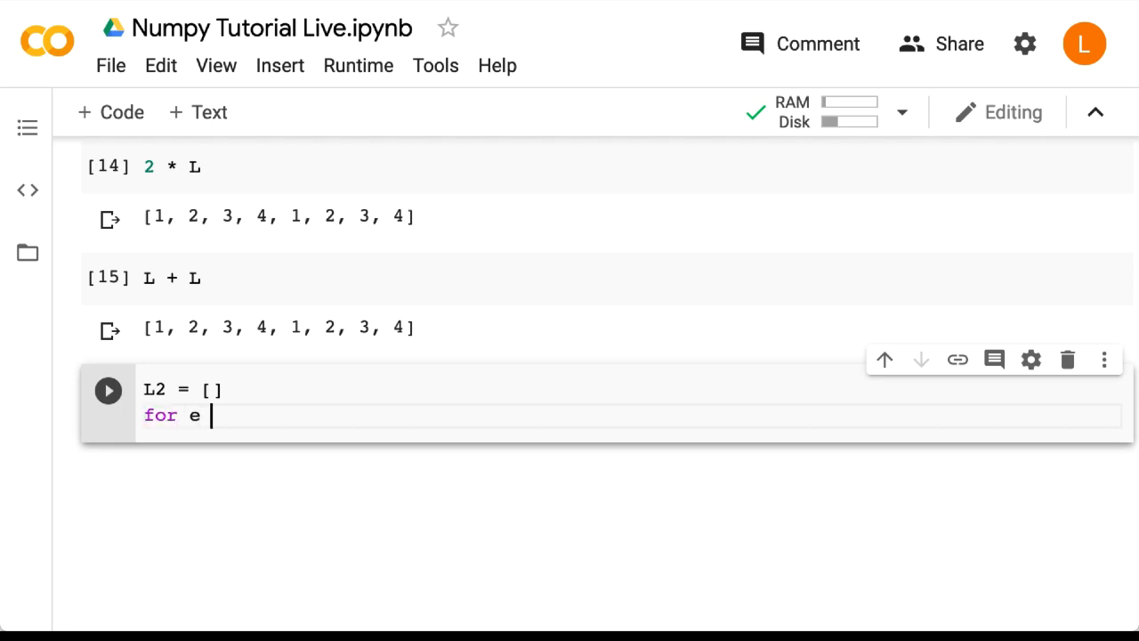
type("in L:")
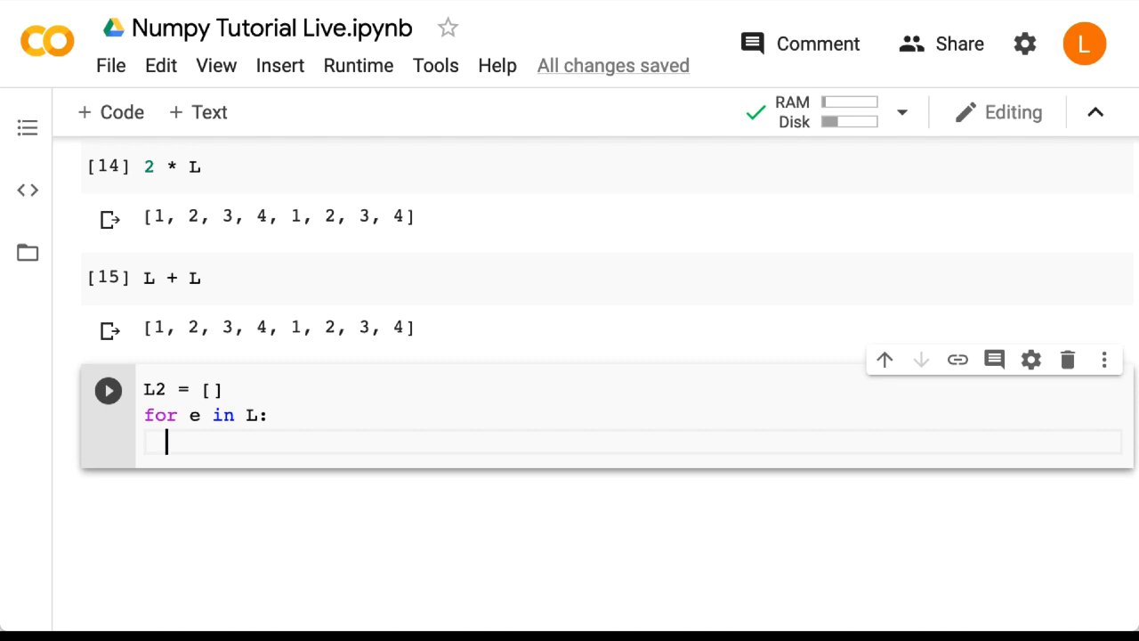
type("L2")
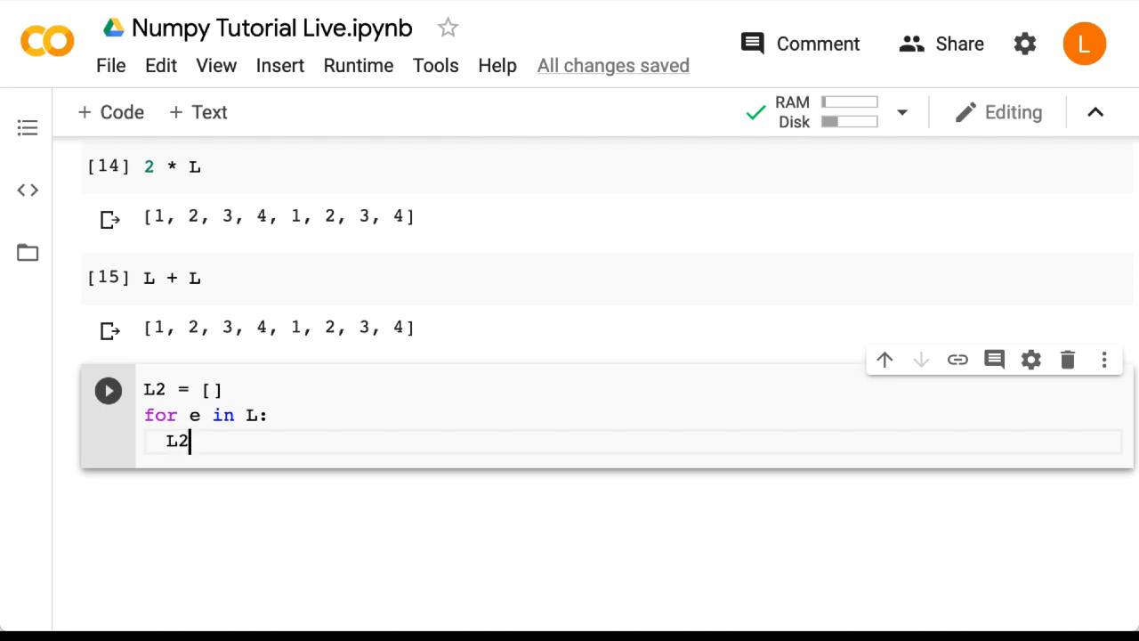
type(".append(e")
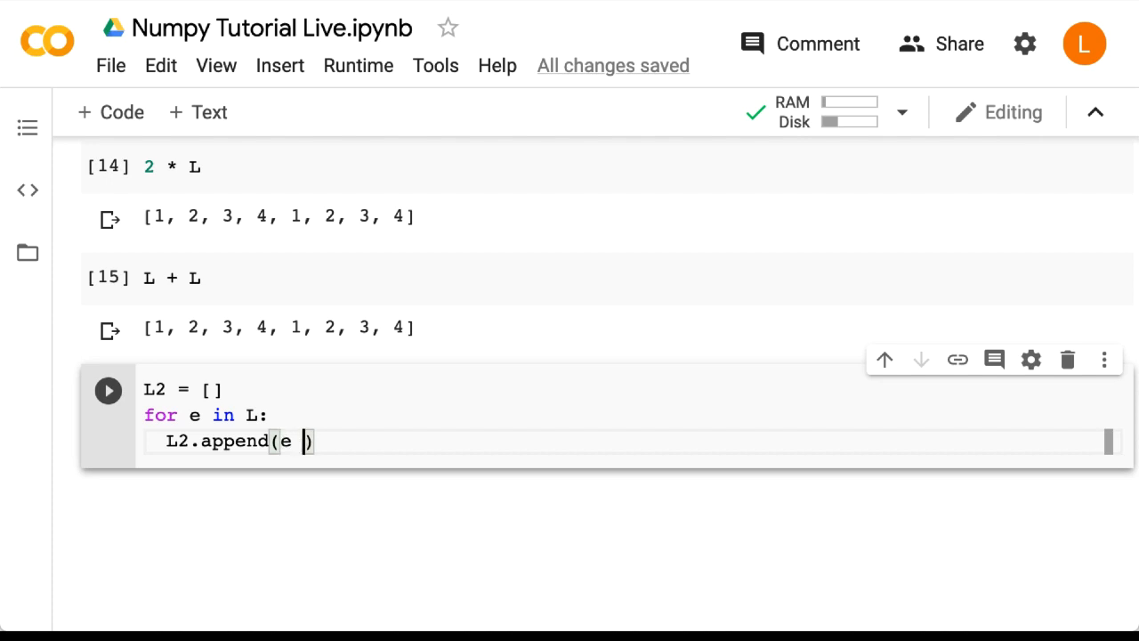
type("+ 3")
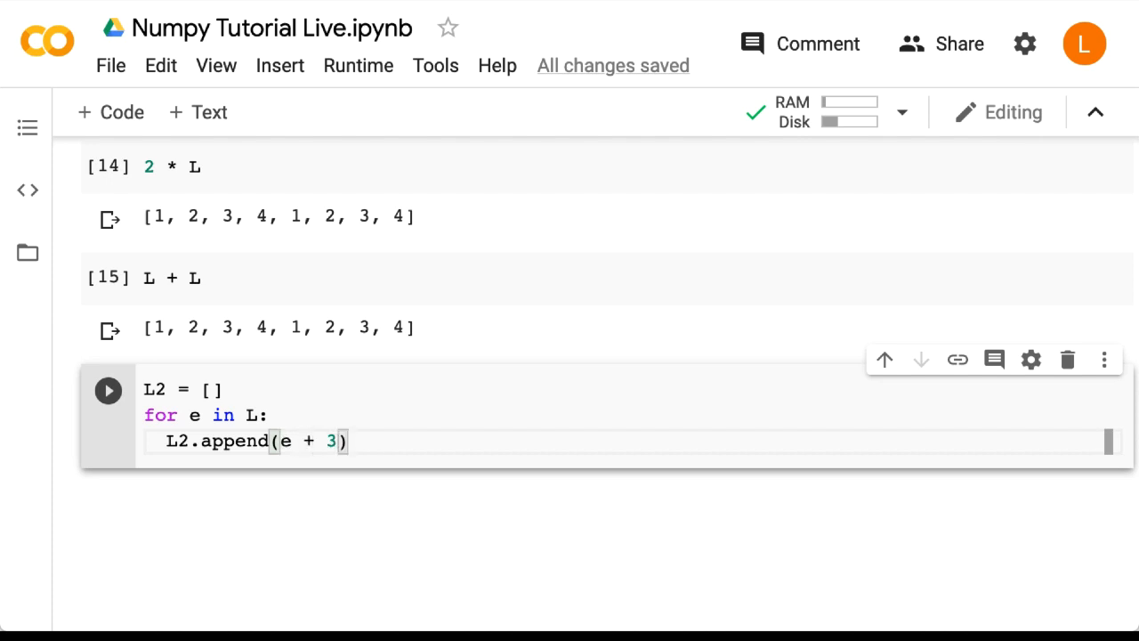
mouse_move(311, 374)
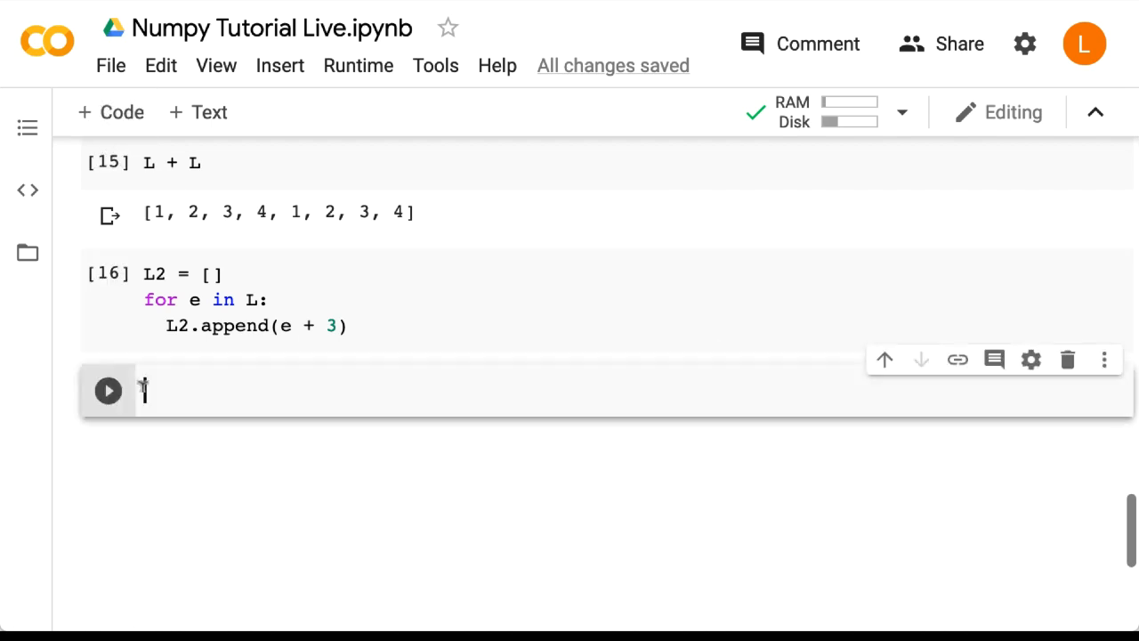
Step: Display L2, which evaluates to [4, 5, 6, 7]
type("L2")
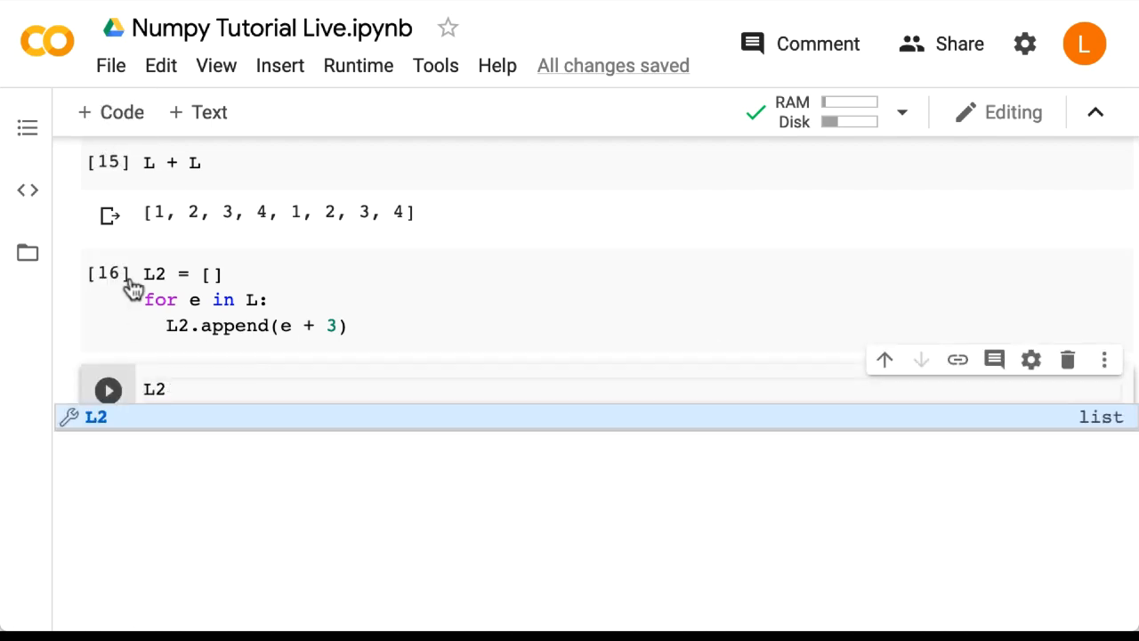
left_click(106, 390)
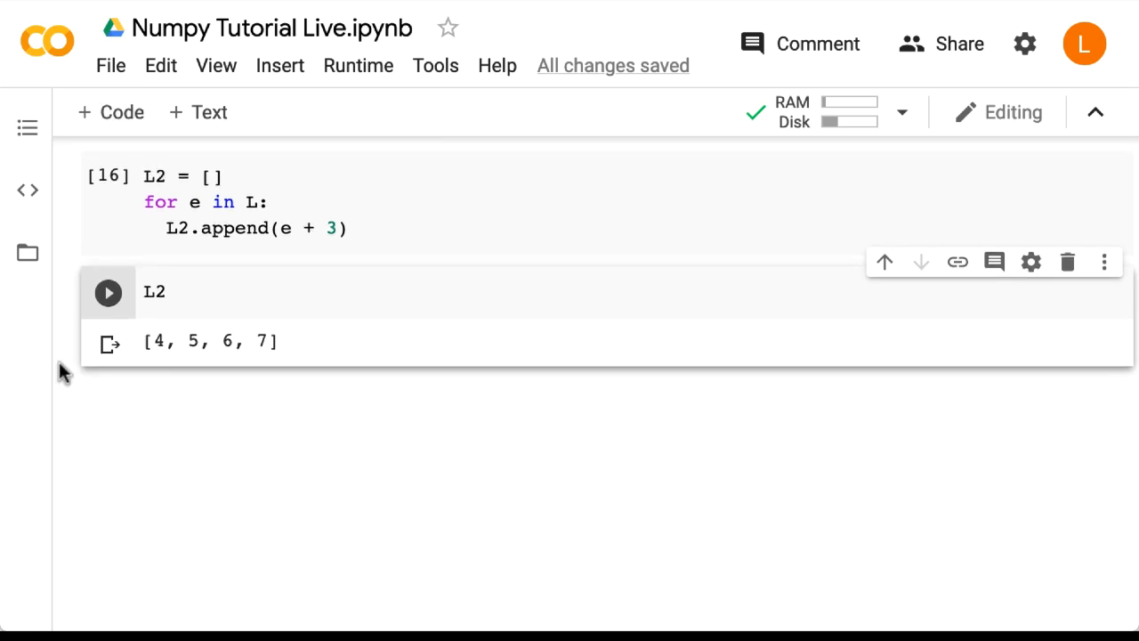
mouse_move(111, 112)
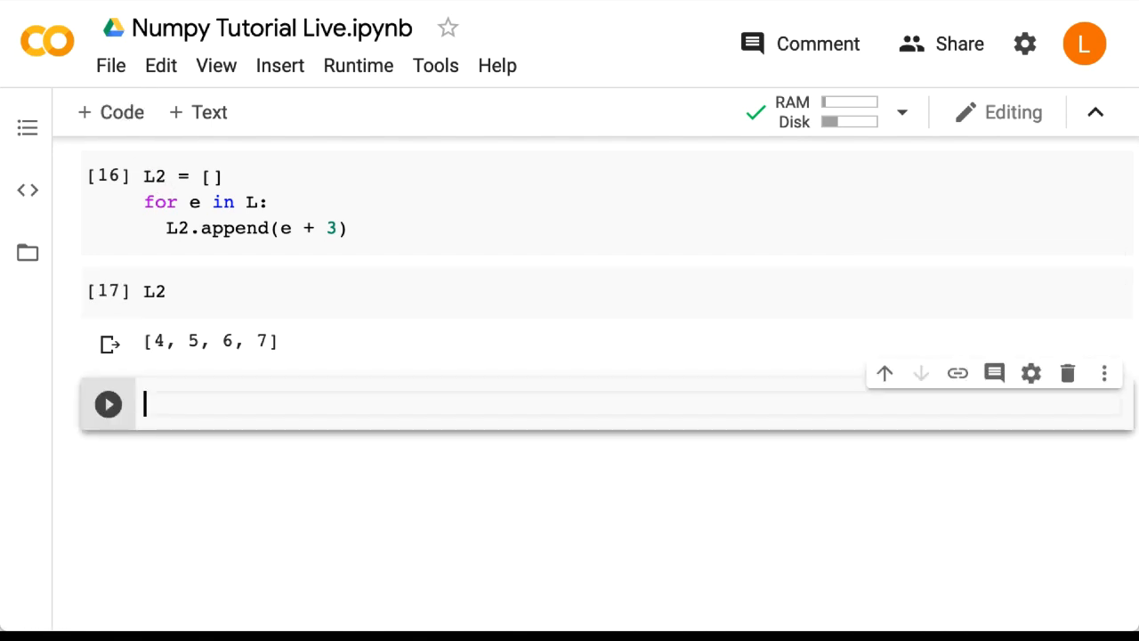
Step: Run L2 = [e + 3 for e in L] and display L2, giving [4, 5, 6, 7]
type("L2 = []")
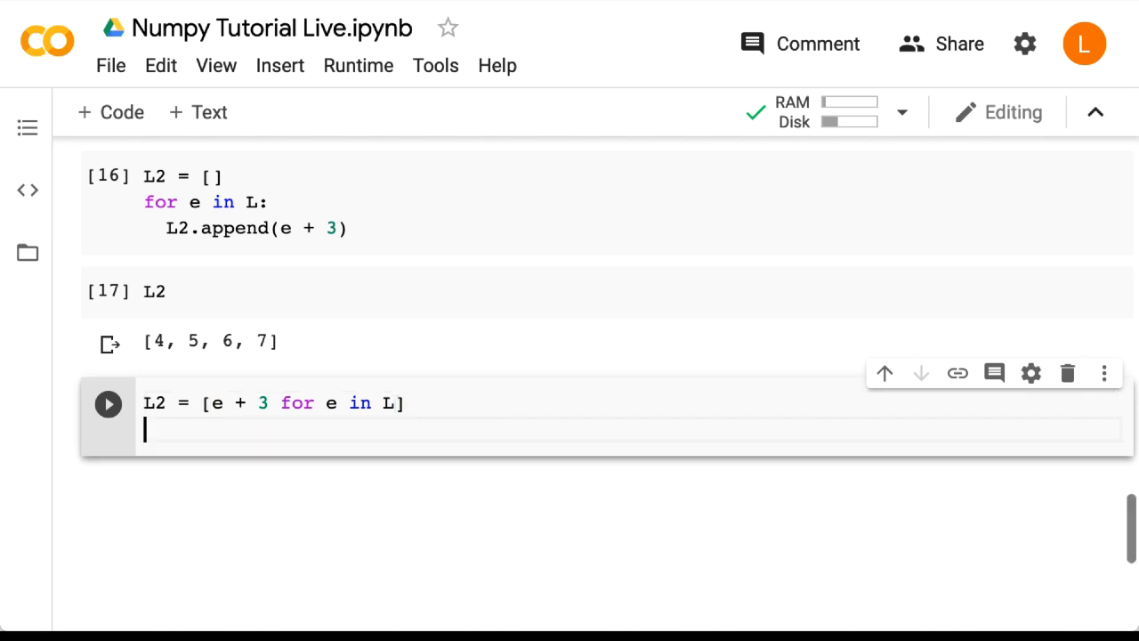
type("L2")
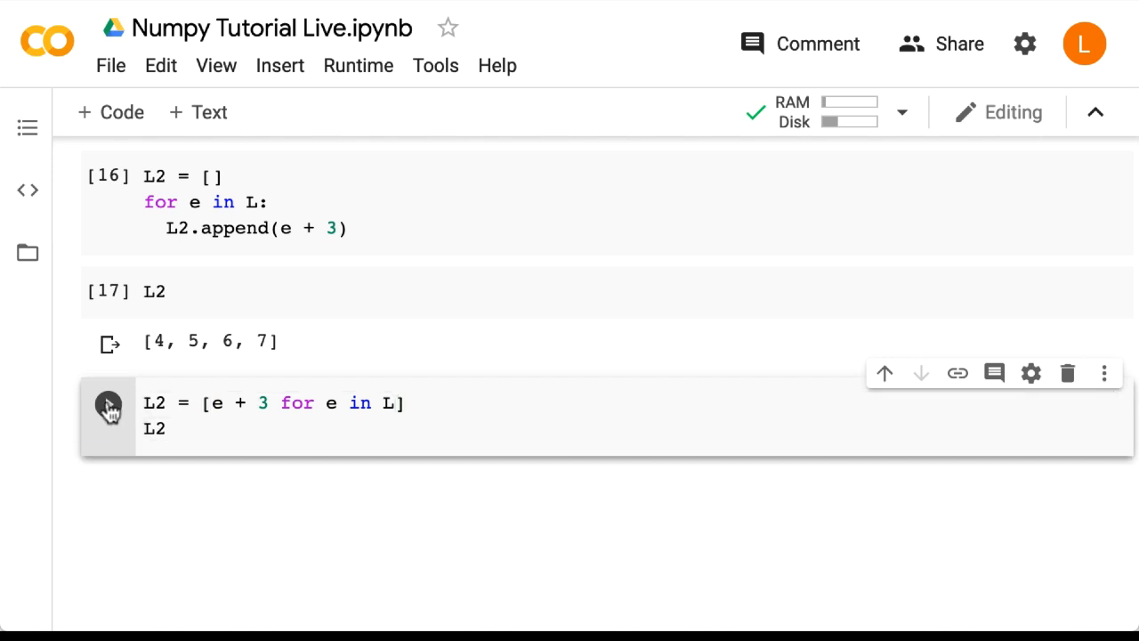
left_click(106, 402)
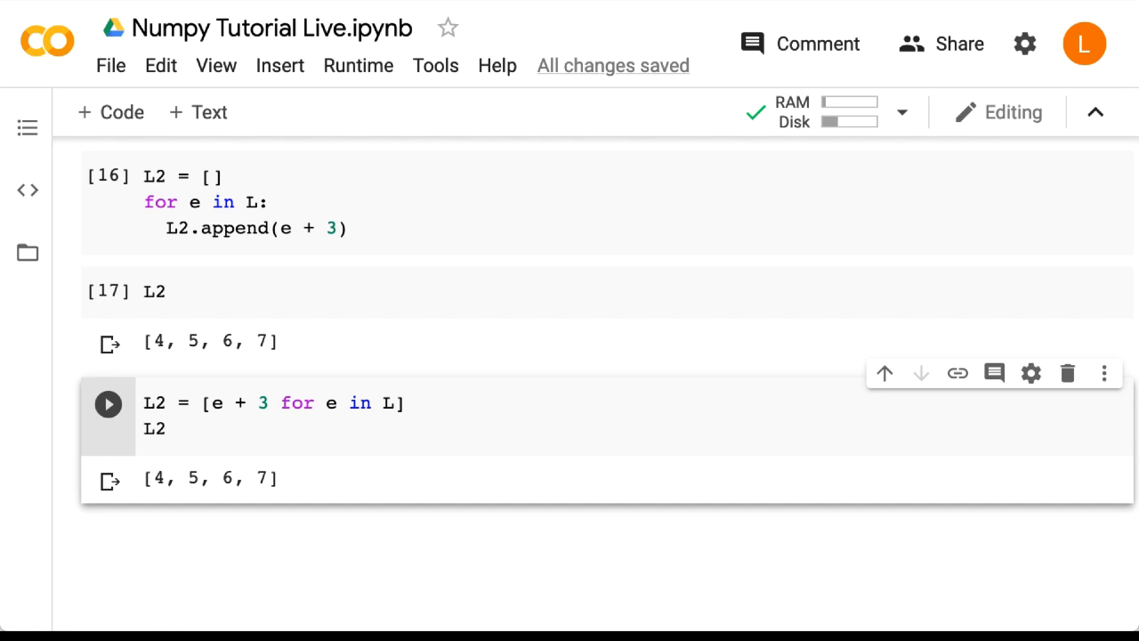
left_click(166, 429)
type("L")
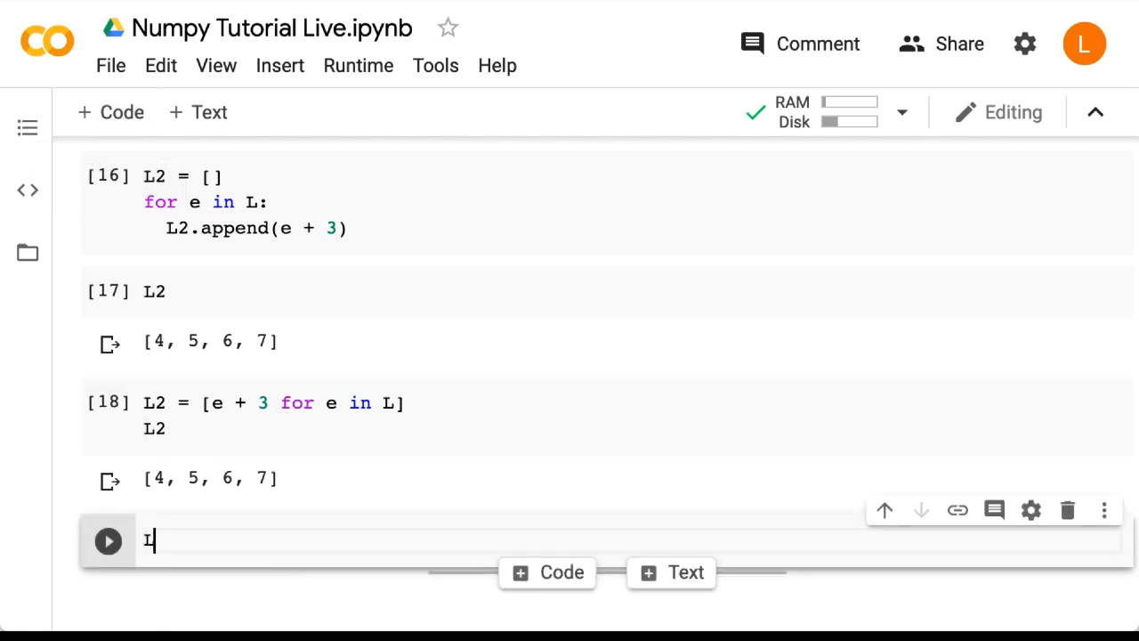
Step: Run L**2 on the plain list to show it raises a TypeError
type("**2")
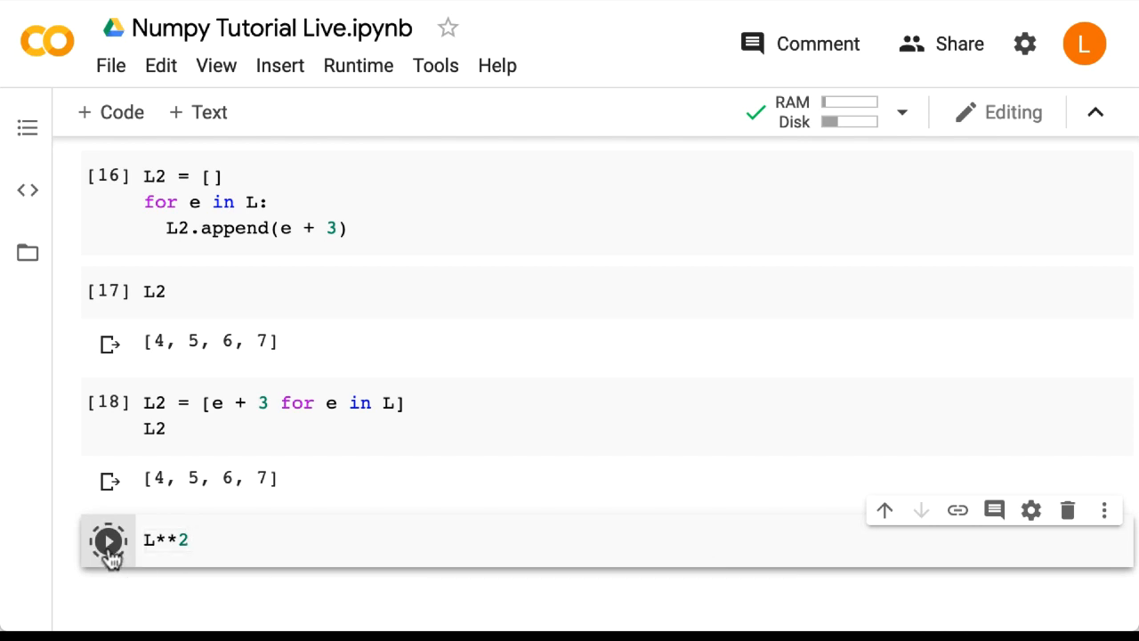
left_click(106, 541)
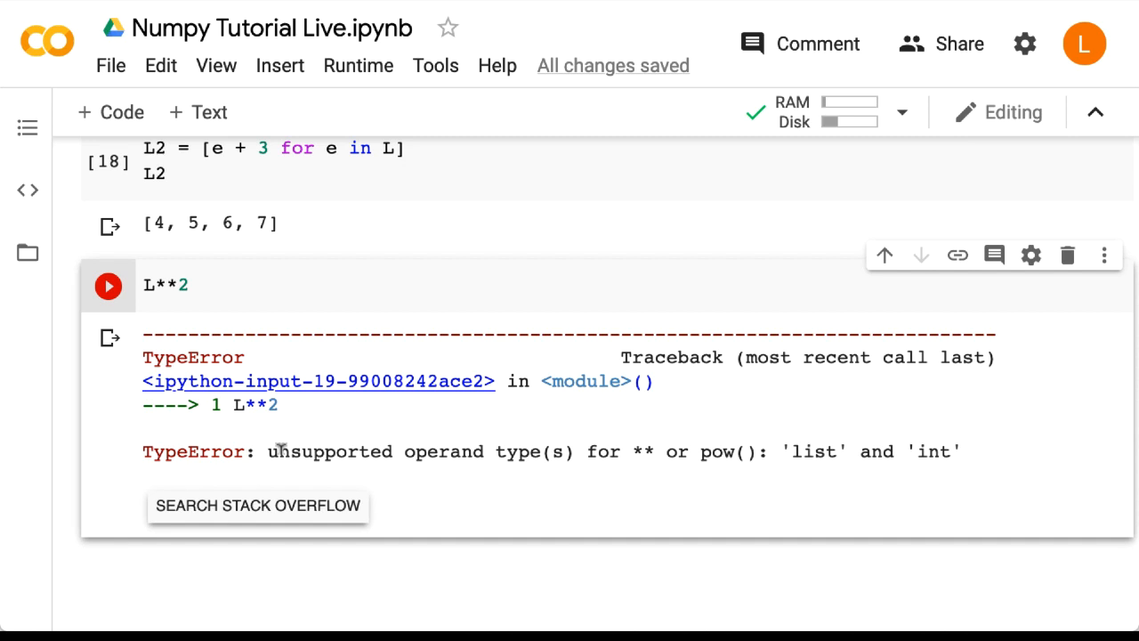
left_click(110, 112)
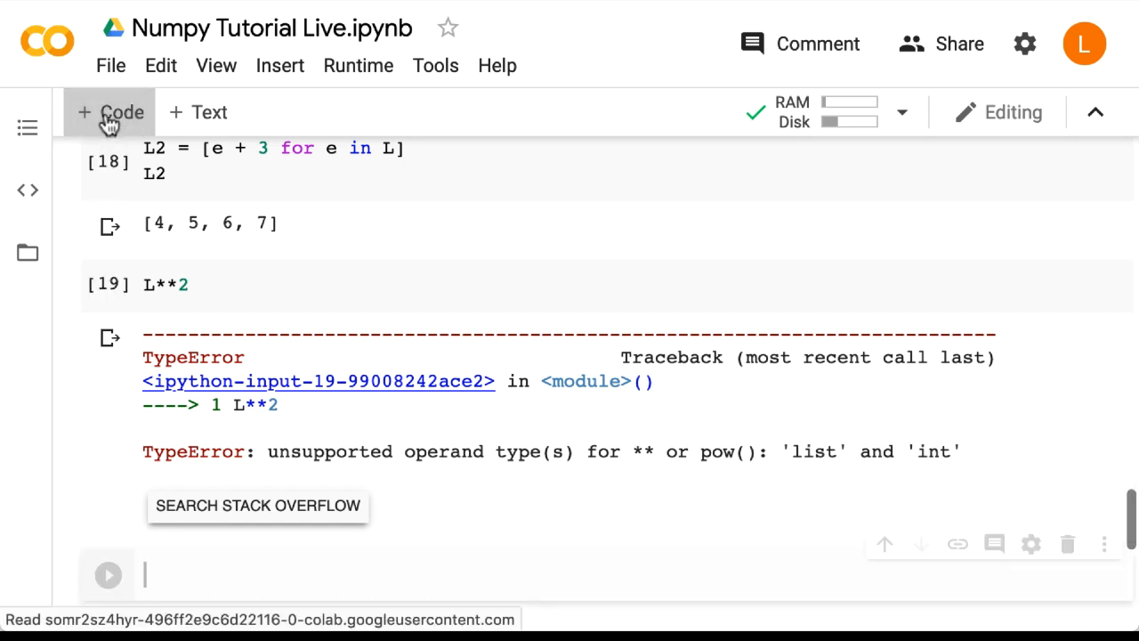
Step: Build L2 by looping over L and appending e**2, giving [1, 4, 9, 16]
type("L2 = [")
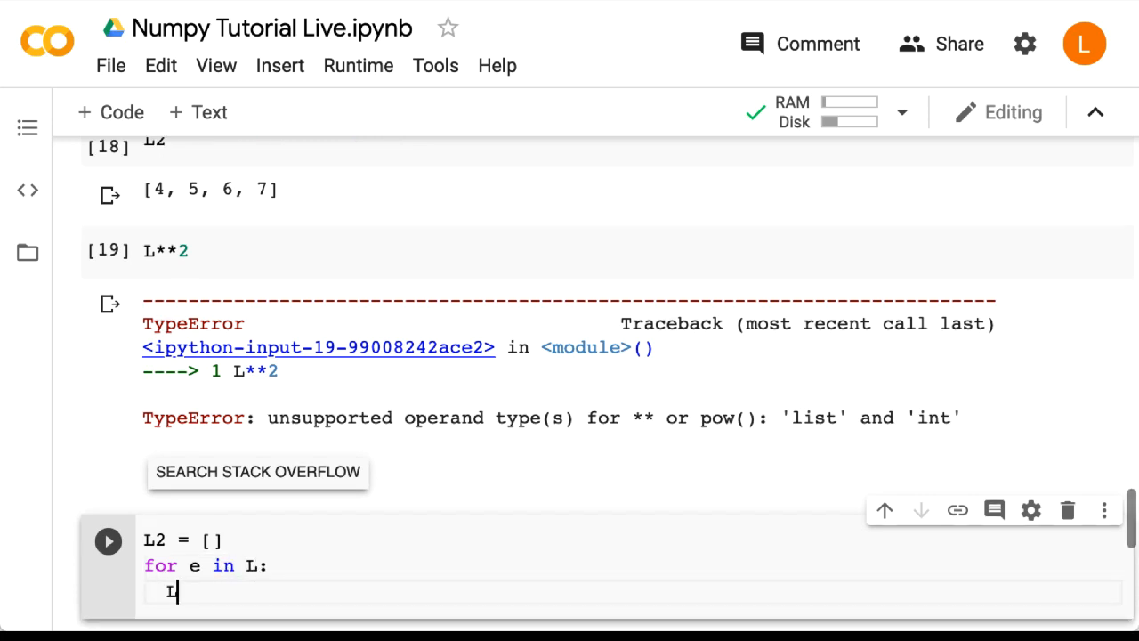
type(".append(e**2")
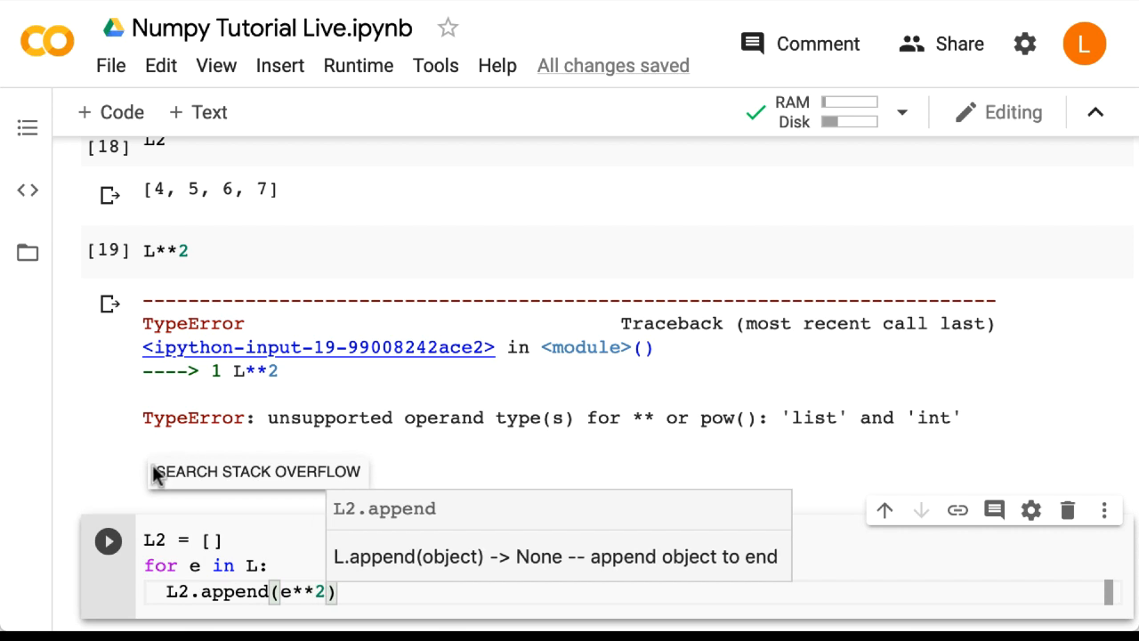
scroll("down", 3)
type("L2")
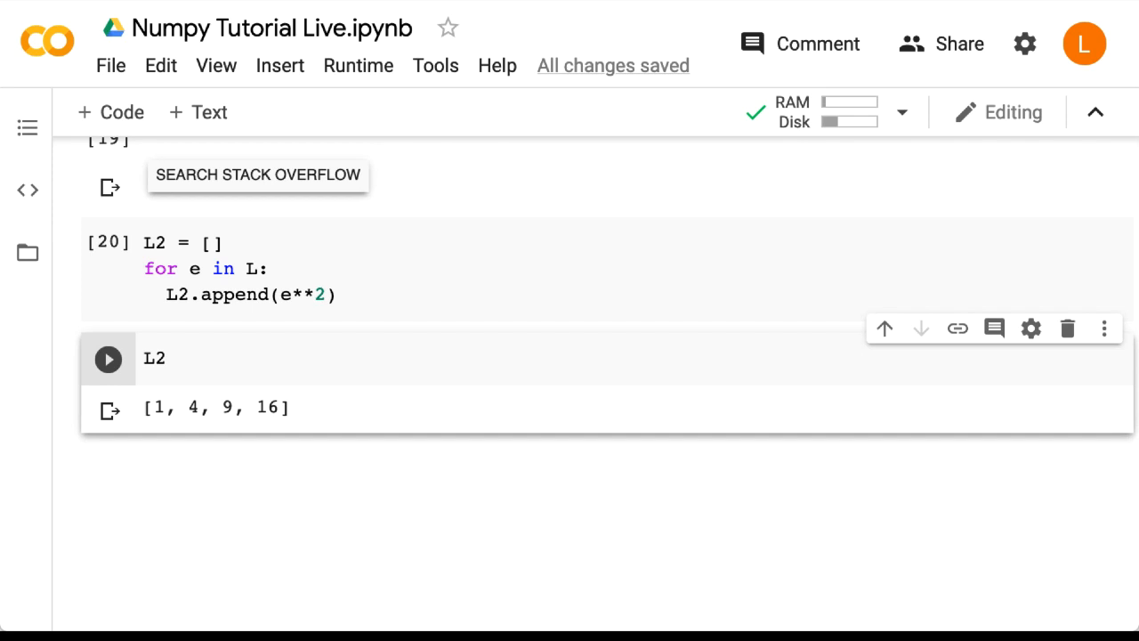
left_click(106, 359)
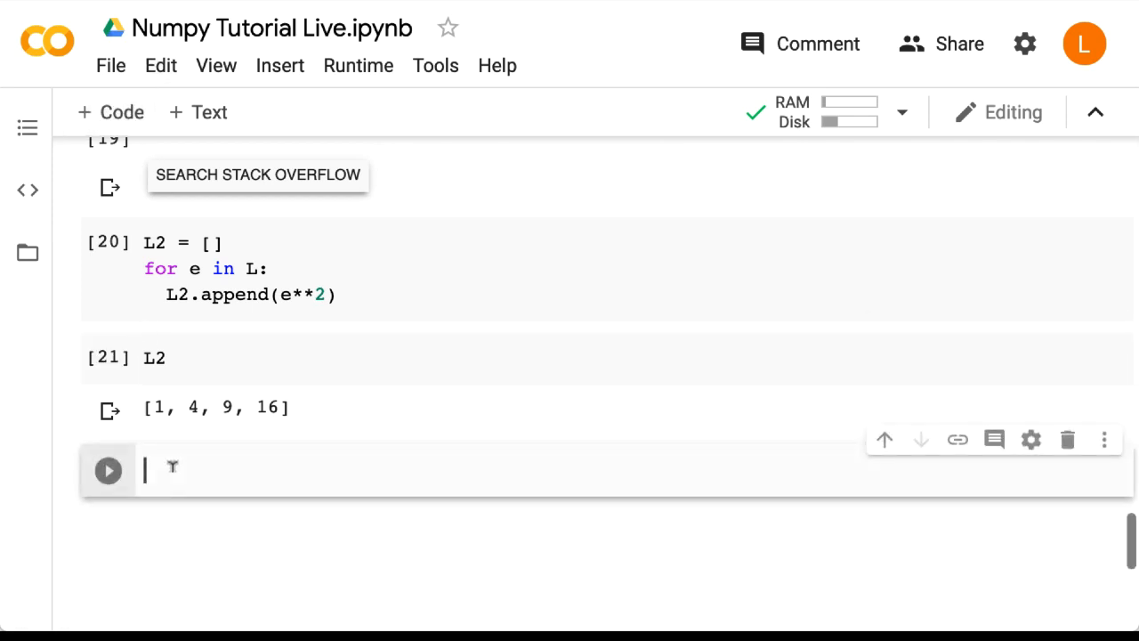
Step: Run A**2 on the NumPy array, returning array([1, 4, 9])
type("A**2")
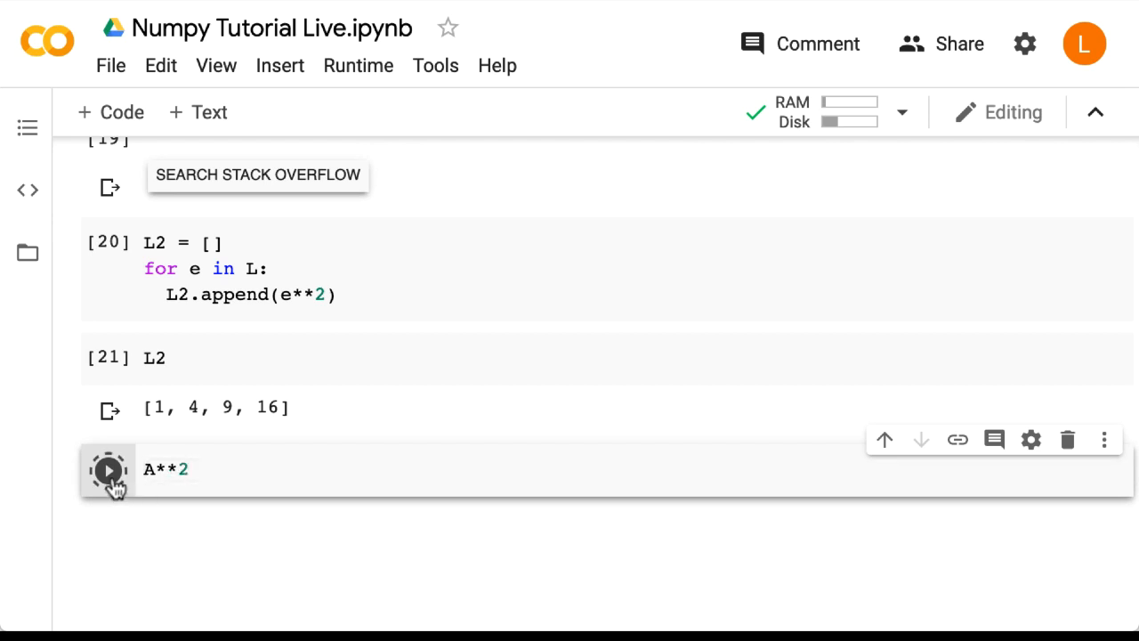
left_click(107, 470)
type("B")
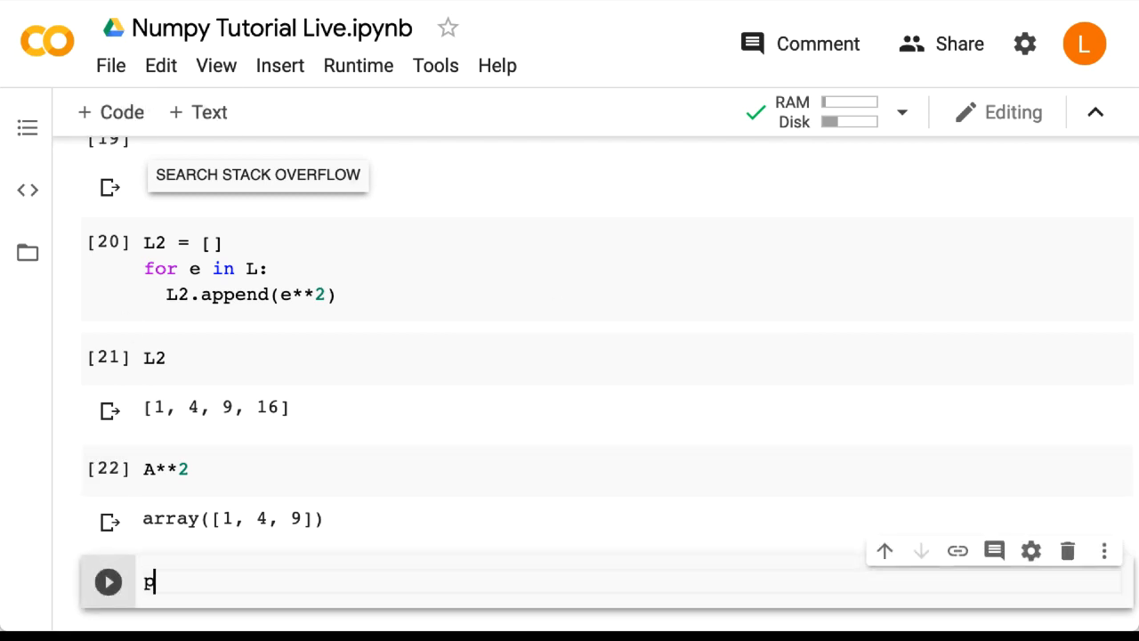
Step: Run np.sqrt(A) and np.log(A), each returning its element-wise result
type("np.sqrt")
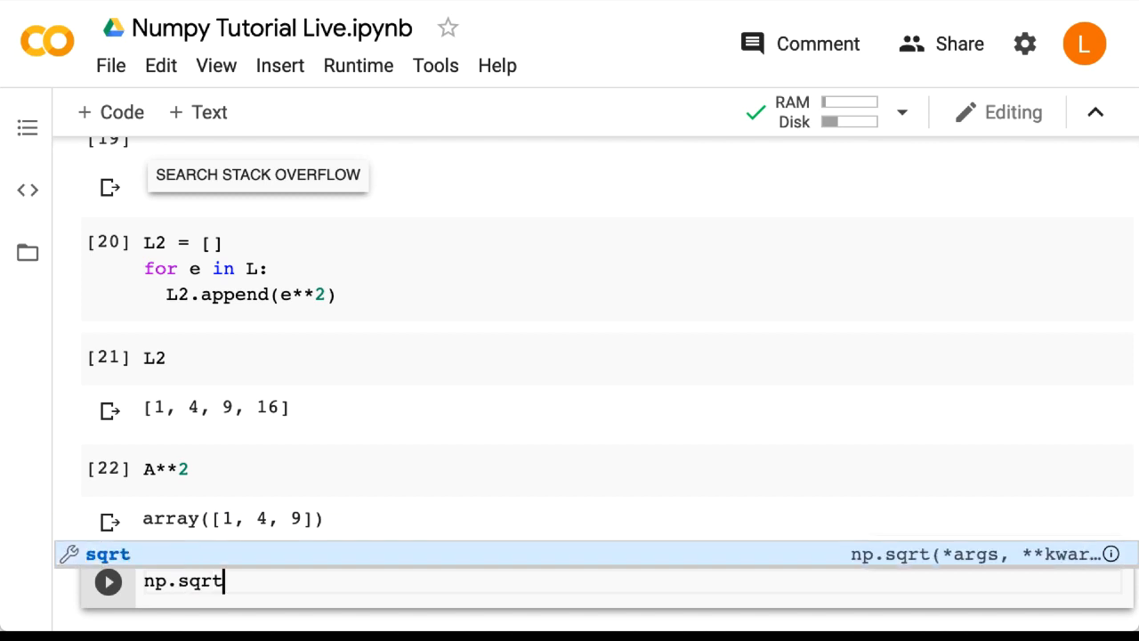
type("(A)")
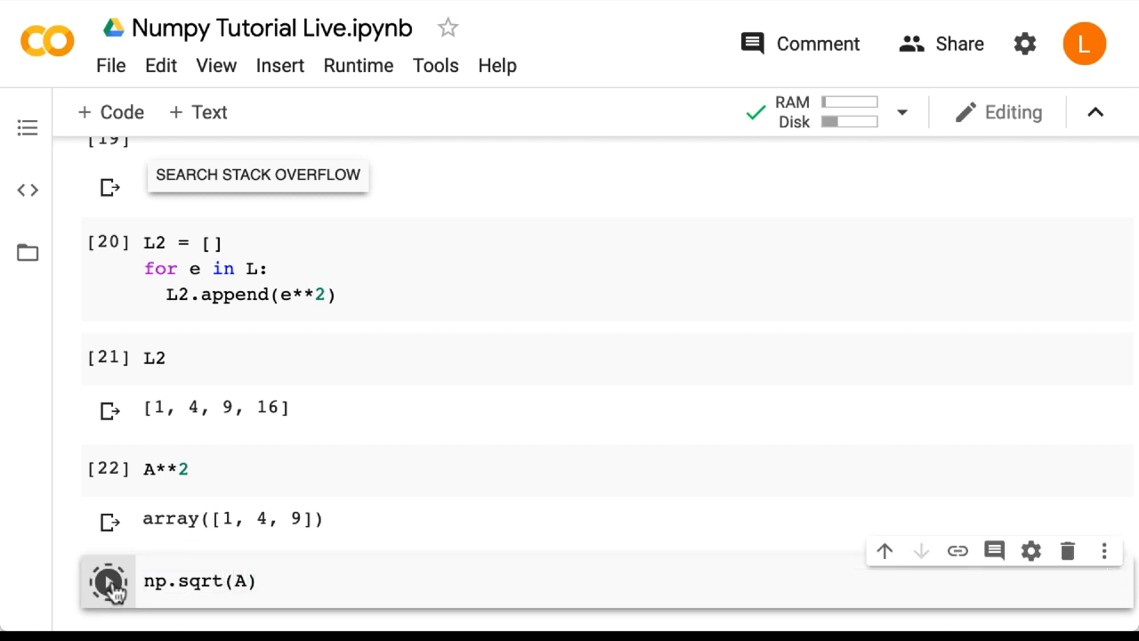
left_click(107, 580)
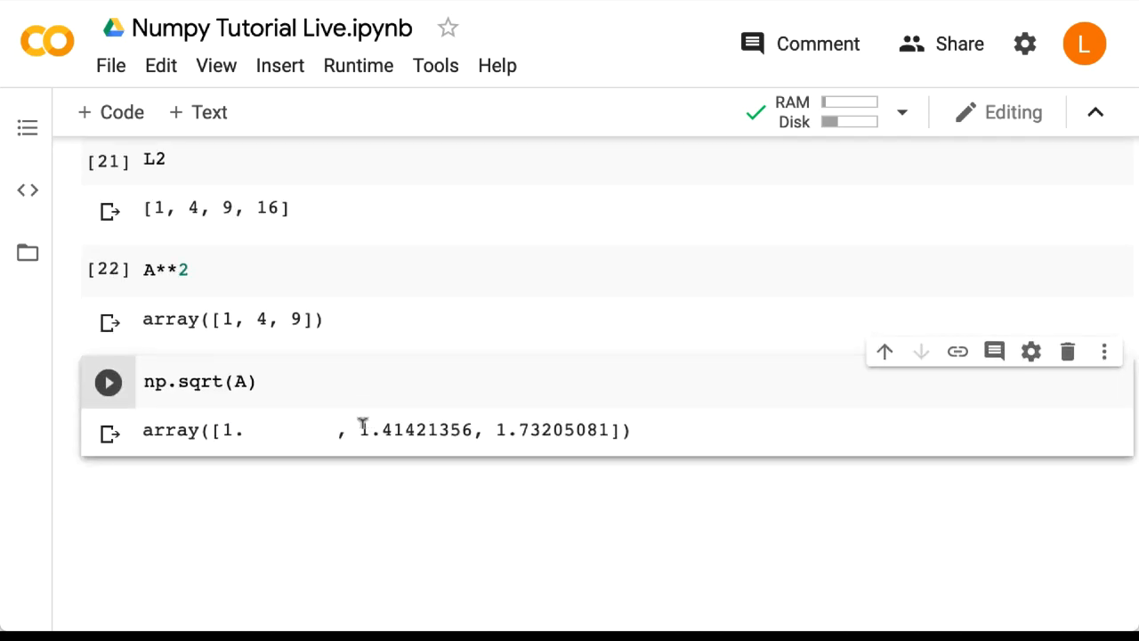
mouse_move(108, 269)
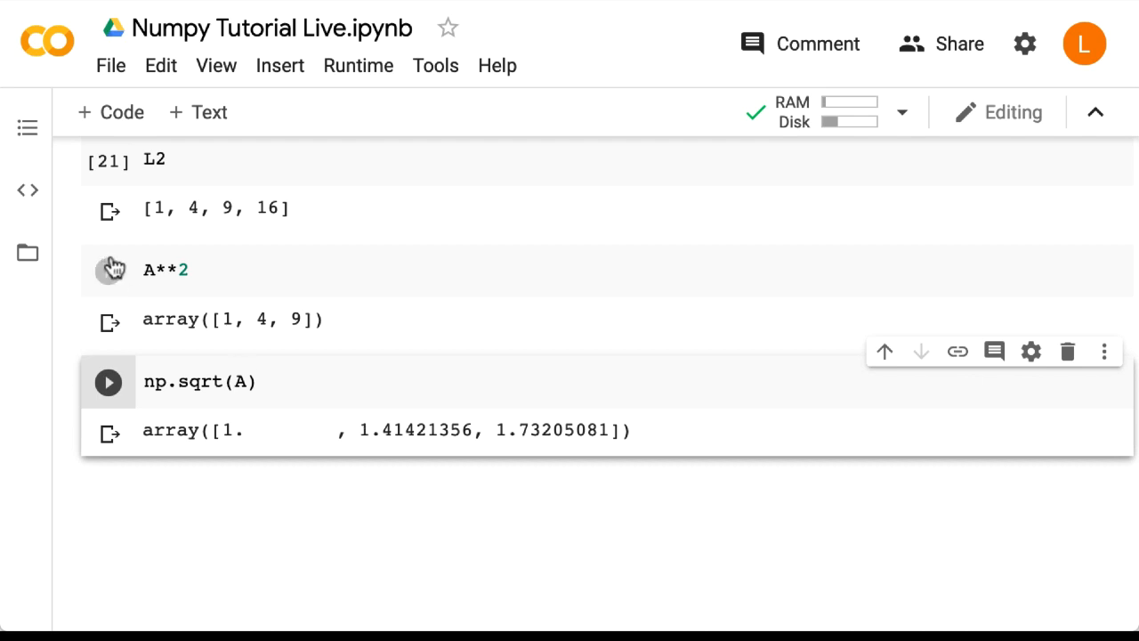
type("np")
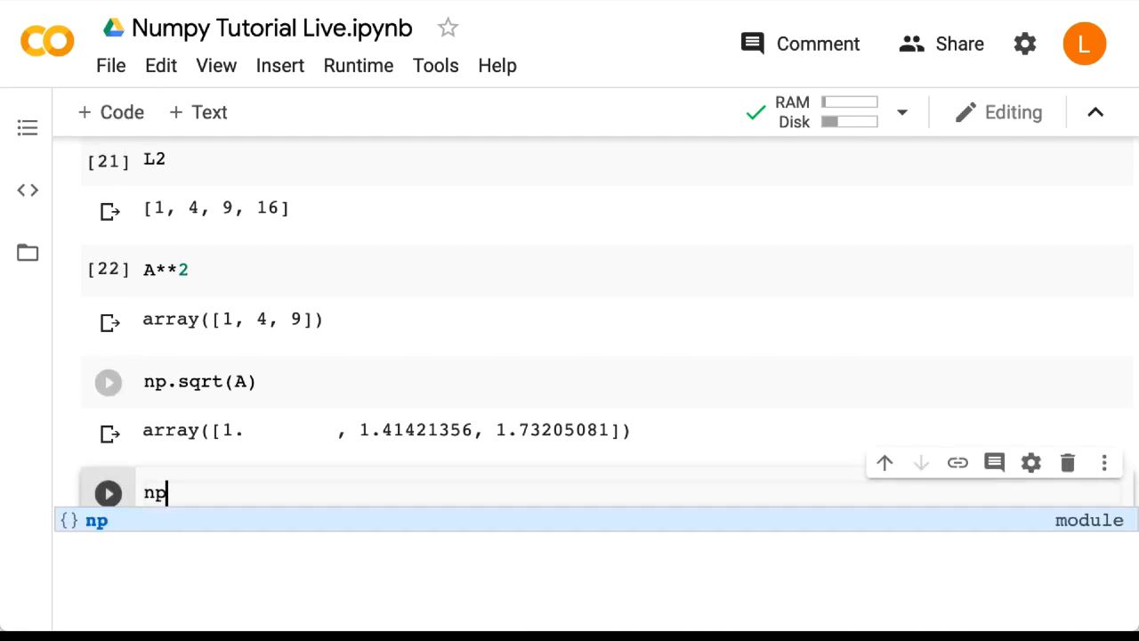
type(".log(A)")
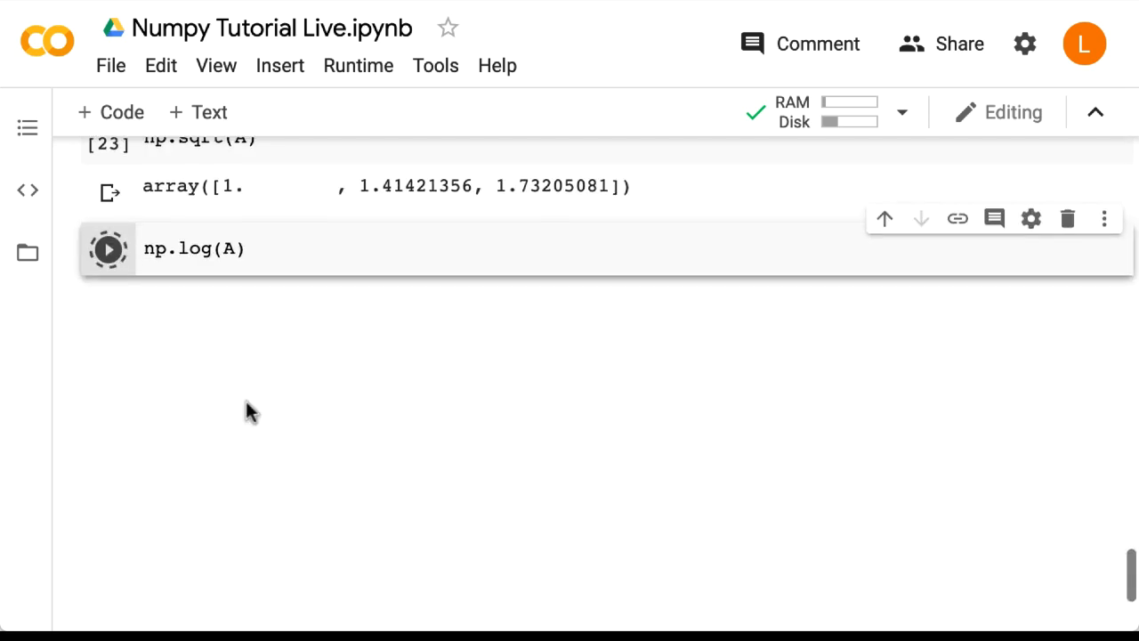
left_click(107, 249)
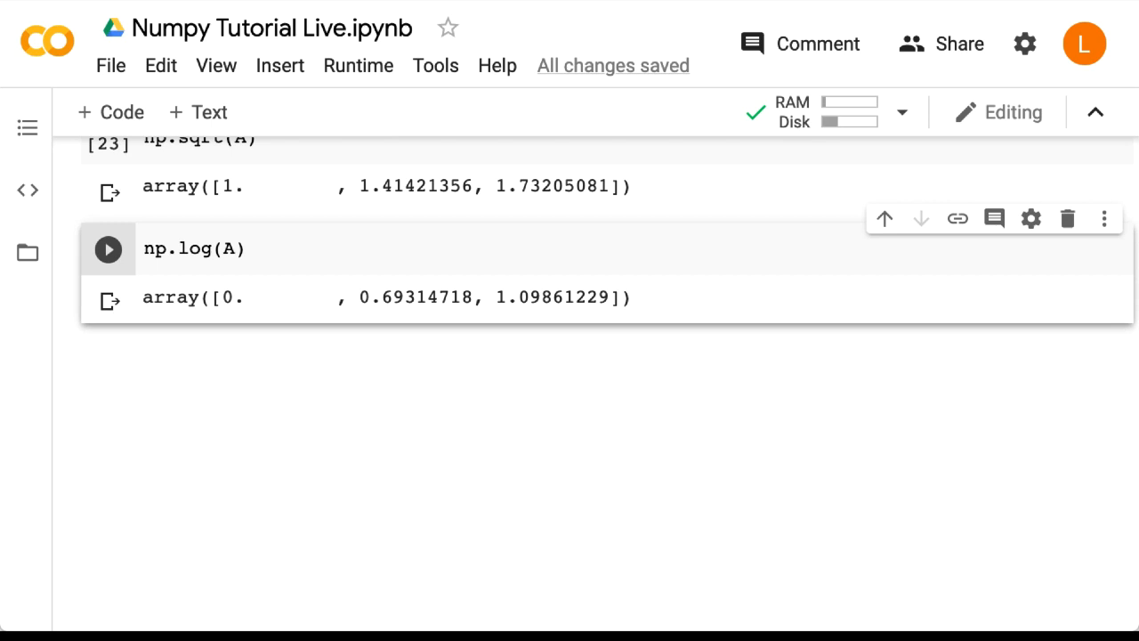
Step: Run np.exp(A) and np.tanh(A), tanh giving array([0.76159416, 0.96402758, 0.99505475])
left_click(107, 250)
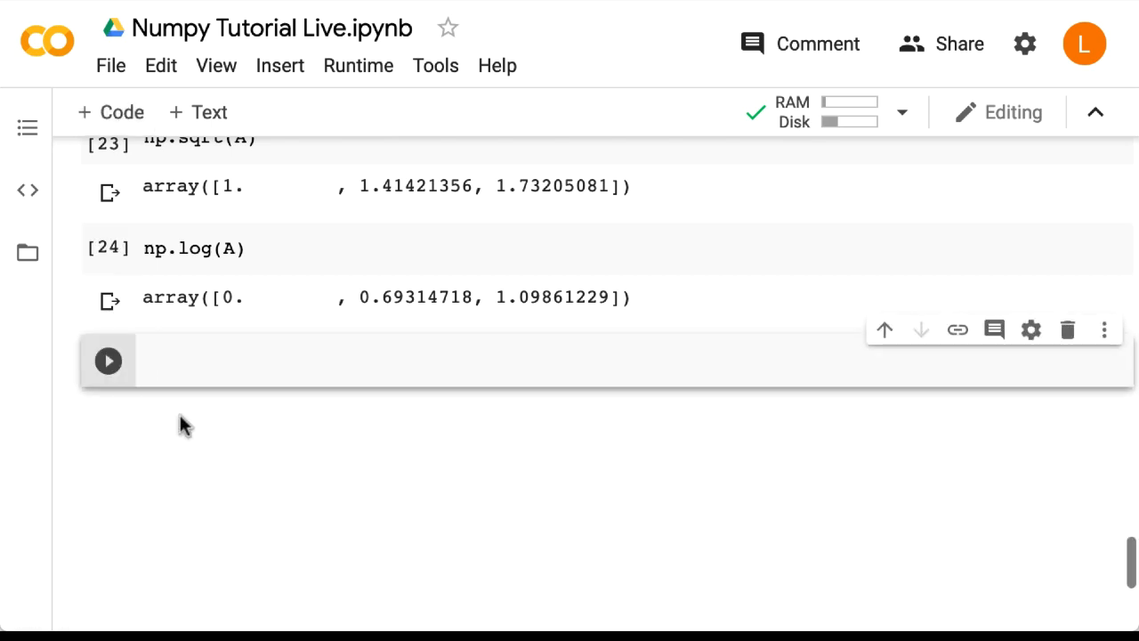
type("np.exp")
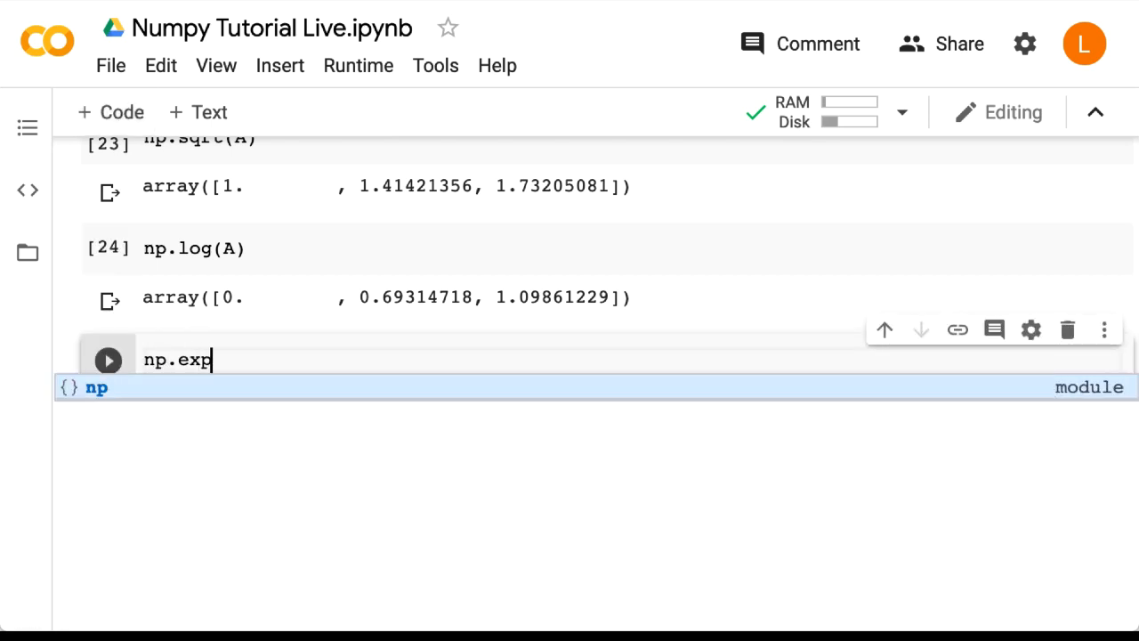
type("(A)")
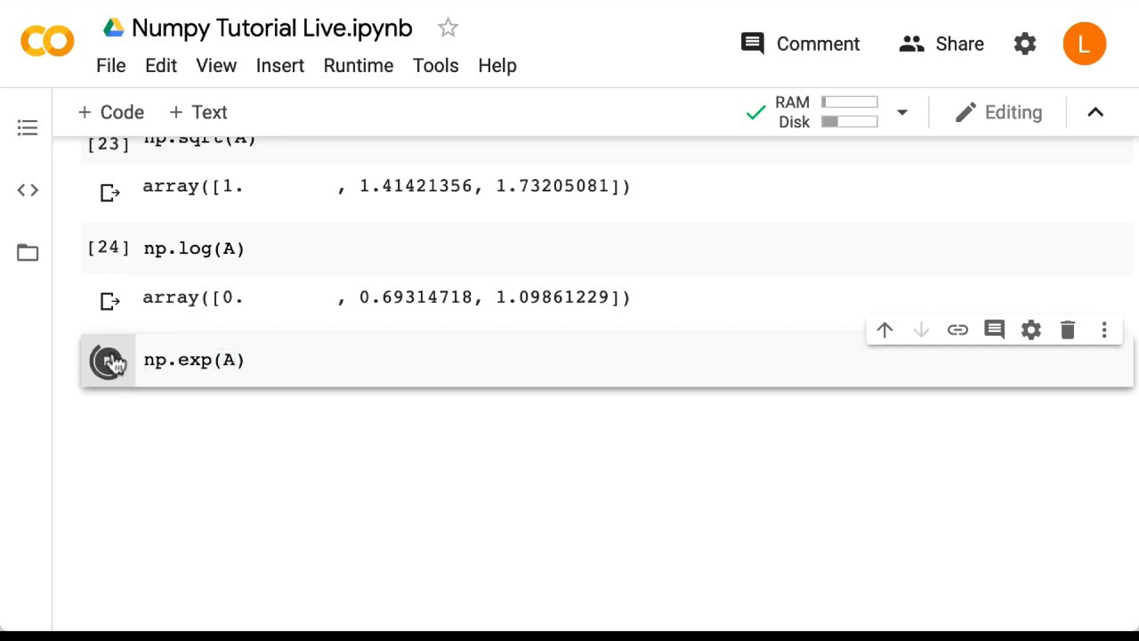
left_click(106, 359)
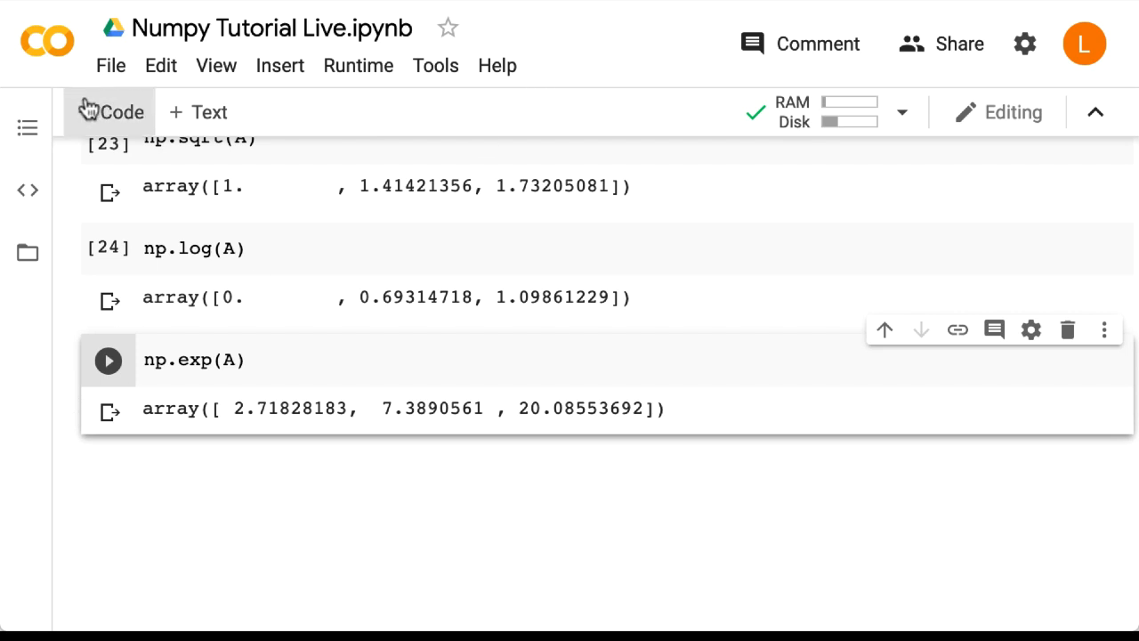
left_click(107, 360)
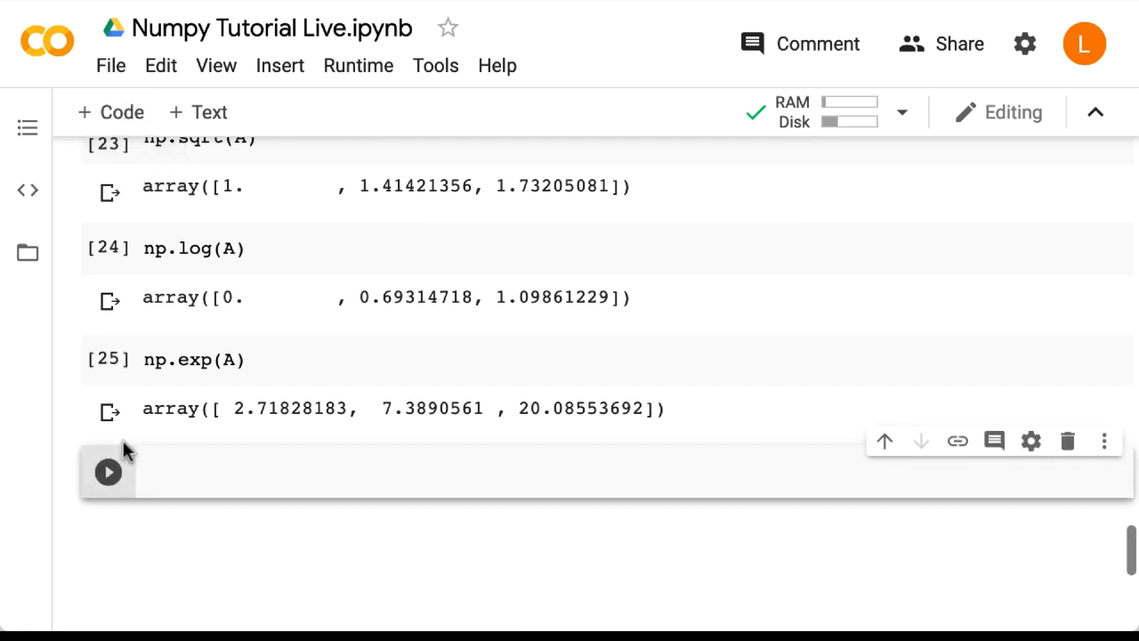
type("np.tanh()")
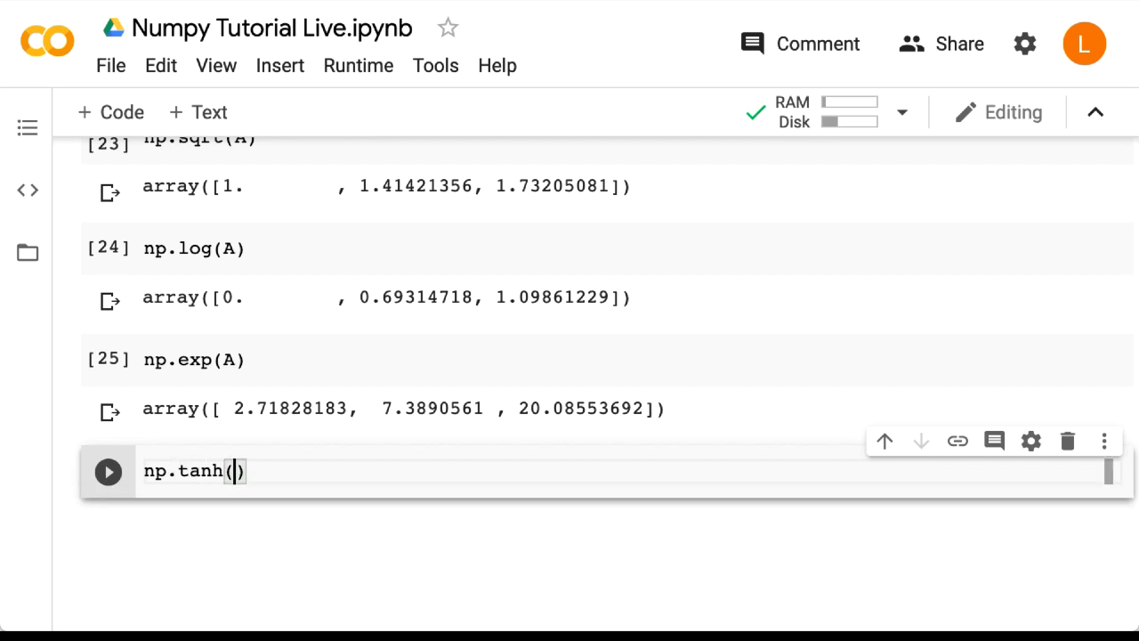
left_click(107, 470)
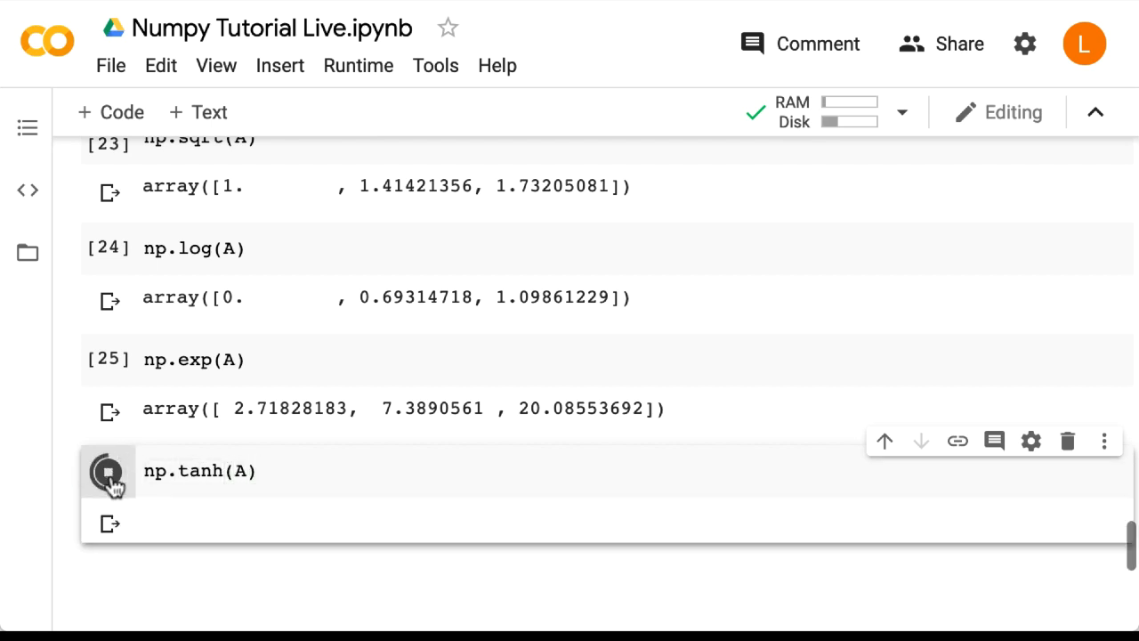
left_click(106, 470)
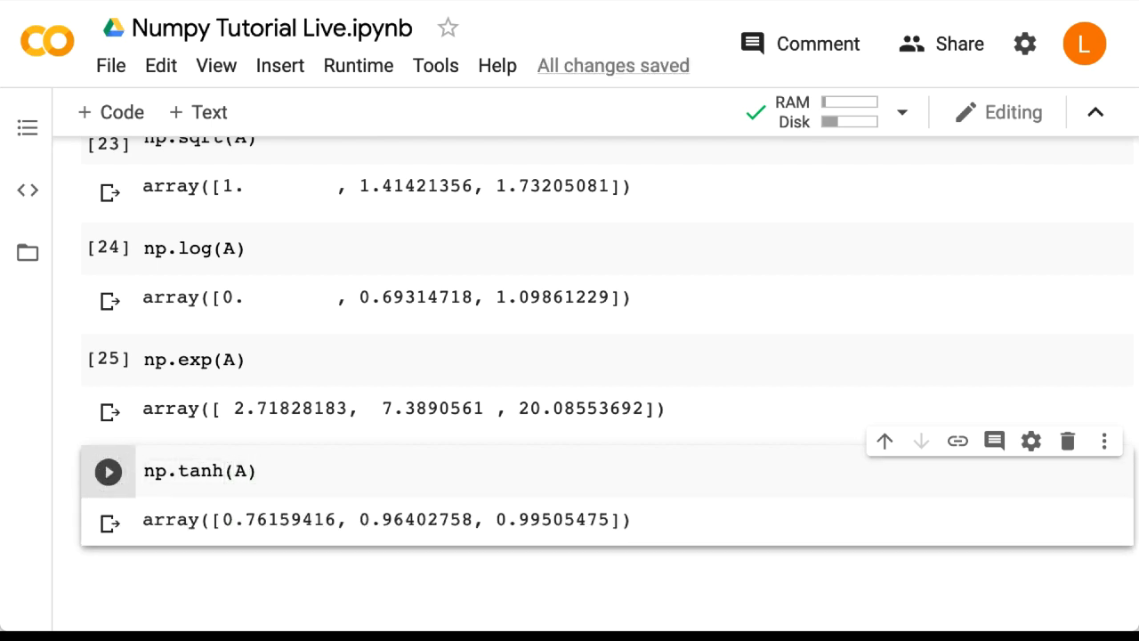